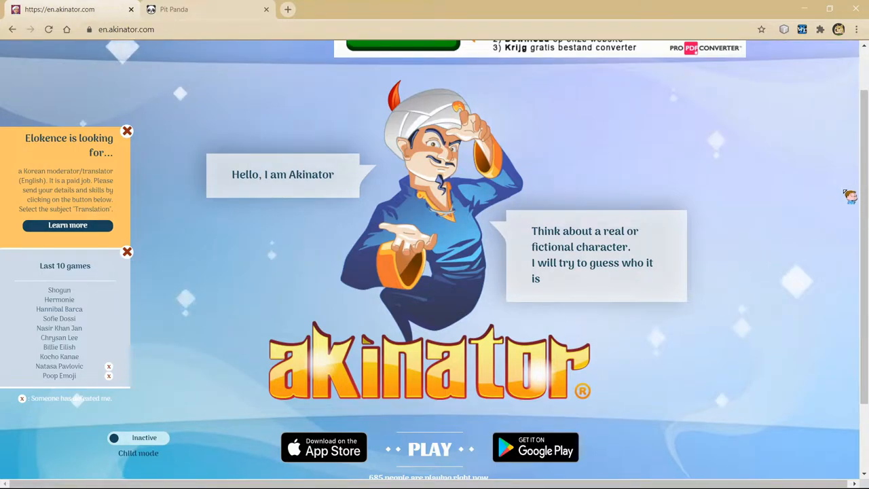
Step: Start a new Akinator game, checking the Mort gatekeeper reference image in the Google tab
left_click(430, 448)
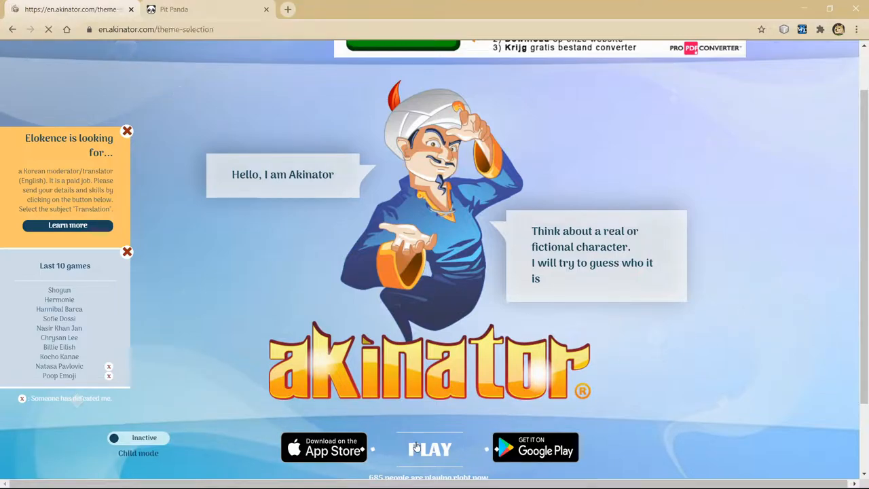
left_click(429, 449)
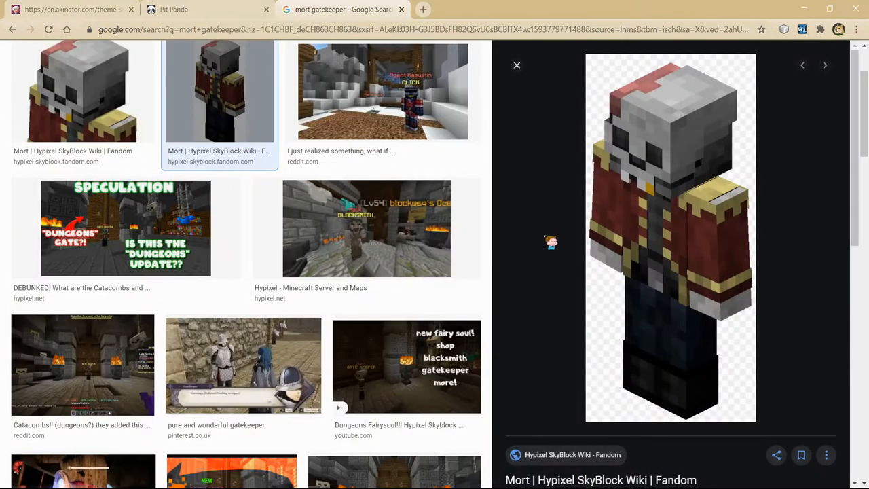
left_click(68, 9)
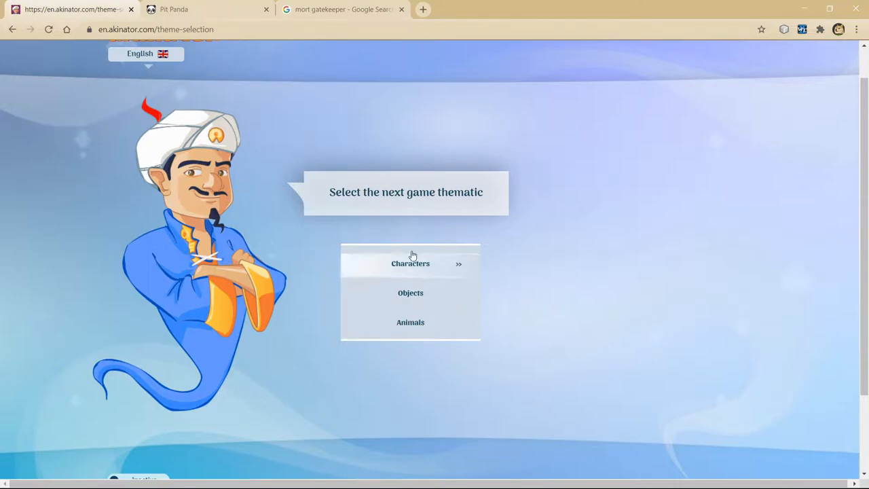
Step: Choose Characters and answer the first questions: no shoes, guns, Yes from a game, No horror game
left_click(410, 263)
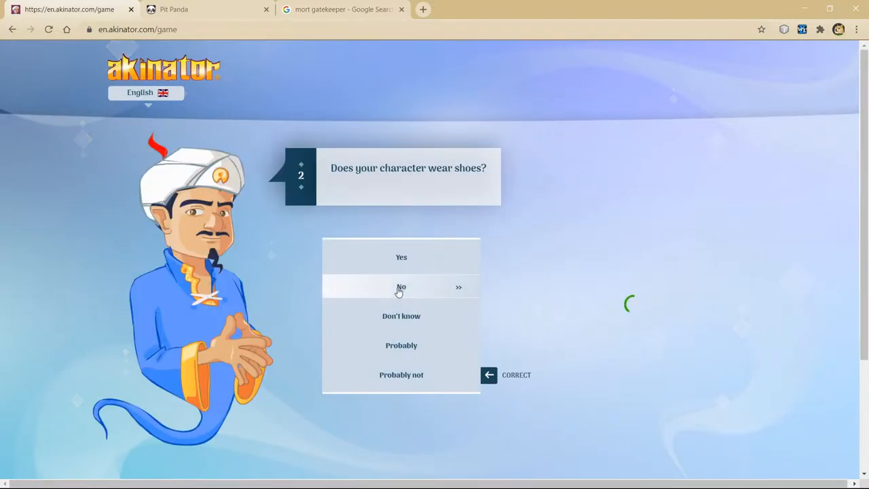
left_click(402, 287)
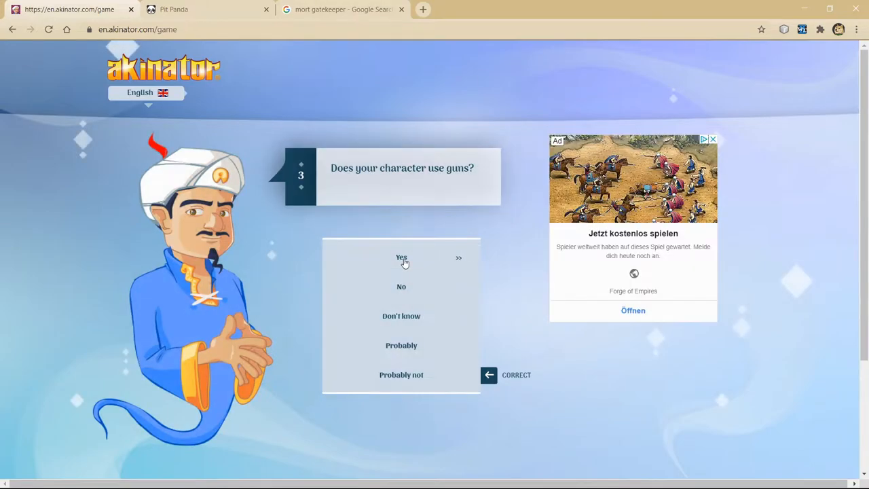
left_click(402, 257)
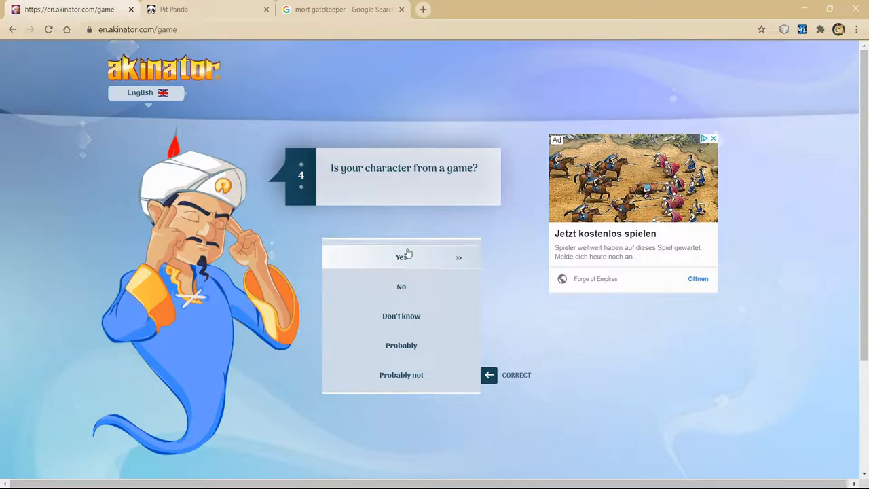
mouse_move(415, 269)
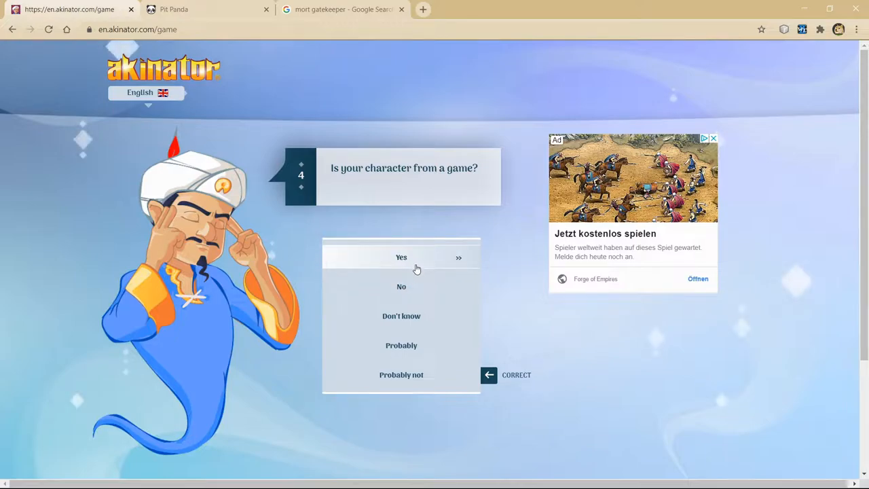
left_click(402, 256)
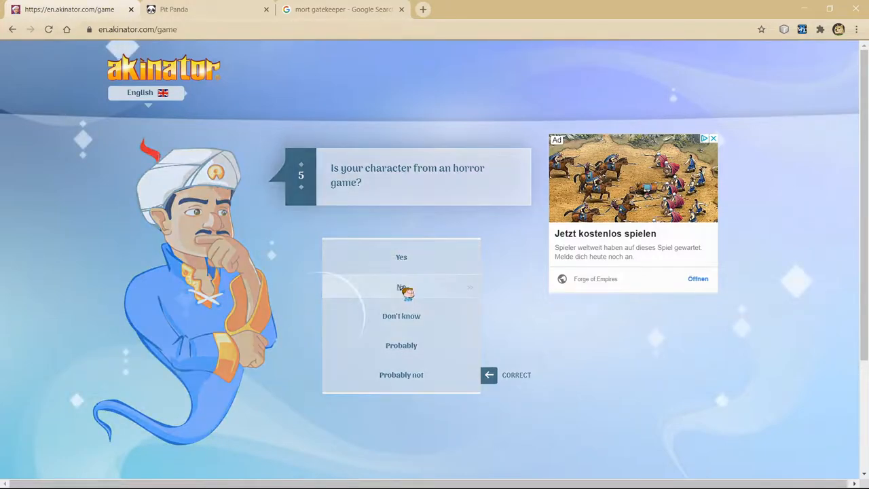
left_click(402, 287)
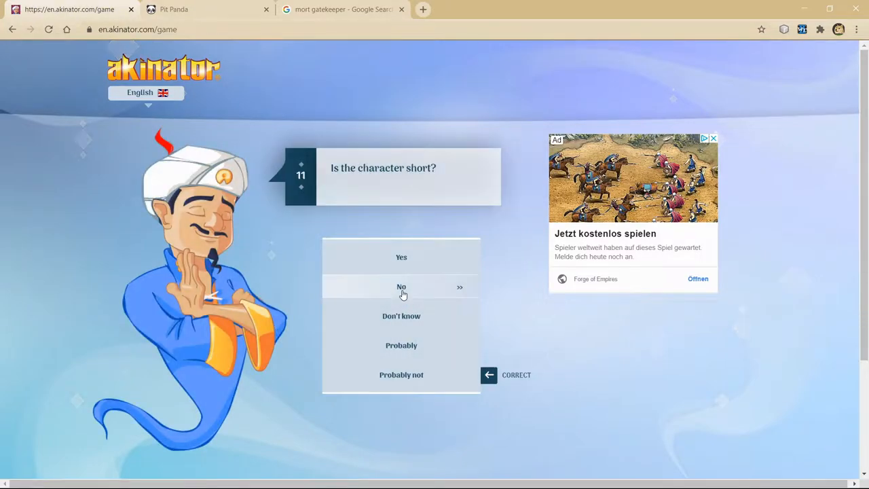
Step: Answer No to short, dressed in black, pasta, smoking, painter, tall; Don't know to abandoned by master
left_click(402, 287)
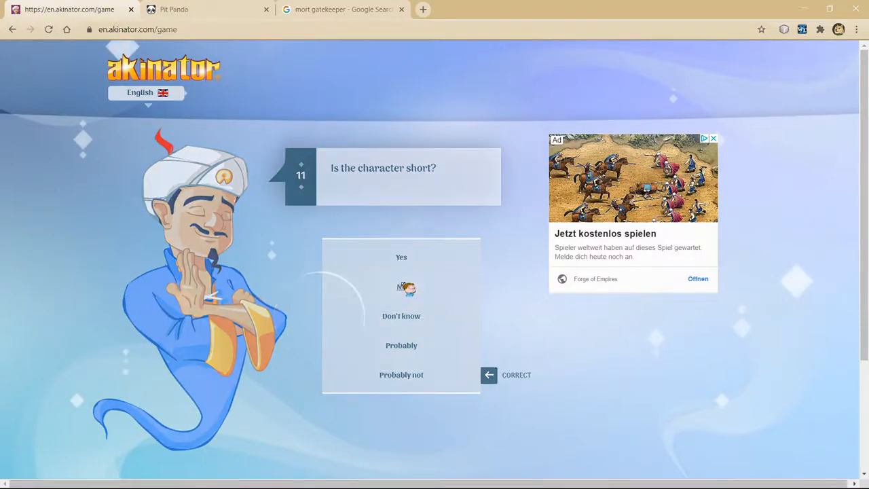
left_click(402, 287)
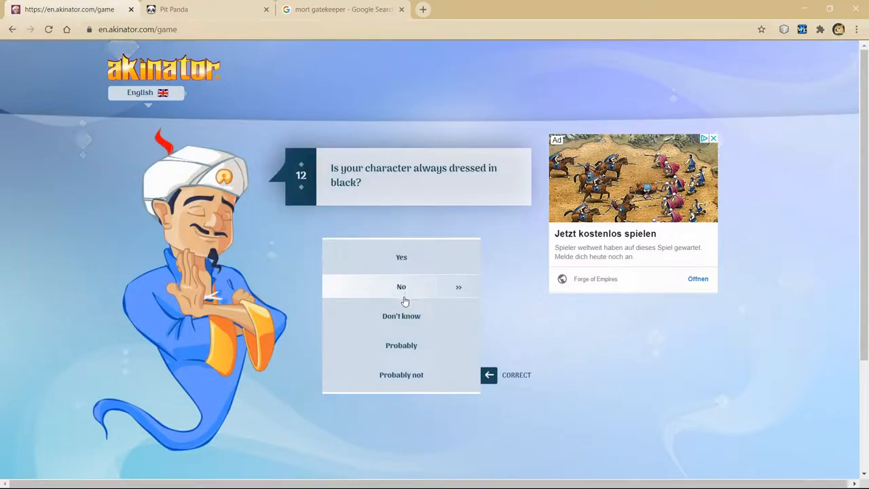
left_click(402, 287)
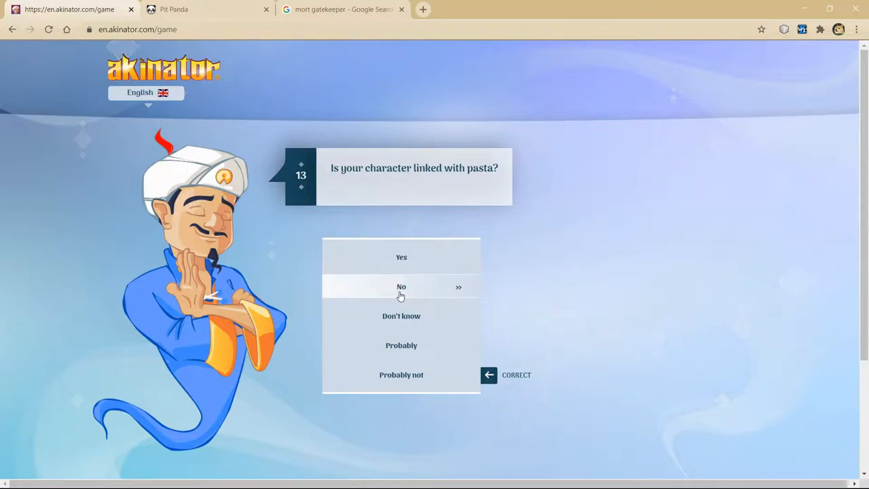
left_click(402, 287)
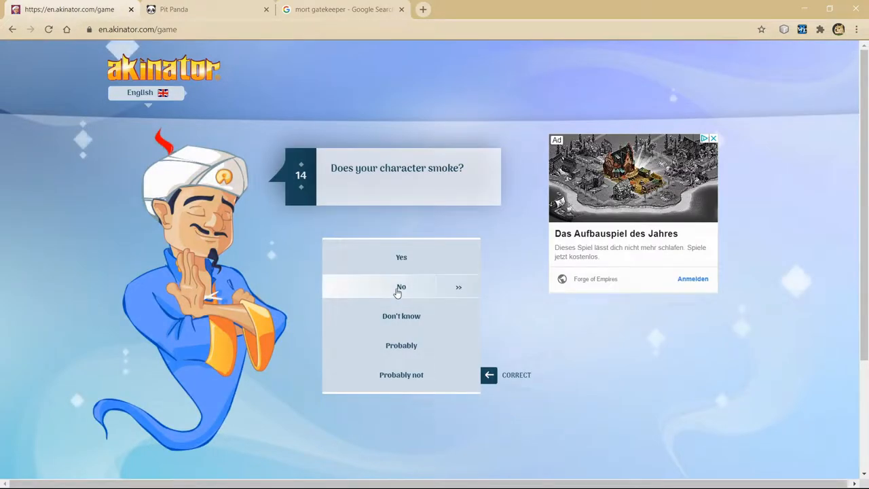
left_click(402, 286)
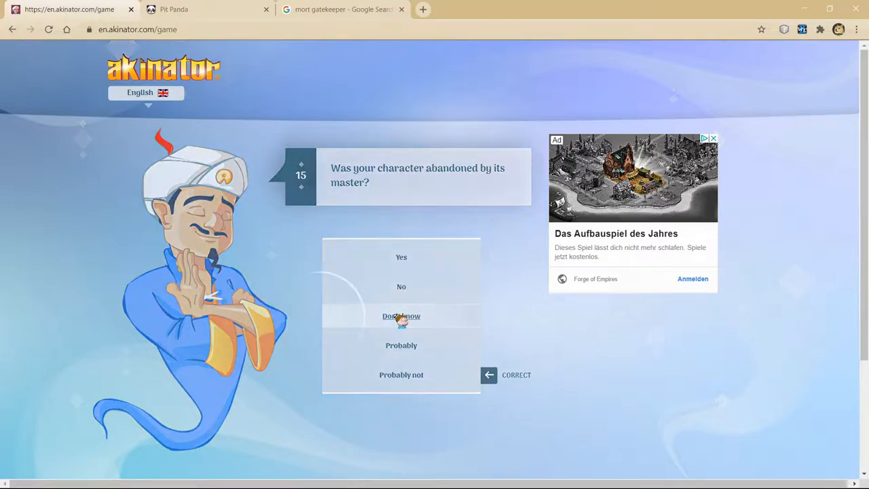
left_click(402, 315)
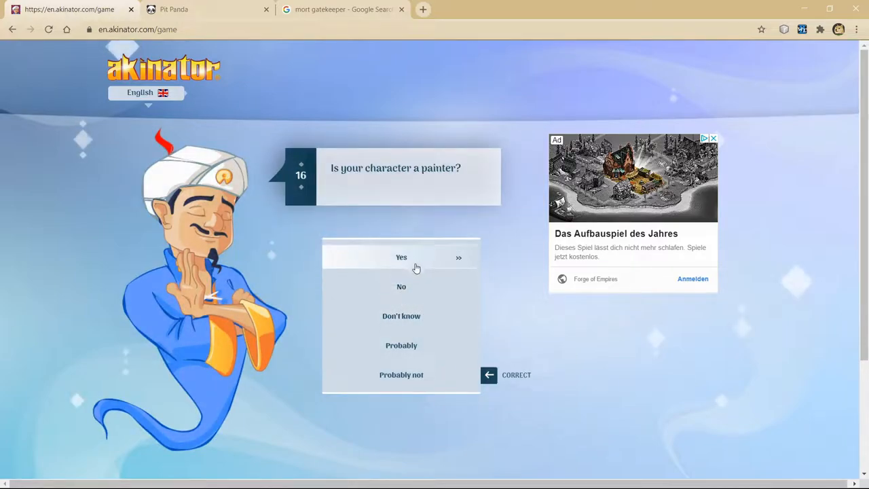
mouse_move(402, 285)
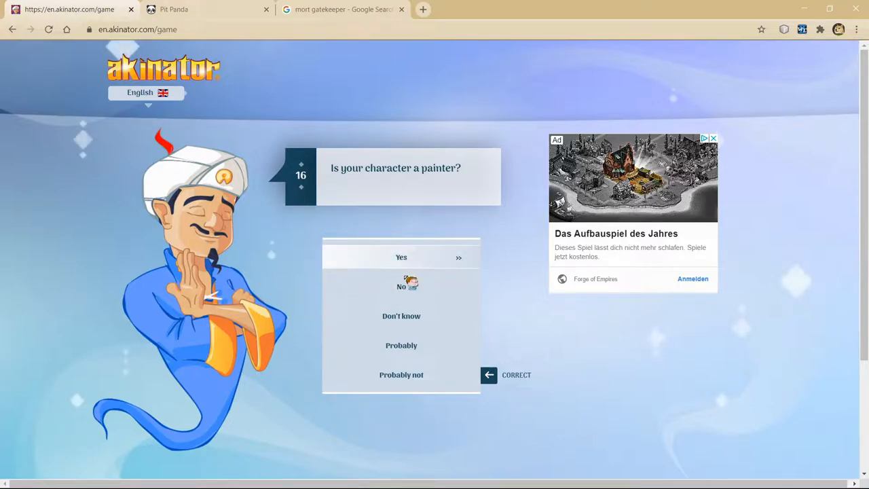
left_click(402, 285)
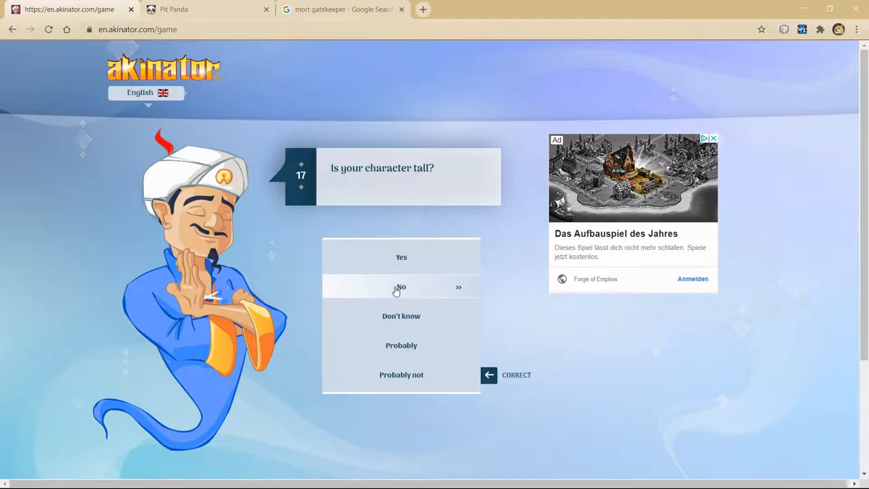
left_click(402, 286)
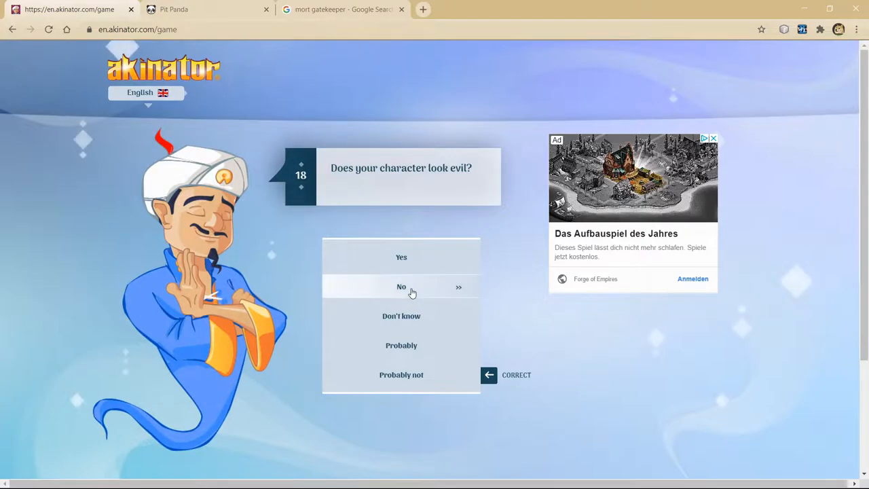
Step: Check the reference image, then correct the looking-evil answer to Probably
left_click(343, 8)
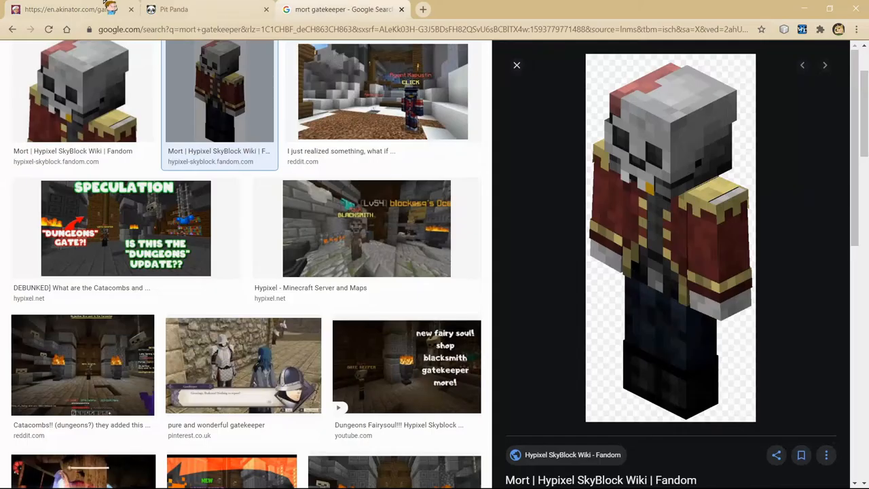
left_click(68, 8)
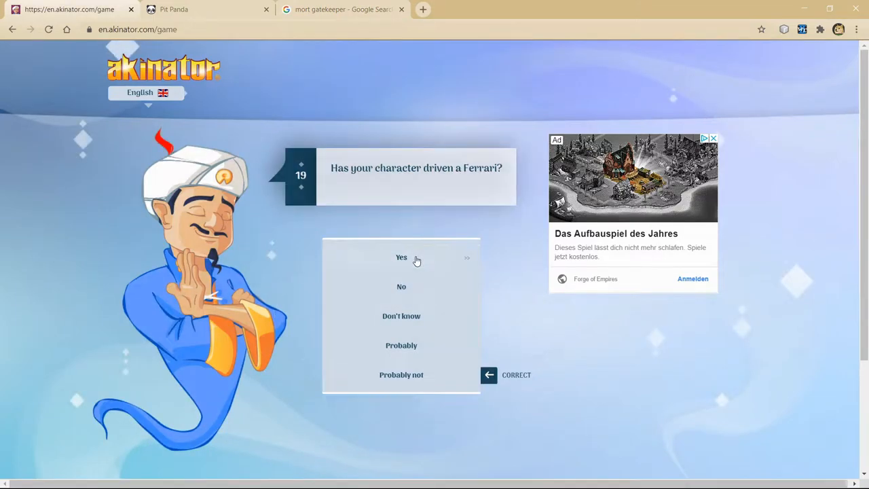
left_click(402, 258)
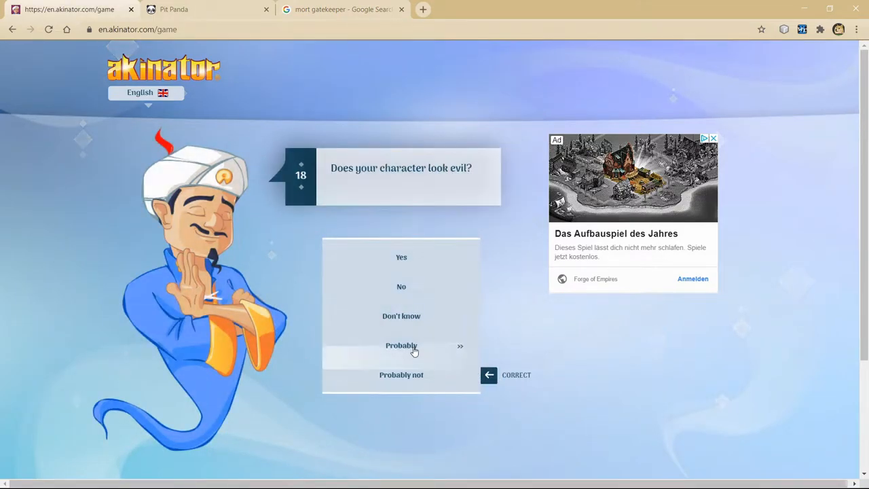
left_click(402, 345)
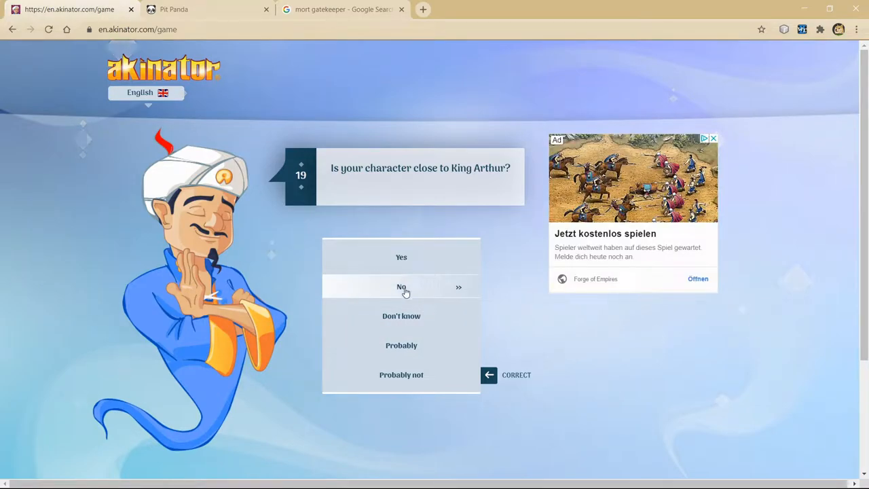
Step: Answer No to King Arthur, plumber, Undertale, destroying humanity and Nintendo until the guess appears
left_click(402, 287)
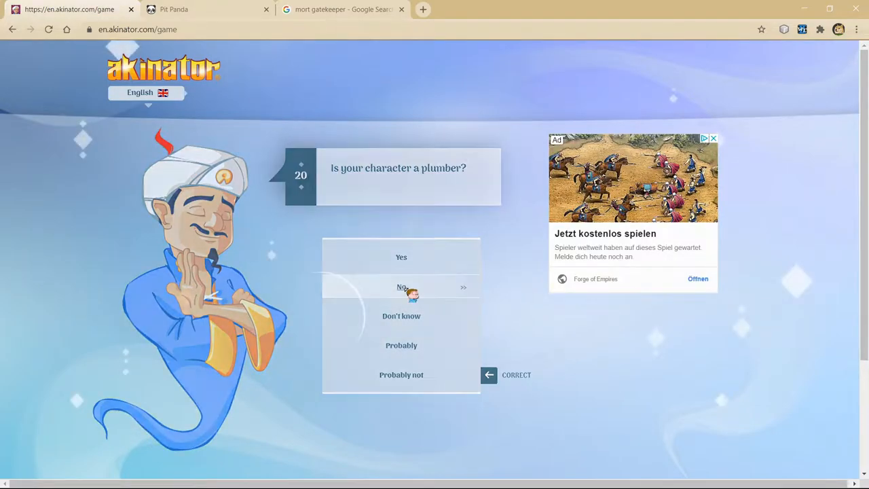
left_click(402, 288)
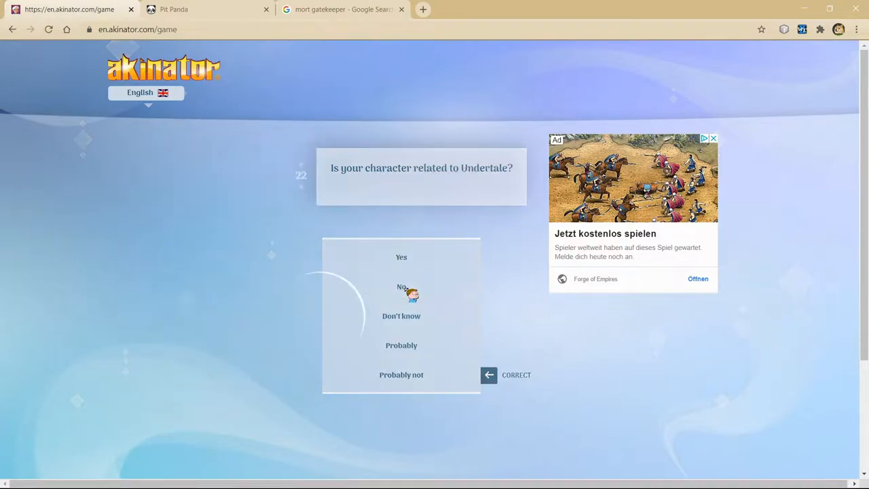
left_click(402, 286)
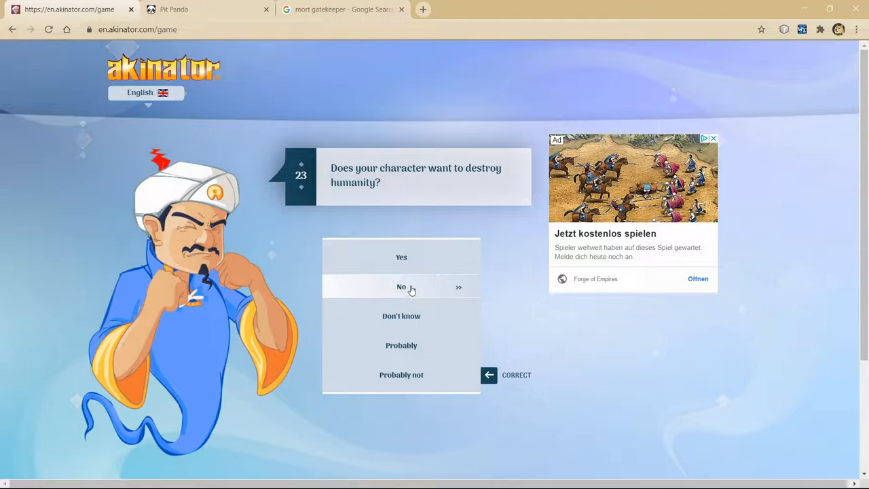
left_click(402, 285)
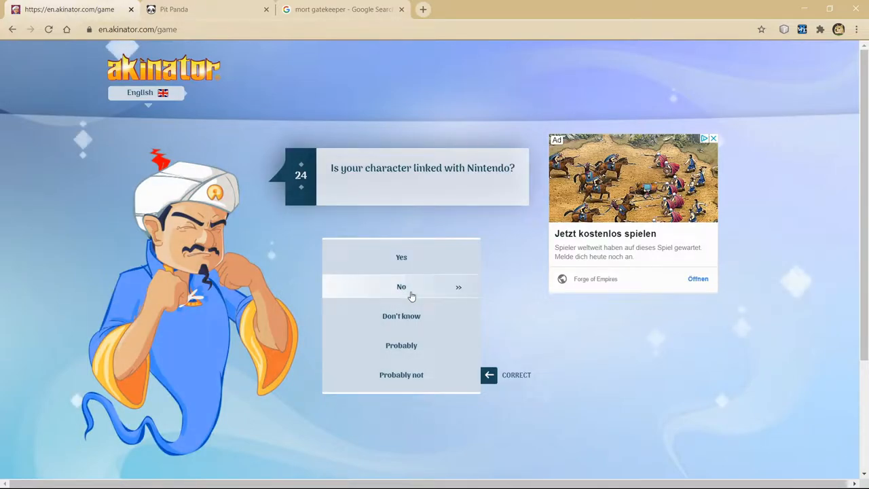
left_click(402, 286)
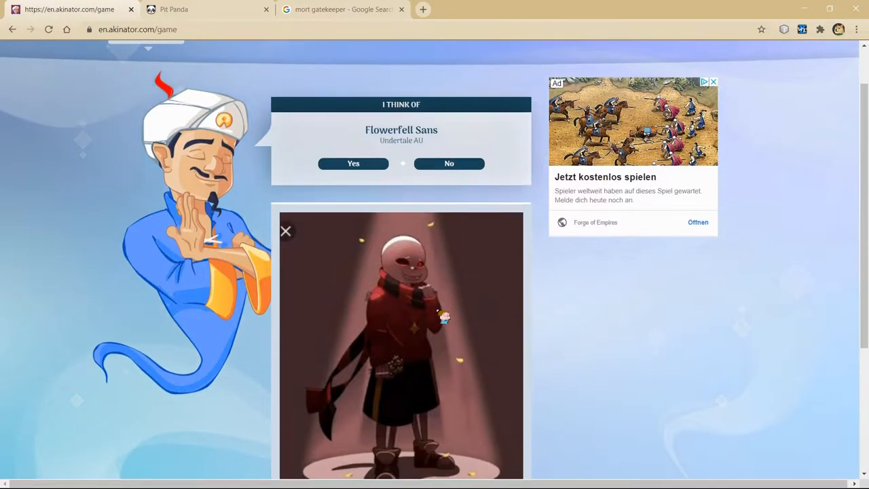
Step: Compare the Flowerfell Sans guess with the reference image, reject it and continue playing
scroll("down", 3)
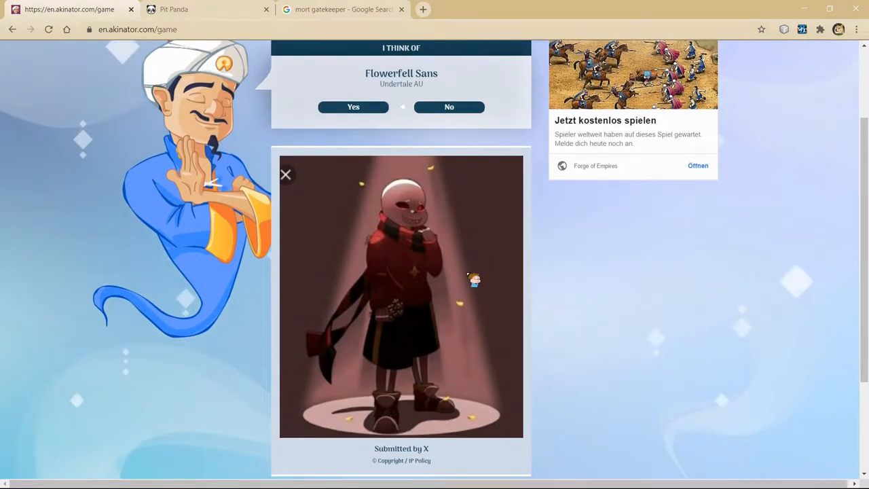
left_click(342, 9)
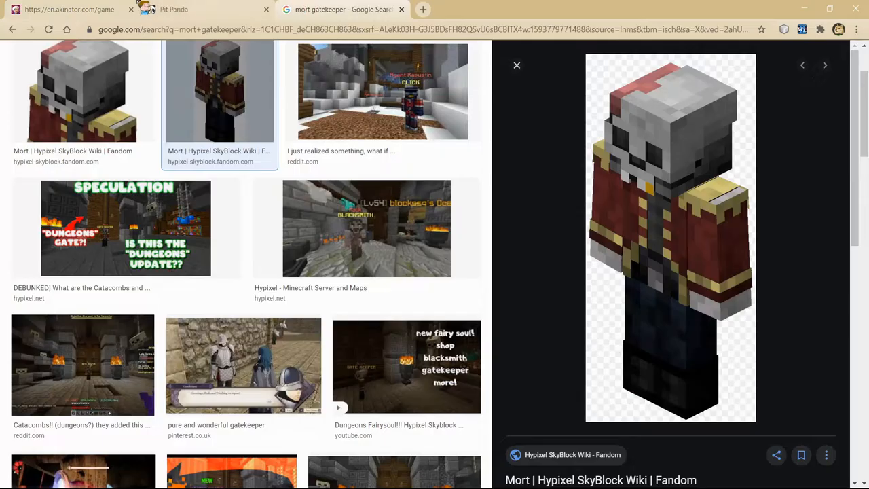
left_click(68, 8)
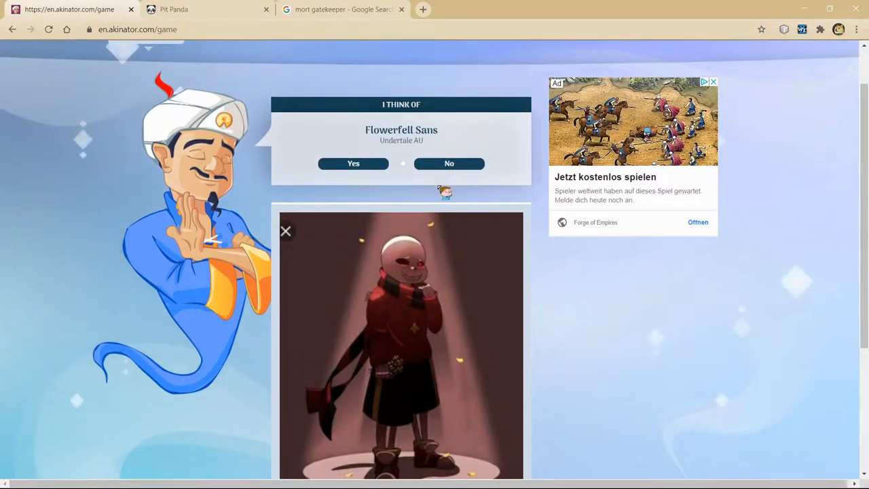
left_click(353, 163)
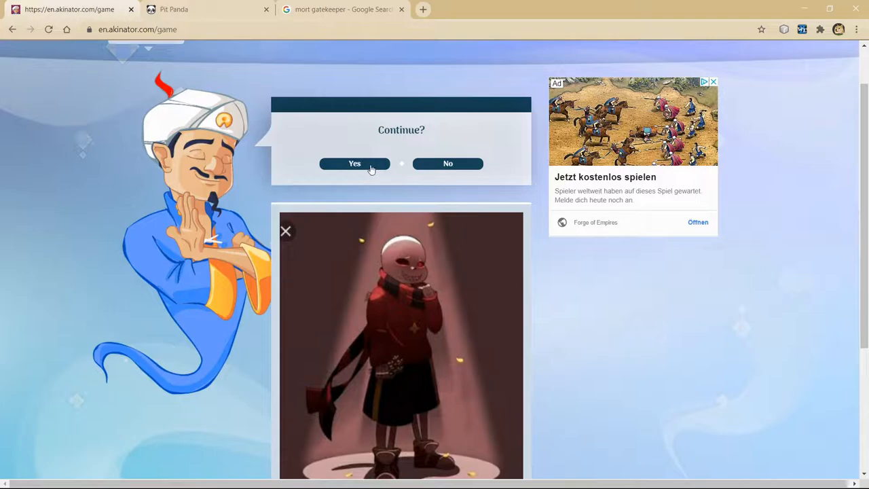
left_click(353, 163)
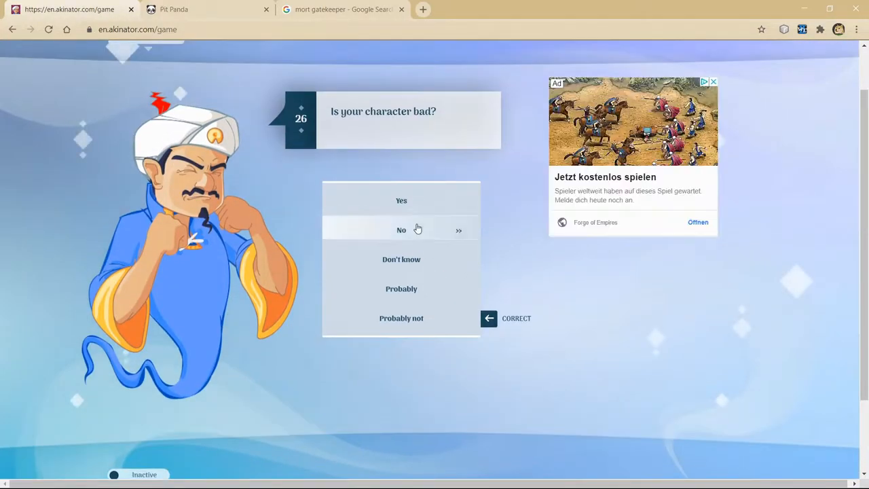
Step: Answer No to bad, river rescue, Russian, headwear, cave, Northern Sweden, AU; answer special powers and mobile
left_click(402, 231)
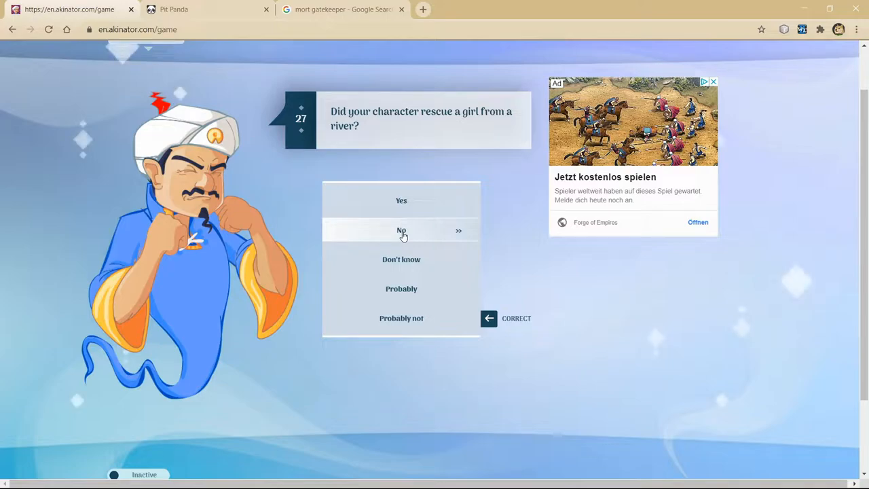
left_click(402, 231)
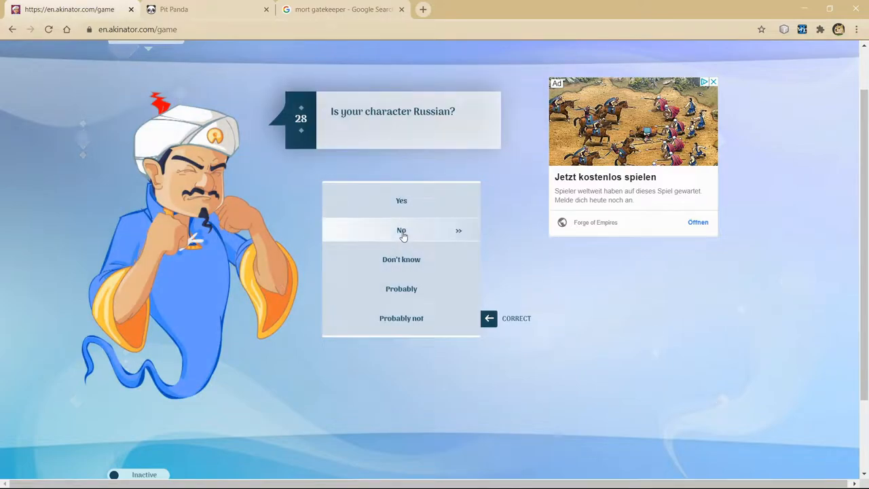
left_click(402, 231)
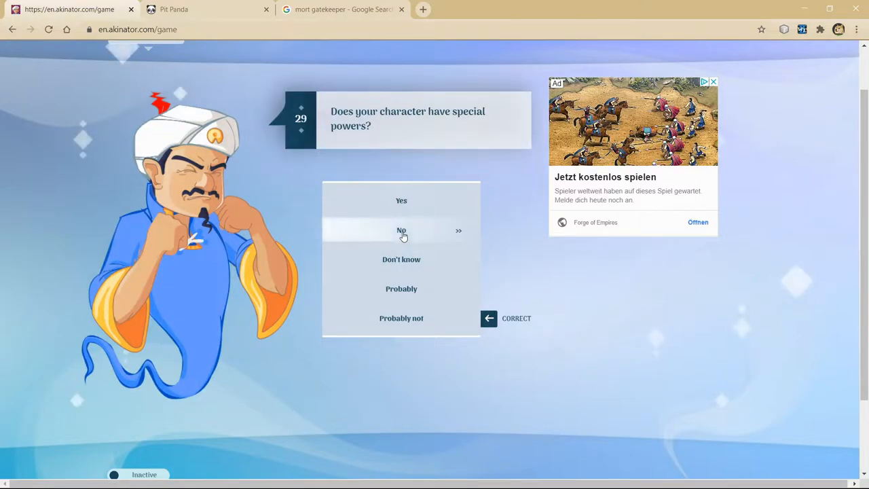
mouse_move(402, 201)
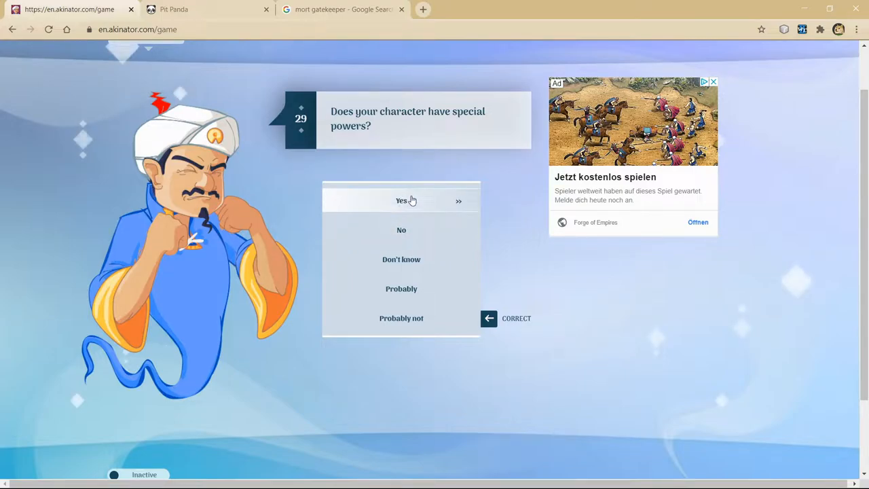
mouse_move(402, 230)
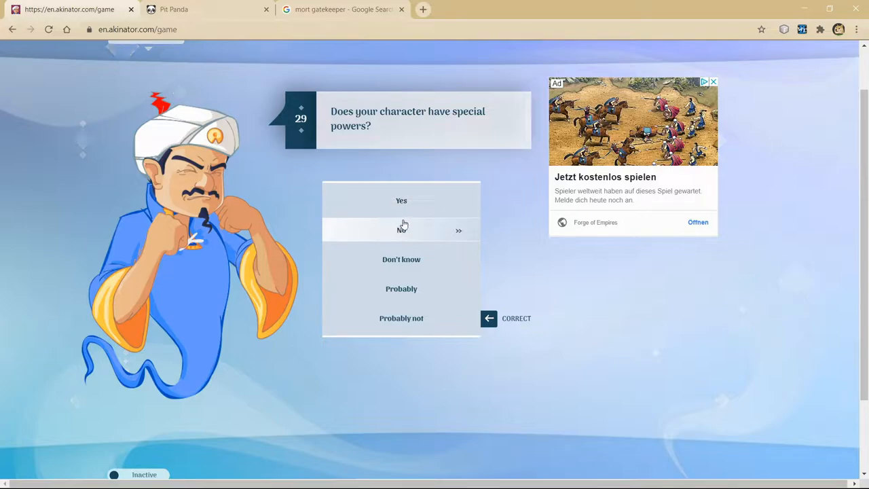
left_click(402, 230)
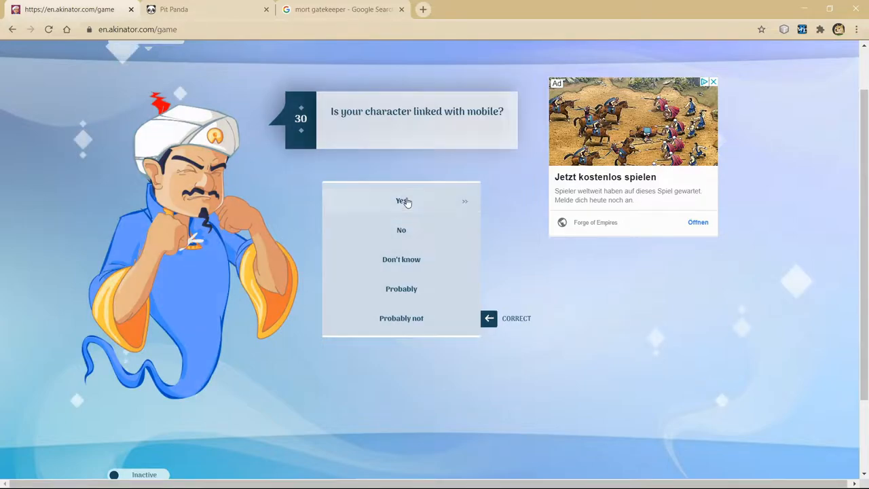
left_click(402, 201)
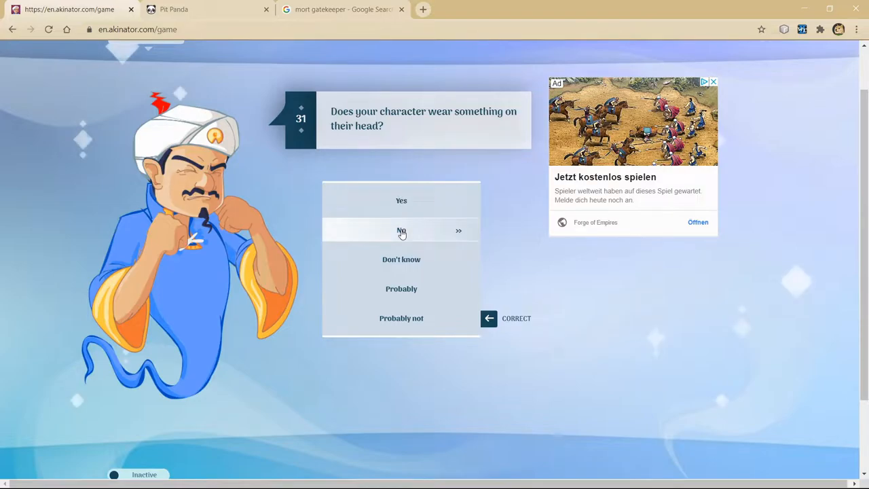
left_click(402, 231)
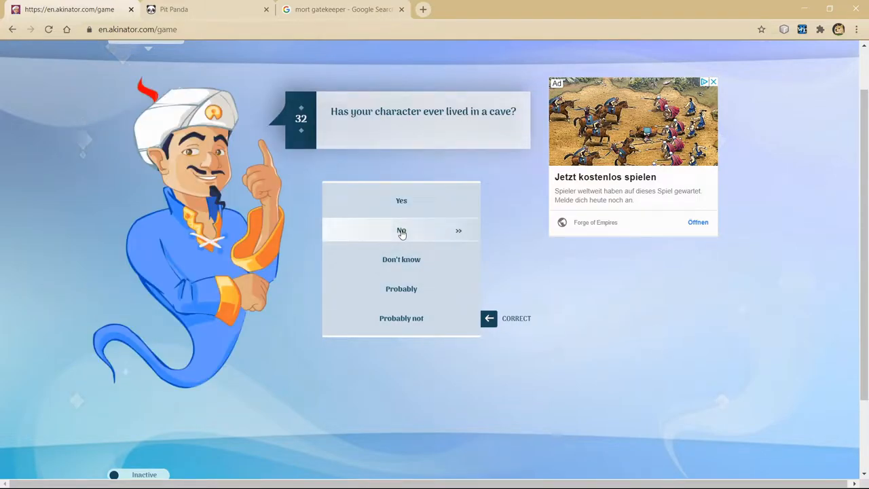
left_click(402, 231)
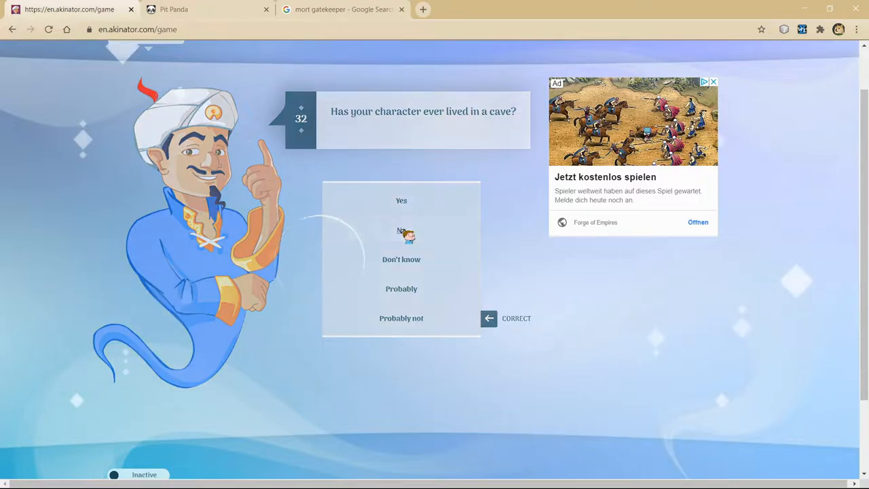
left_click(402, 231)
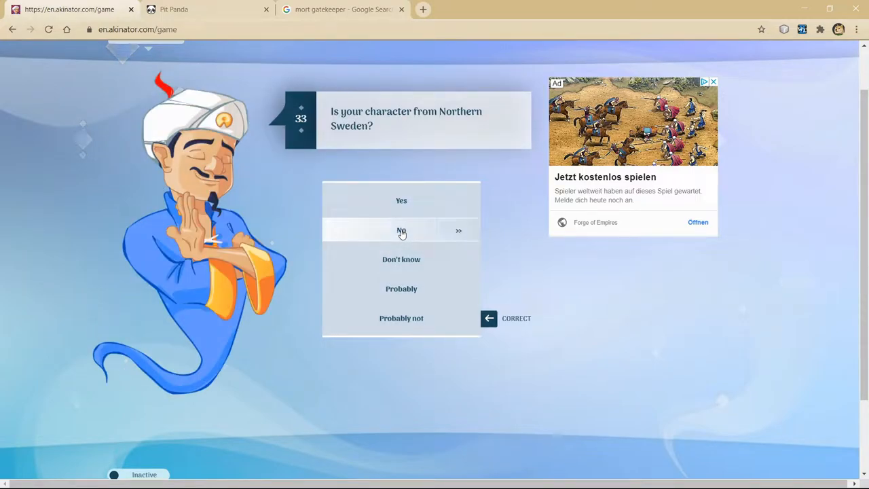
left_click(402, 231)
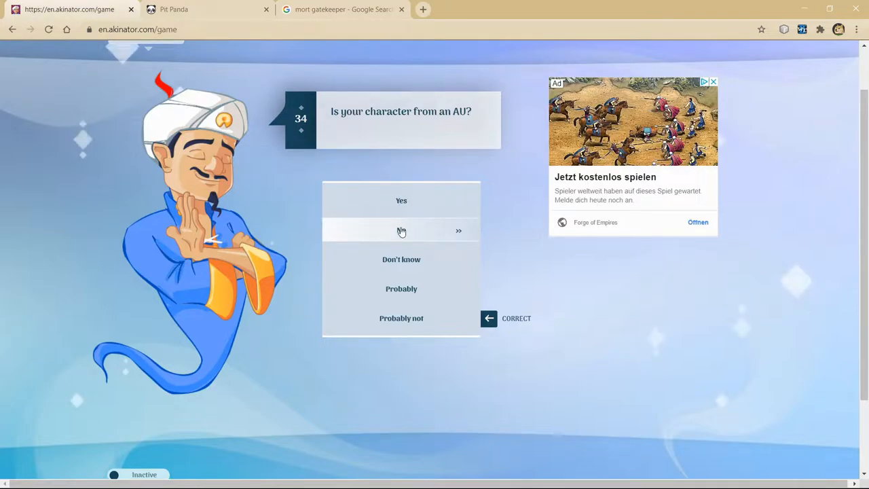
left_click(402, 231)
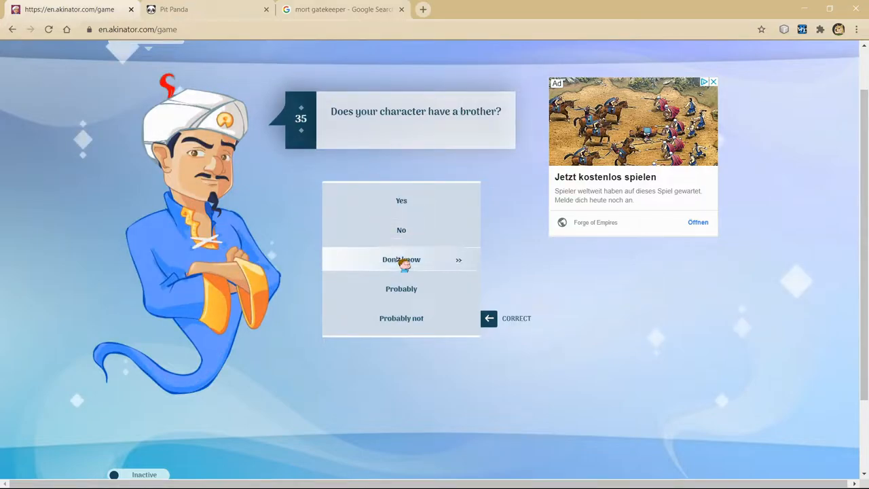
Step: Answer Don't know to brother and wizard, Yes to online game, No to speedpaints, anime, Blackhawks, glasses, Shane Dawson
left_click(402, 260)
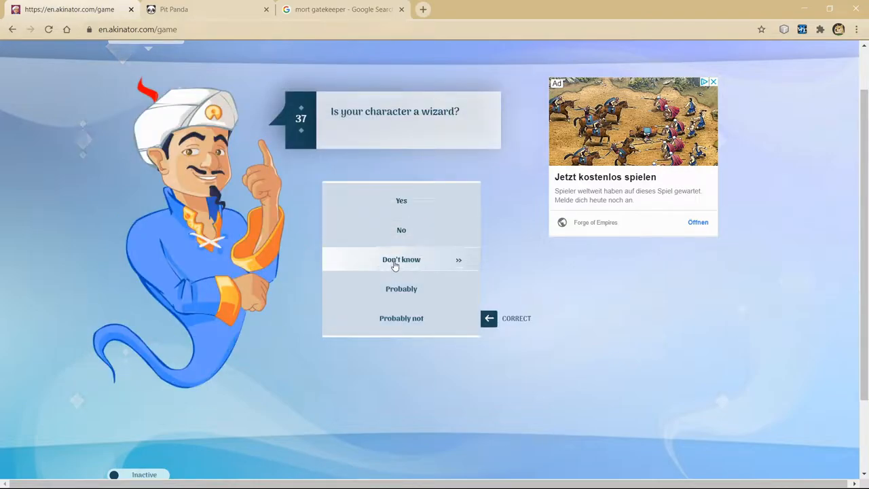
left_click(402, 259)
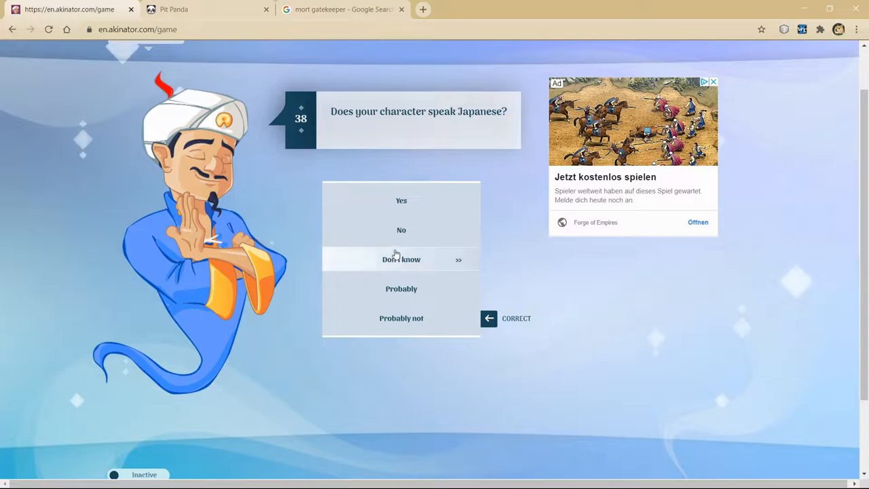
mouse_move(394, 231)
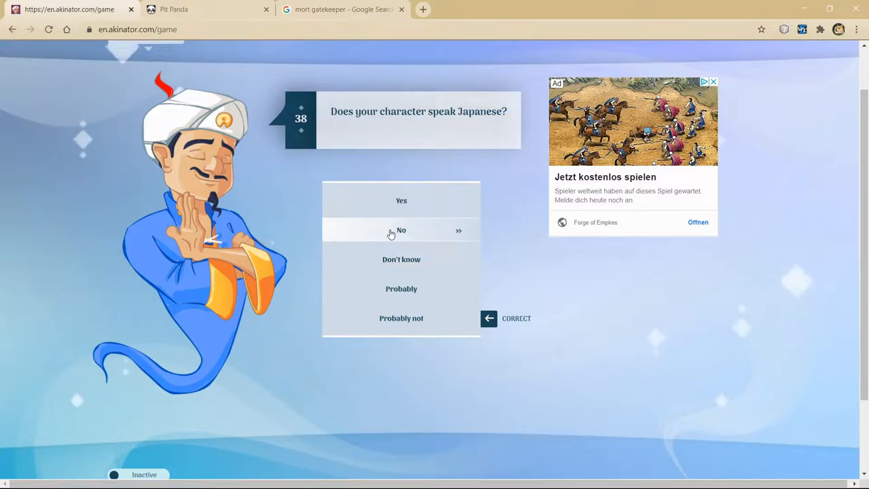
mouse_move(406, 235)
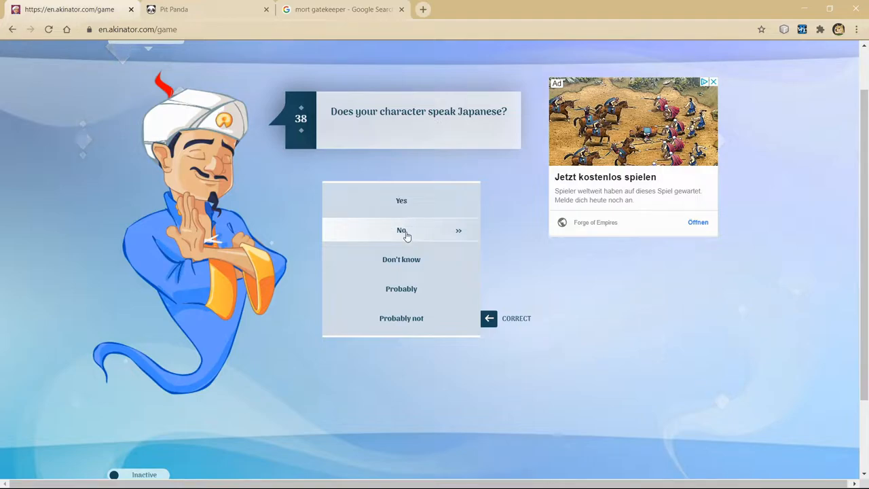
mouse_move(402, 201)
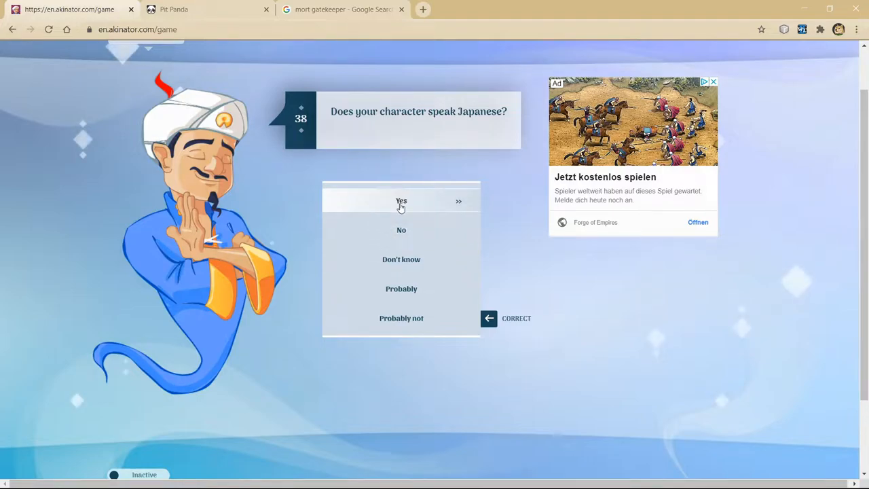
left_click(402, 201)
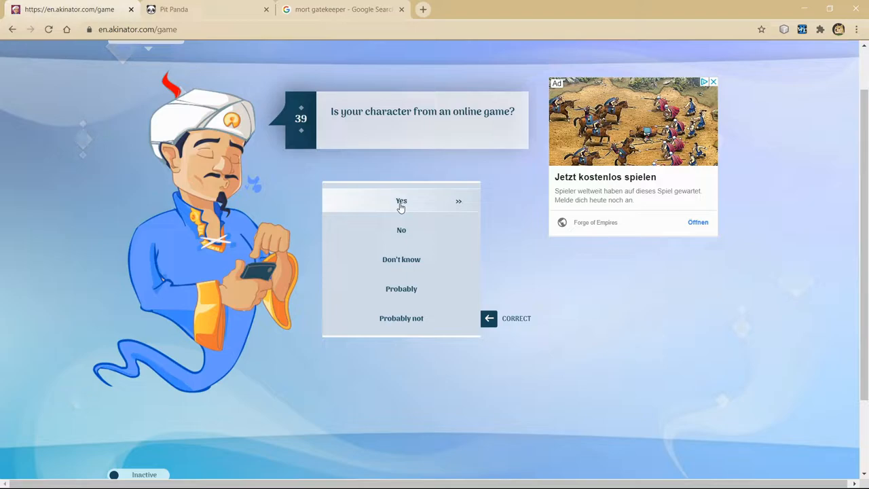
left_click(402, 201)
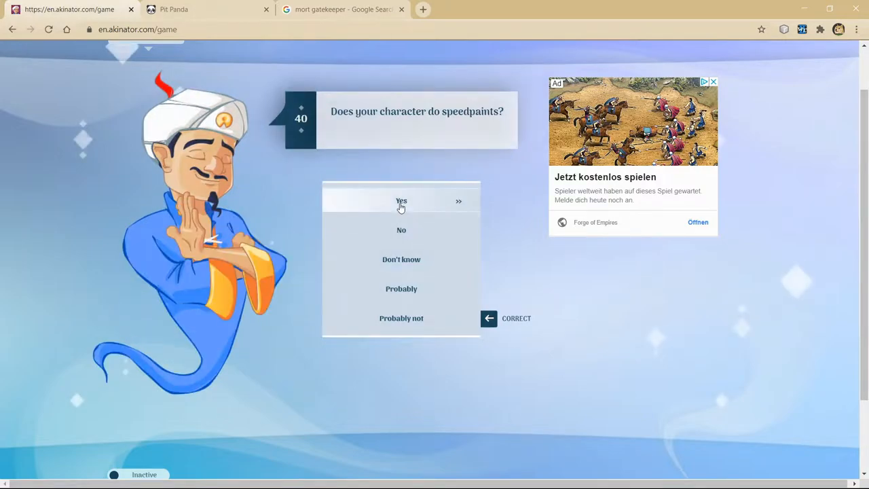
mouse_move(402, 230)
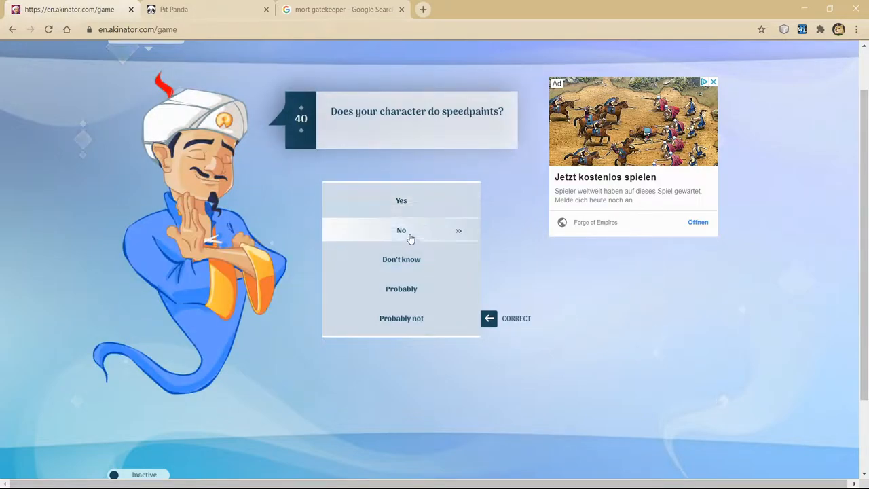
left_click(402, 231)
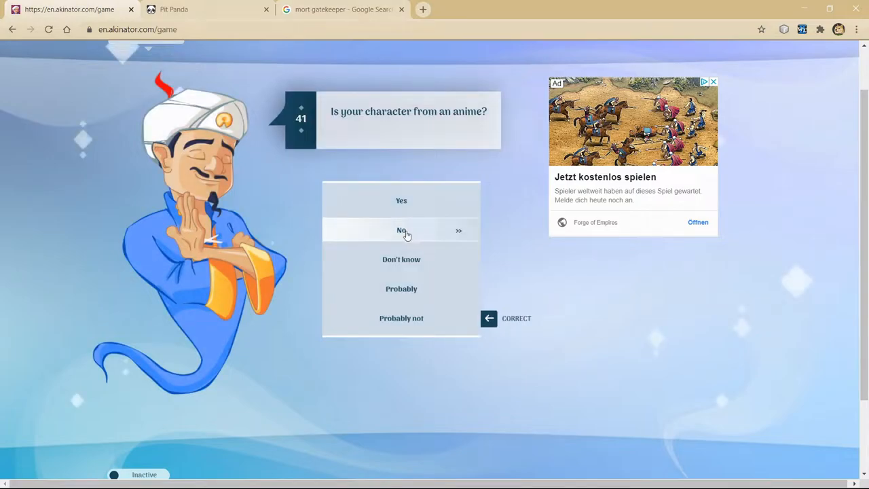
left_click(402, 231)
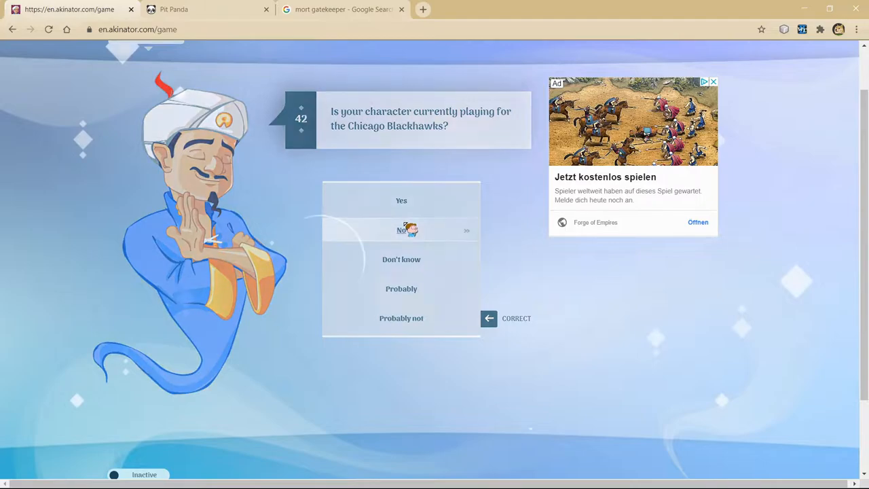
left_click(402, 229)
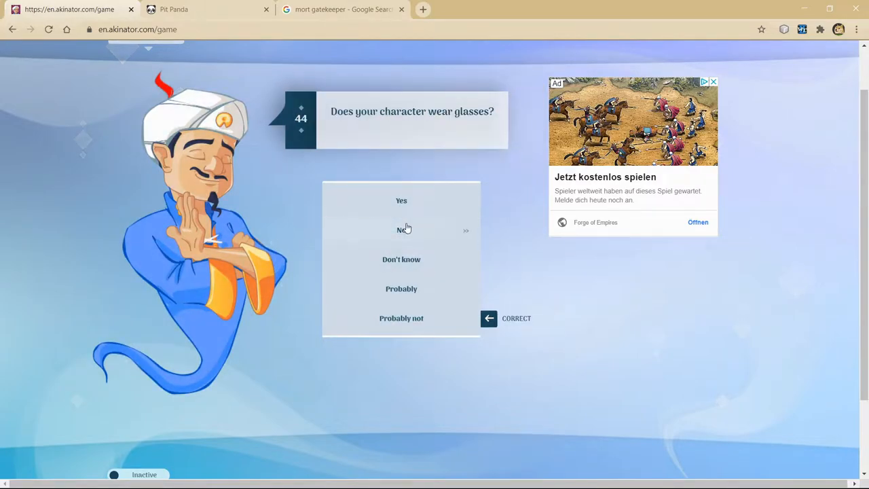
left_click(402, 230)
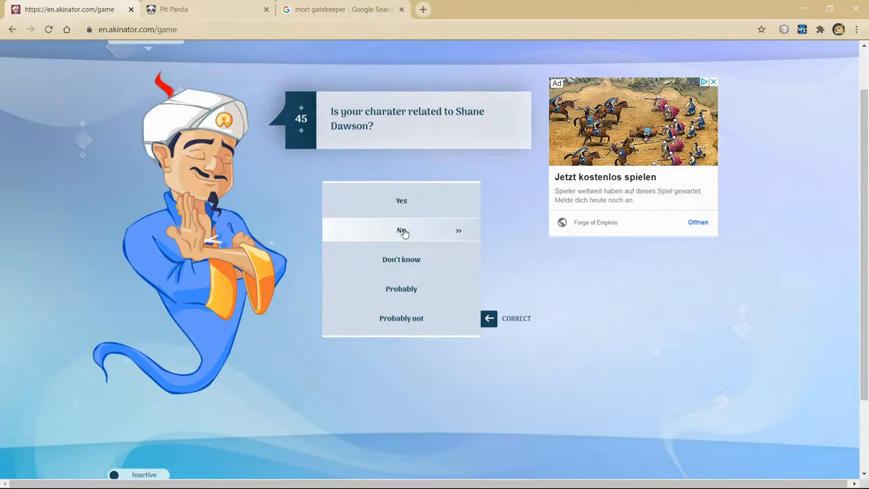
left_click(402, 231)
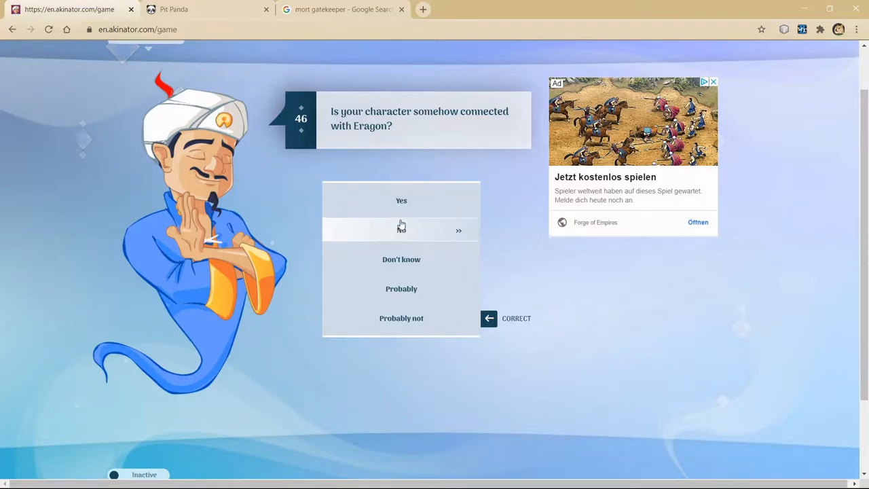
mouse_move(410, 204)
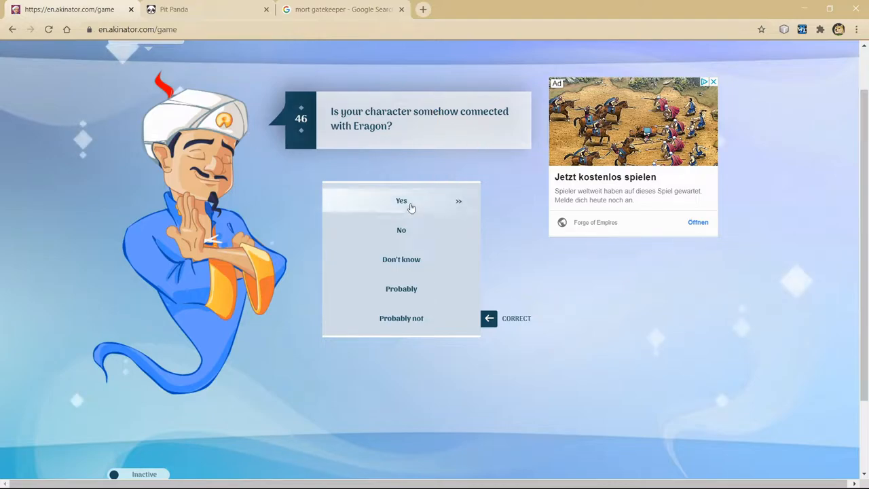
Step: Answer Eragon, VIXX and League of Legends, reject the Emil guess and continue to question 53
left_click(402, 201)
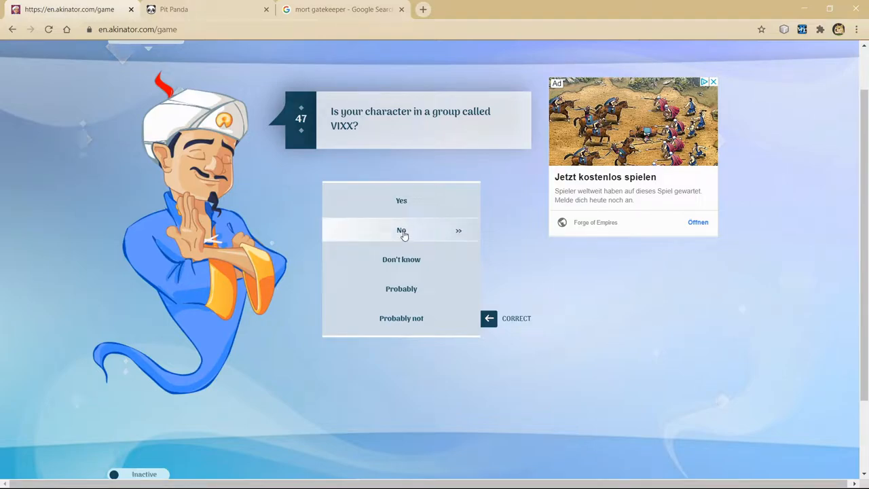
left_click(402, 231)
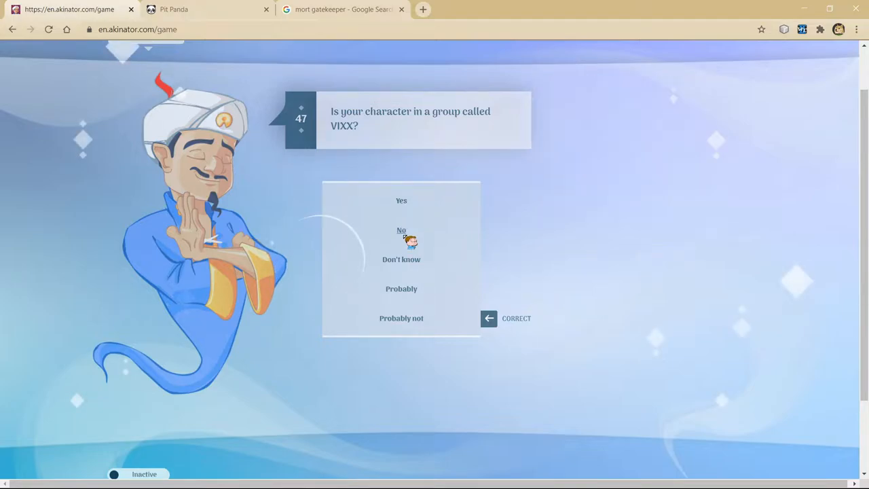
left_click(402, 229)
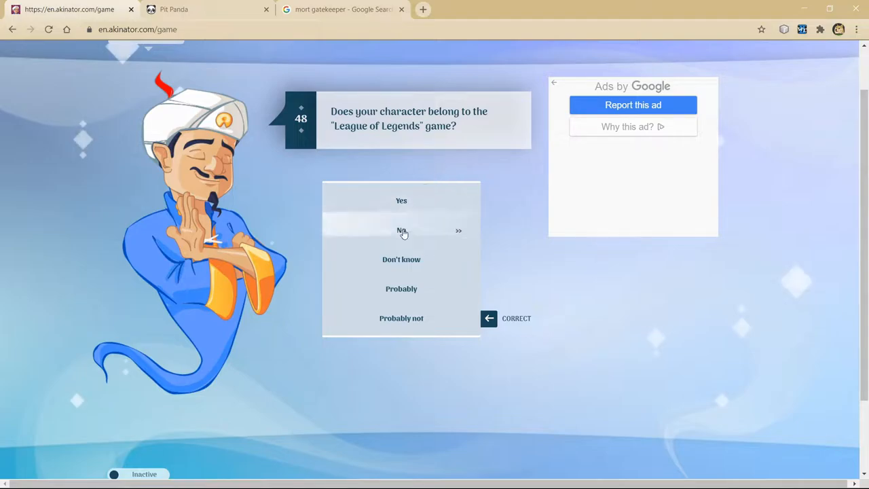
left_click(402, 231)
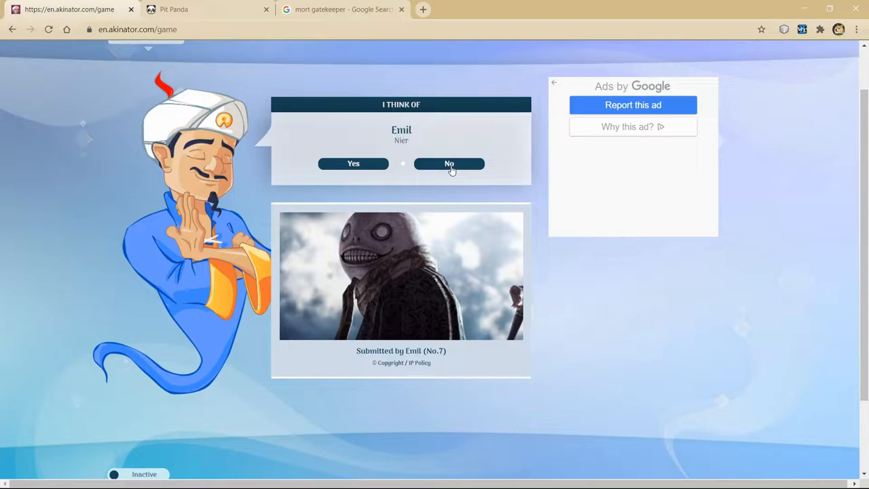
left_click(448, 162)
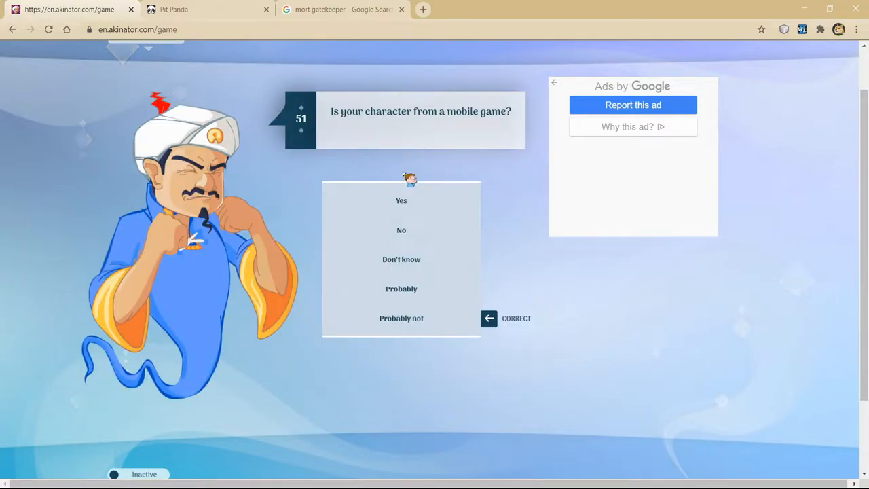
left_click(402, 231)
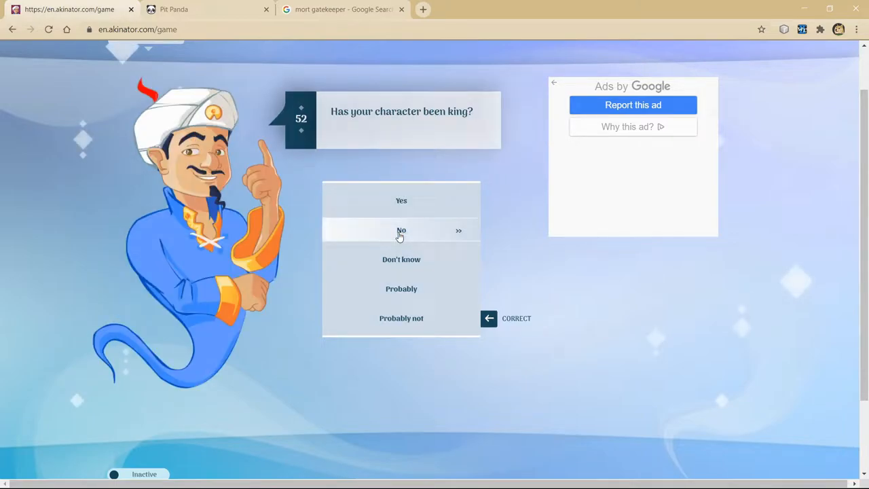
left_click(342, 8)
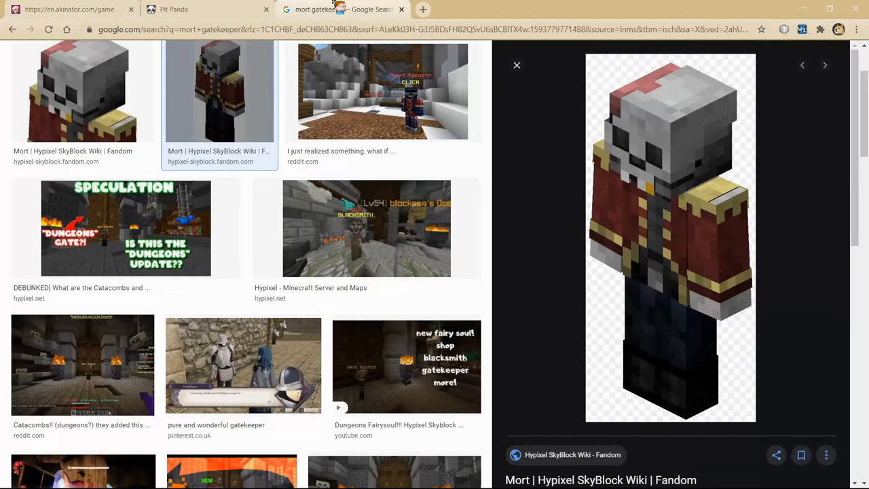
left_click(68, 8)
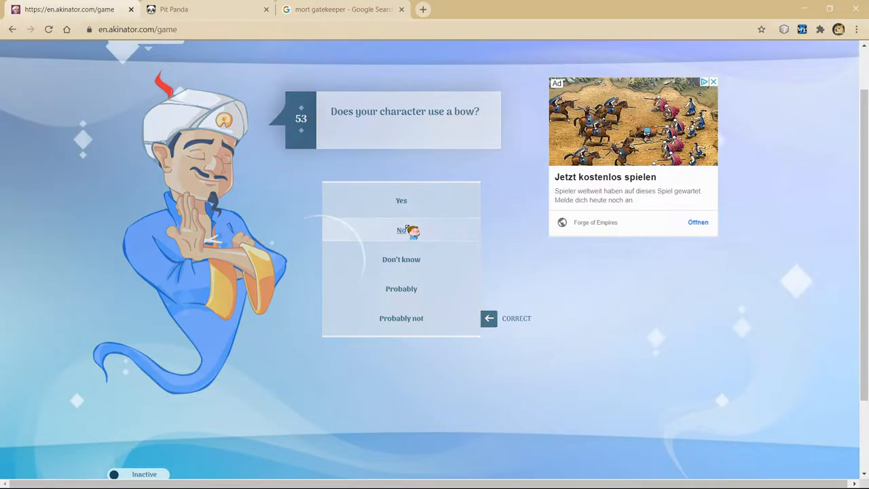
Step: Answer No to bow, Shadowhunters, anime, Souls series, king or queen; Yes to PC game
left_click(401, 229)
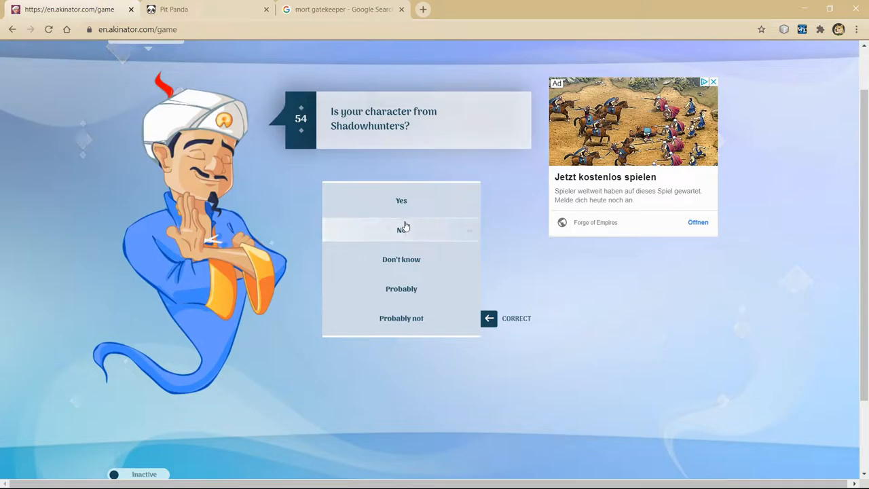
left_click(402, 229)
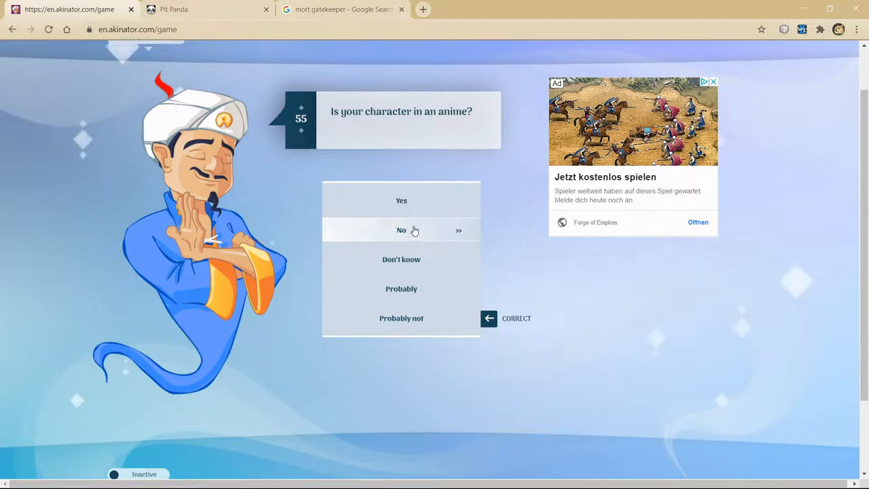
mouse_move(435, 226)
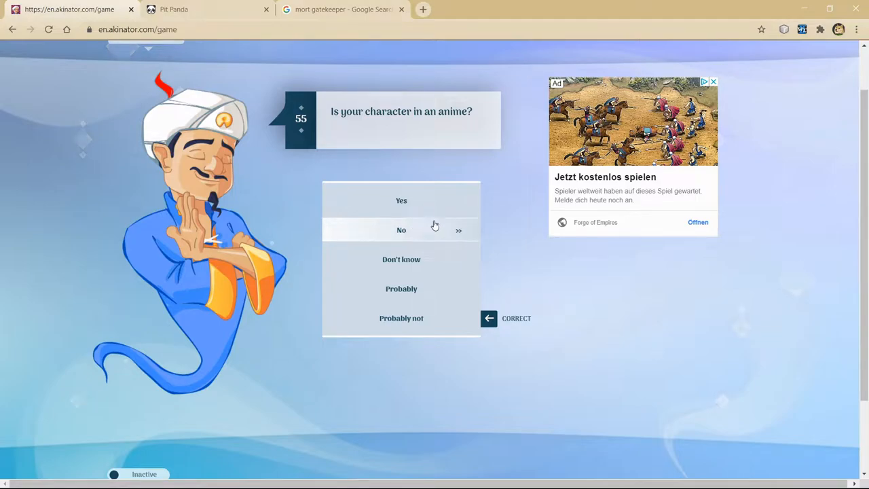
left_click(402, 230)
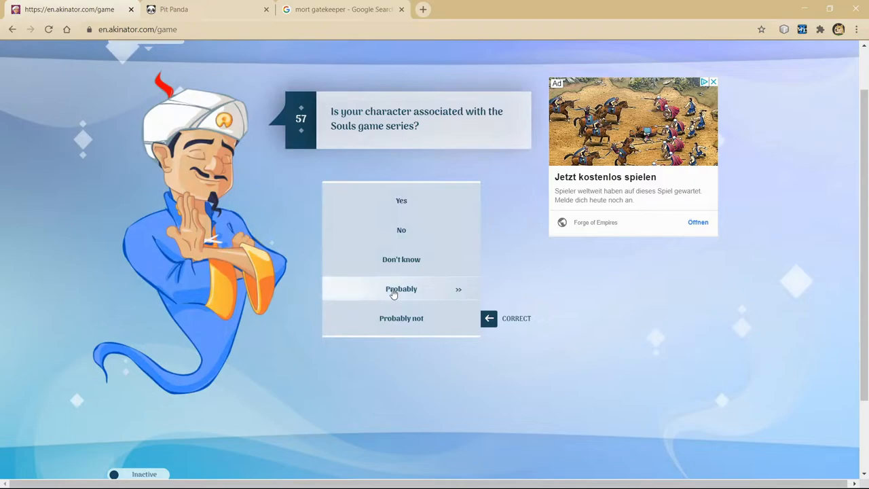
mouse_move(402, 231)
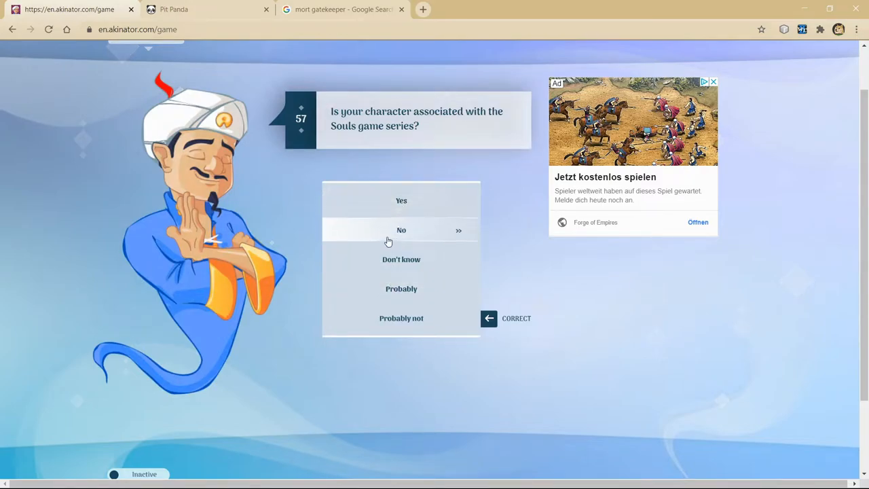
left_click(402, 230)
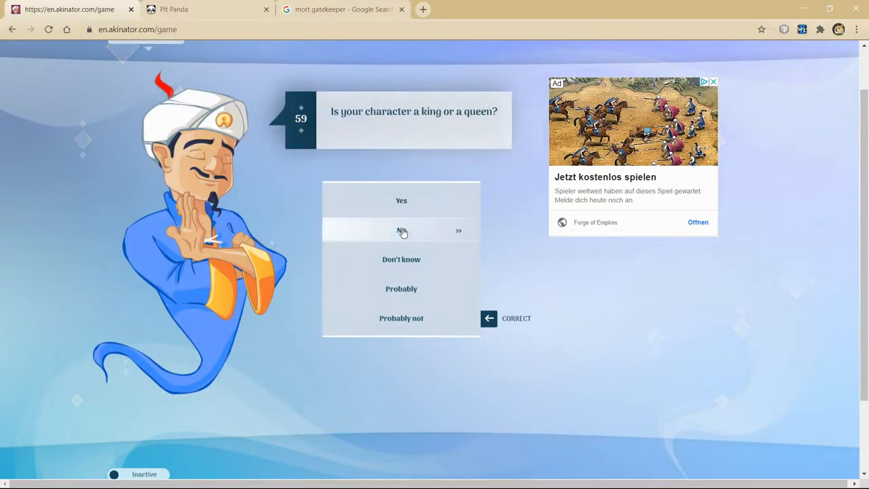
left_click(402, 231)
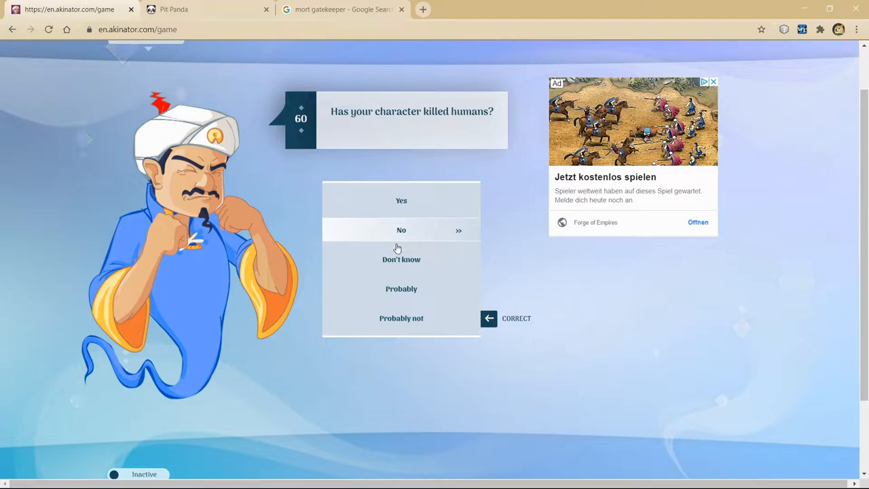
left_click(402, 230)
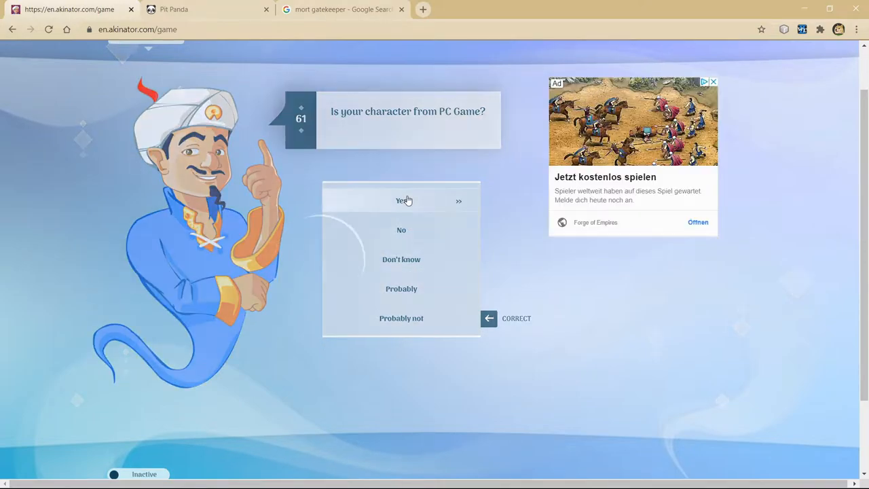
left_click(402, 201)
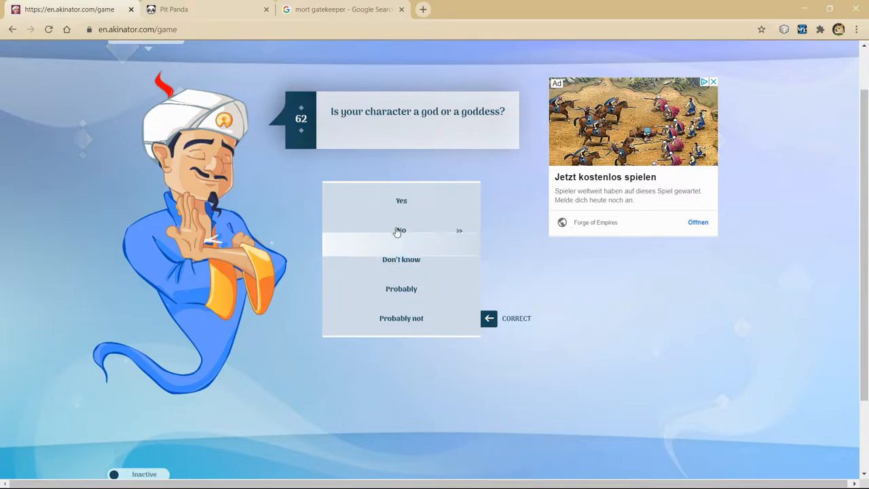
Step: Answer No to god, Blizzard, sorcerer, fighting, Noldor, baseball bat, and the Minecraft link question
left_click(402, 231)
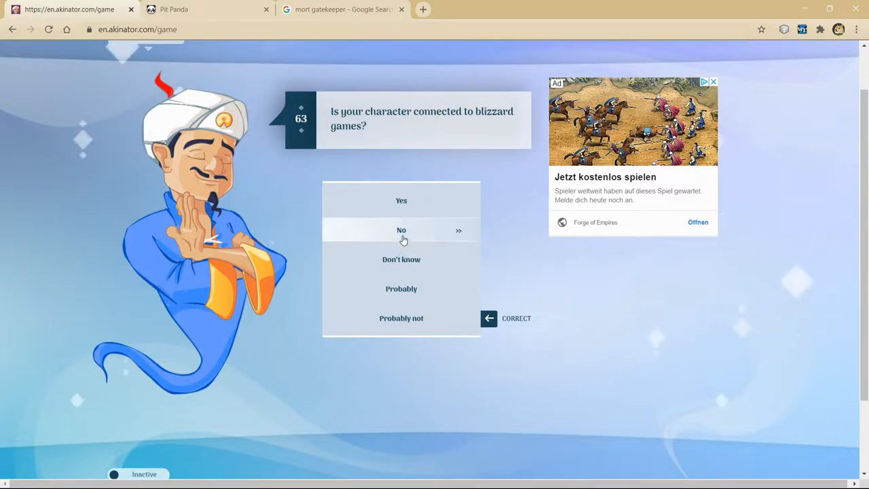
left_click(402, 231)
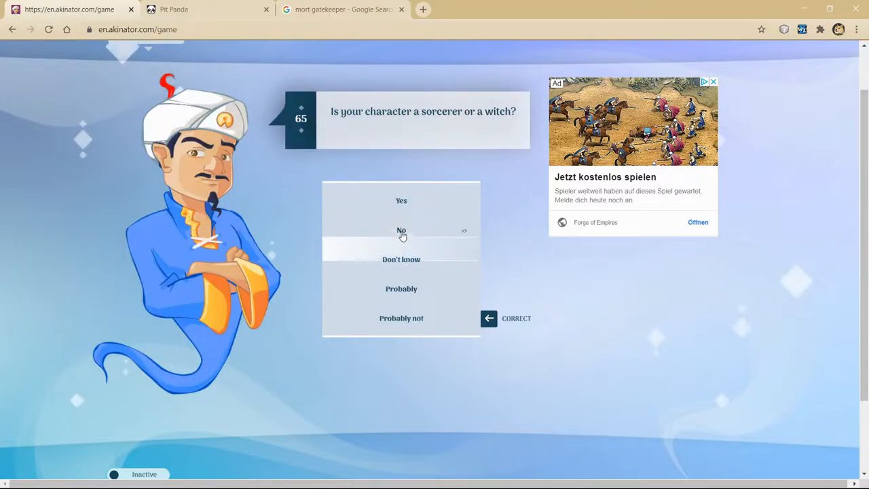
left_click(402, 231)
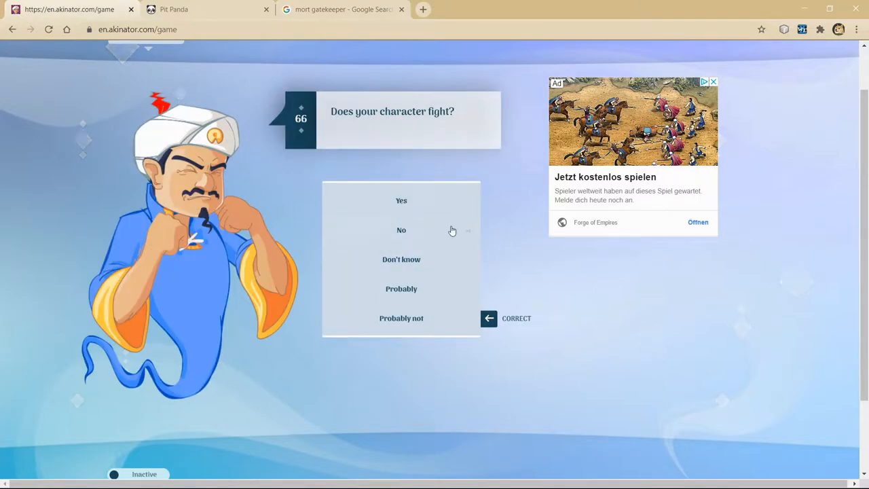
left_click(402, 231)
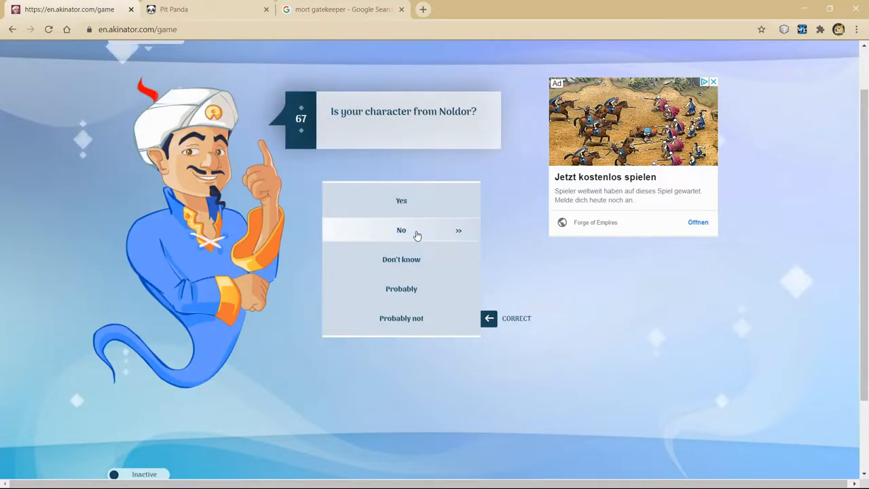
left_click(402, 231)
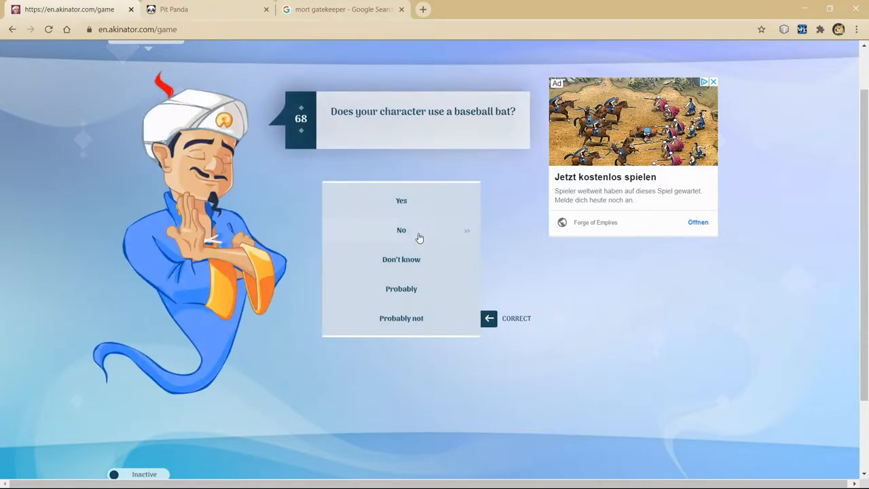
left_click(402, 229)
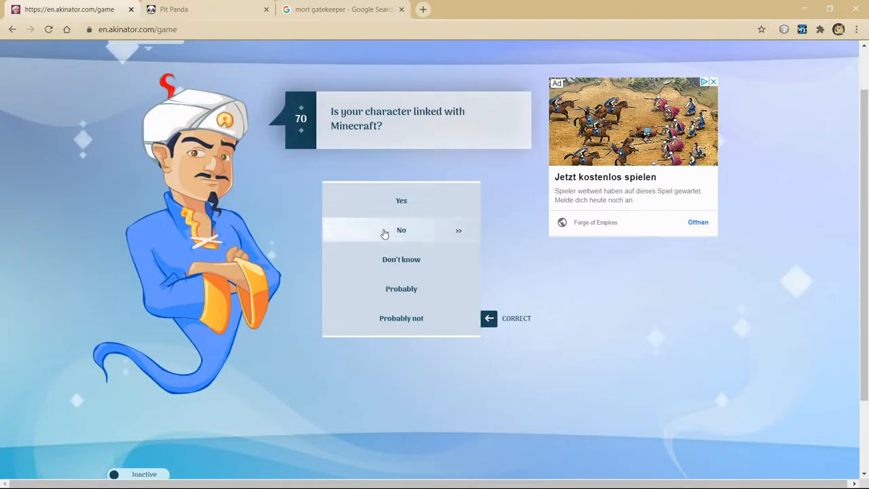
left_click(402, 231)
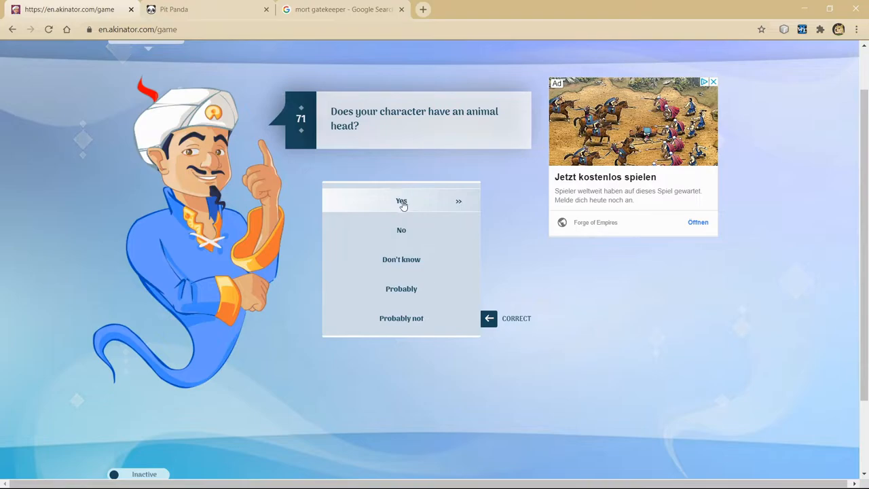
Step: Answer Yes to animal head, dead and playing Minecraft, No to X Japan and being from Minecraft
left_click(402, 201)
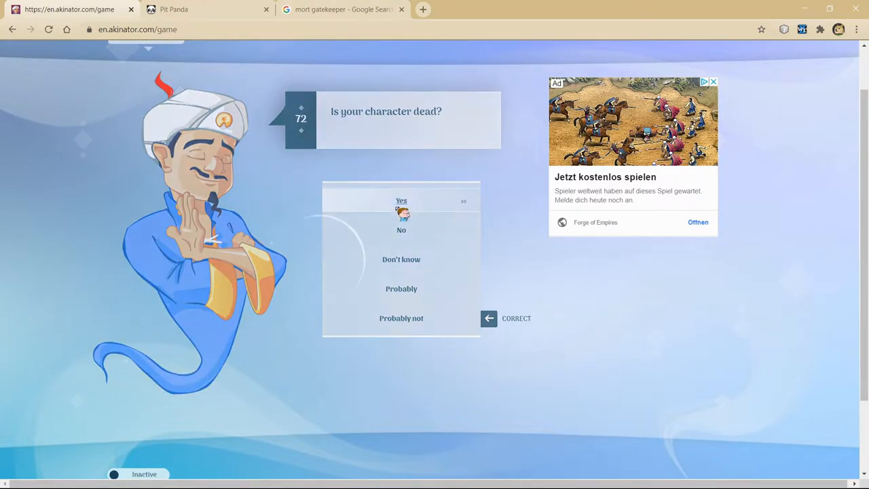
left_click(402, 201)
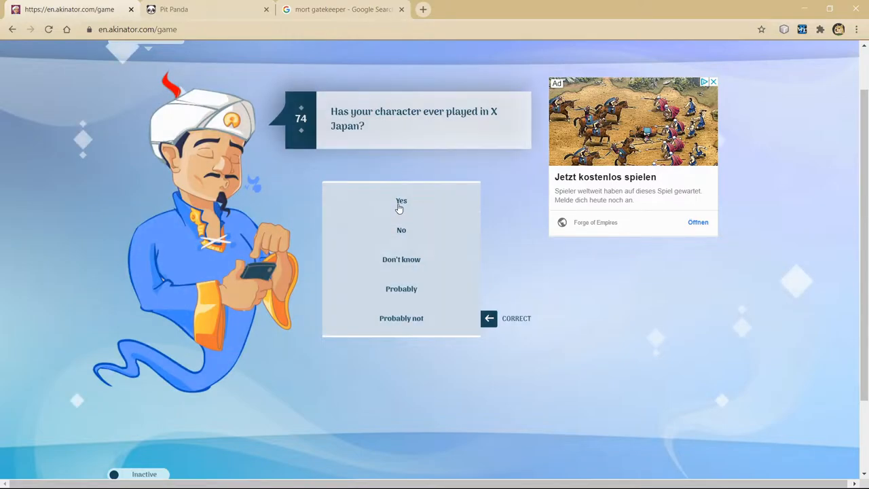
mouse_move(402, 231)
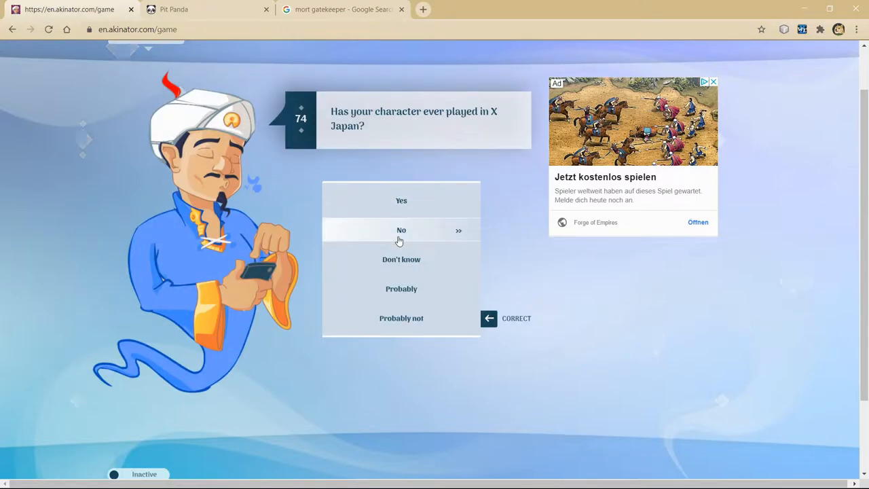
left_click(402, 231)
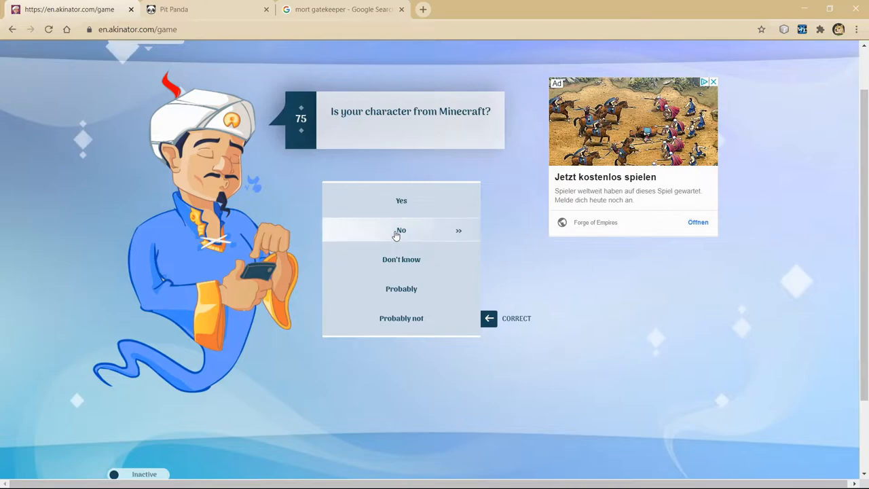
left_click(402, 230)
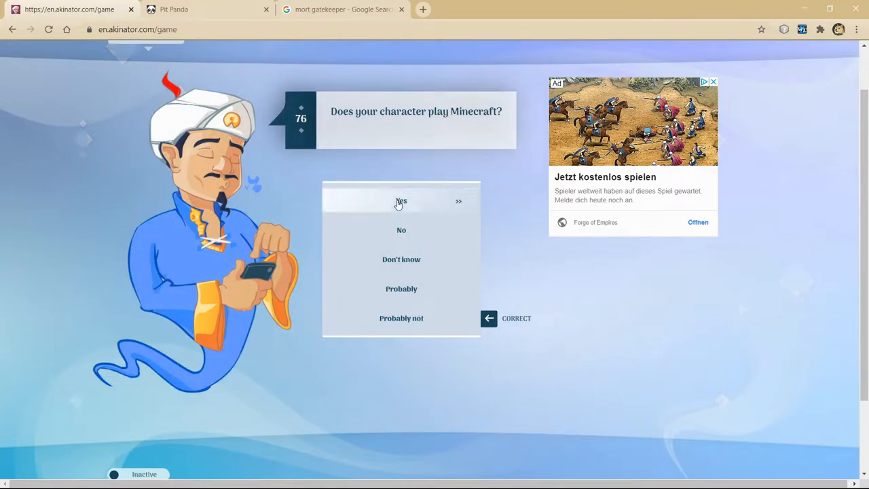
left_click(401, 201)
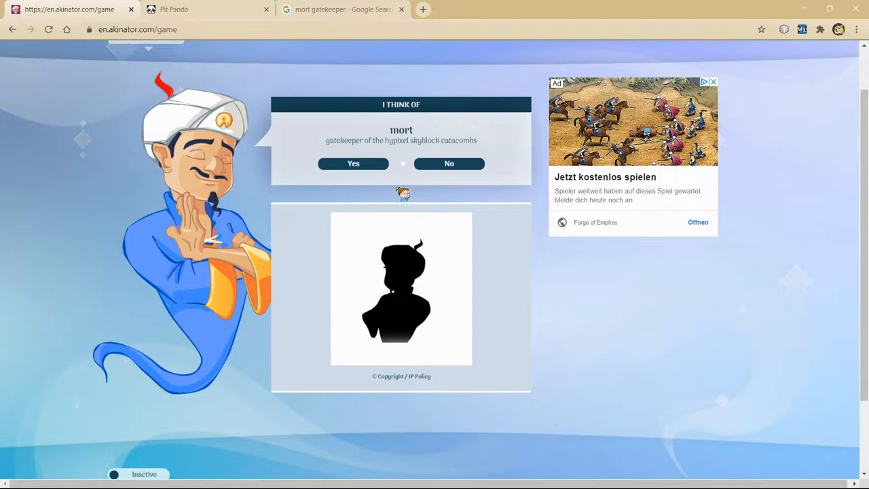
Step: Confirm the Mort guess as correct and start another round
left_click(353, 163)
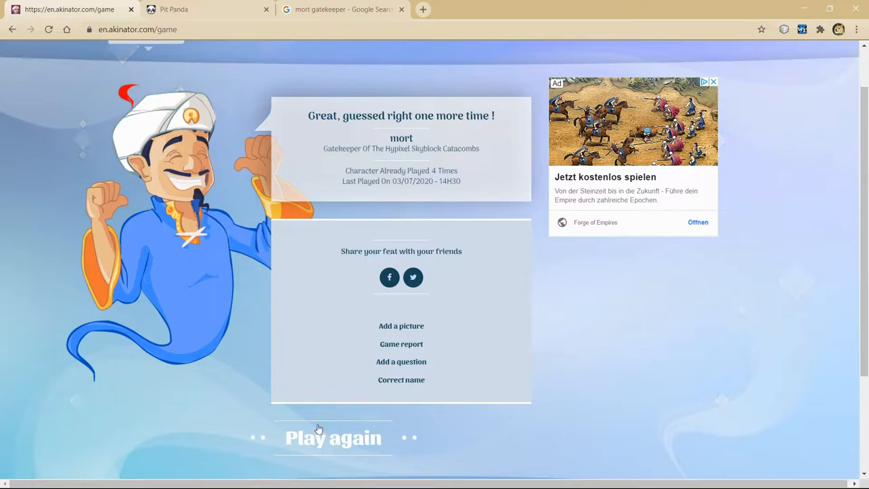
left_click(334, 437)
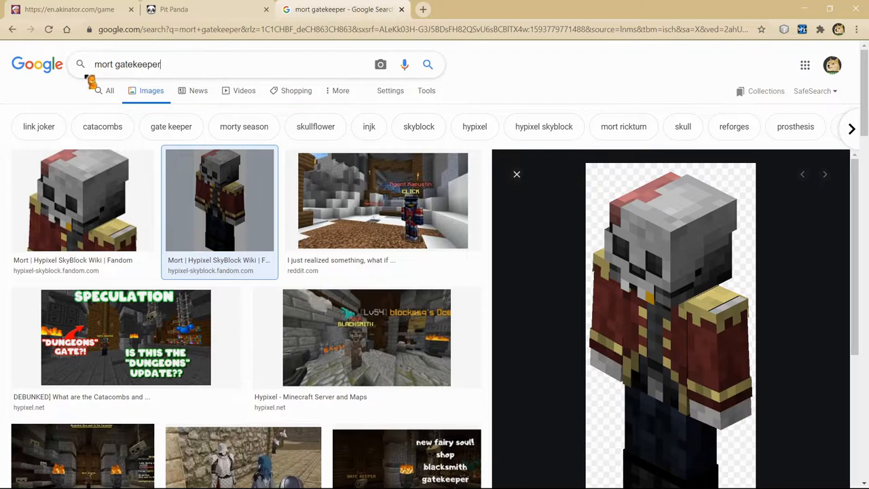
Step: Search Google Images for 'tia fa', view the Hypixel SkyBlock Tia the Fairy picture and return to Akinator
type("tia fairy")
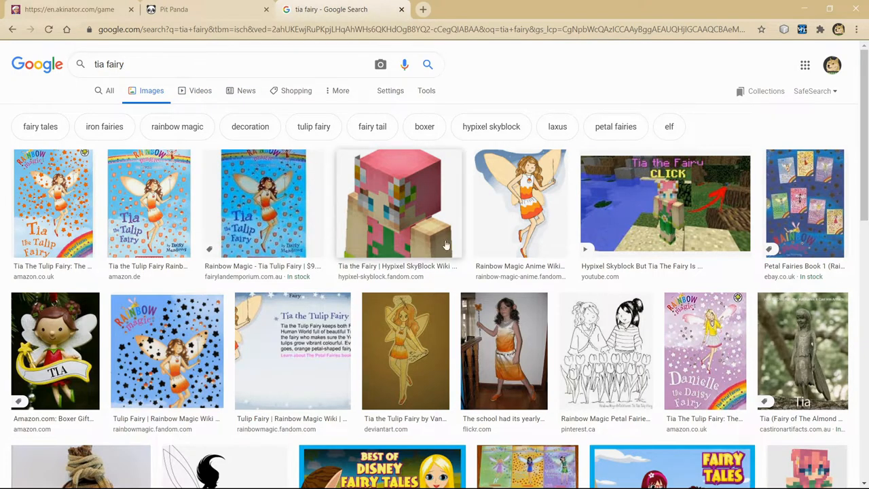
left_click(399, 203)
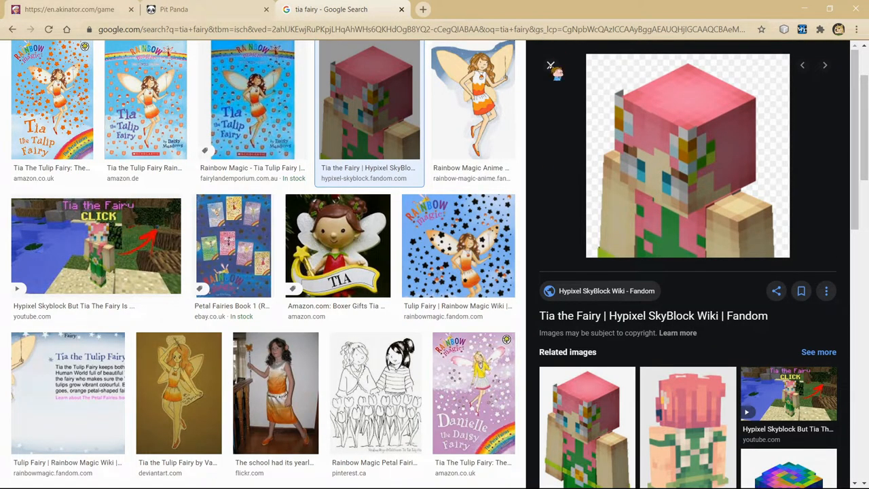
left_click(95, 245)
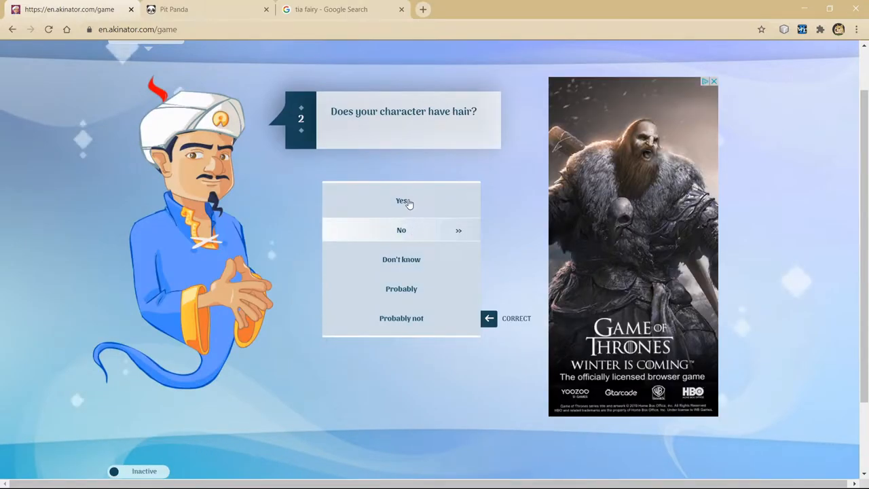
Step: Answer Yes to hair and from a game, No to fights, school, black hair, blond, mobile game, Nintendo, phone
left_click(402, 201)
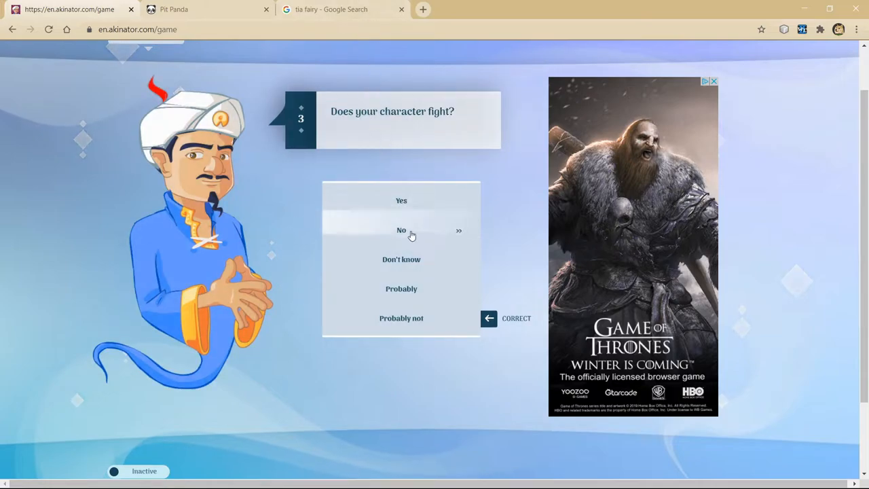
left_click(402, 230)
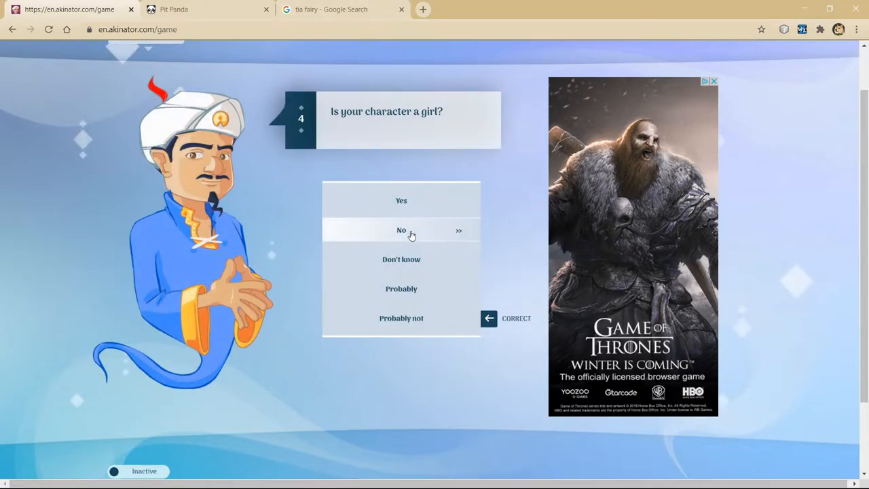
left_click(402, 231)
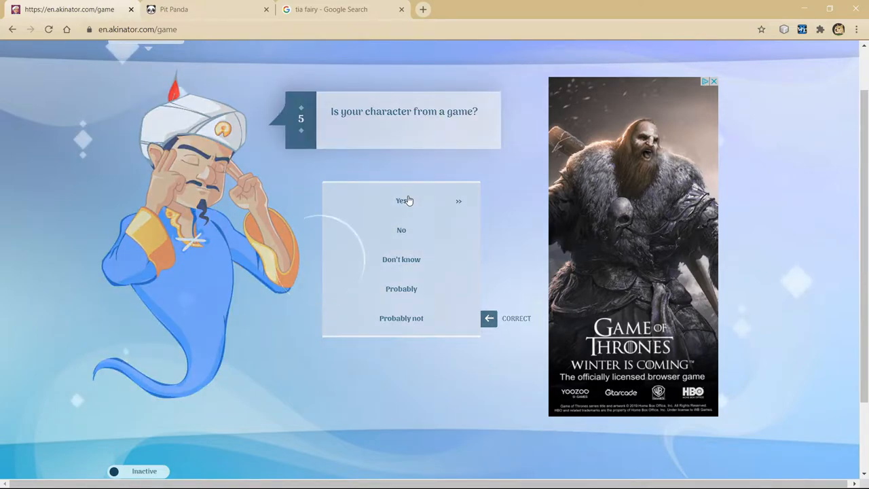
left_click(402, 201)
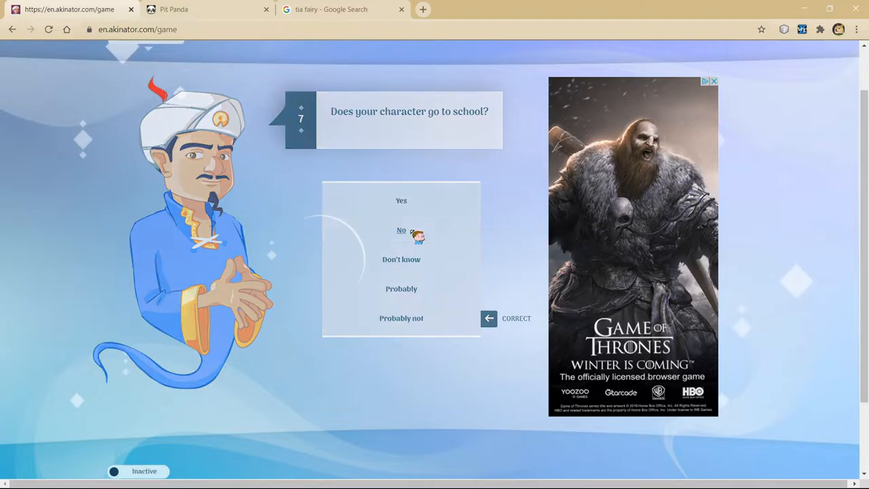
left_click(402, 231)
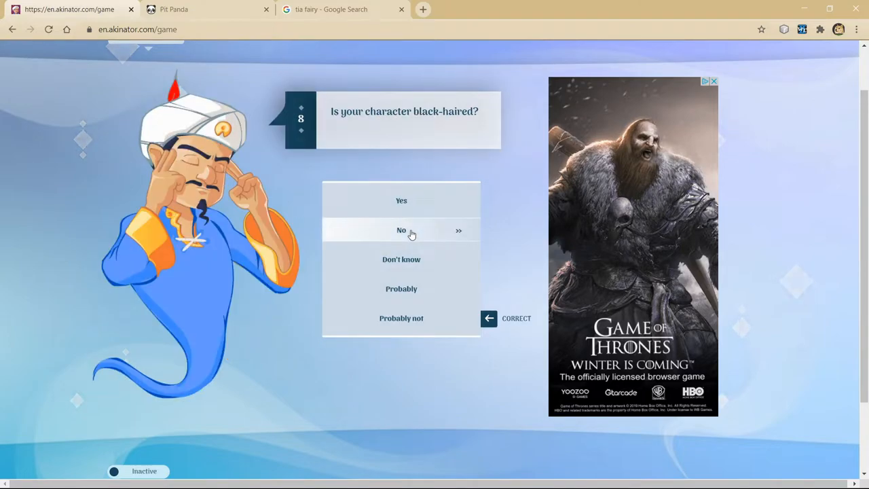
left_click(402, 231)
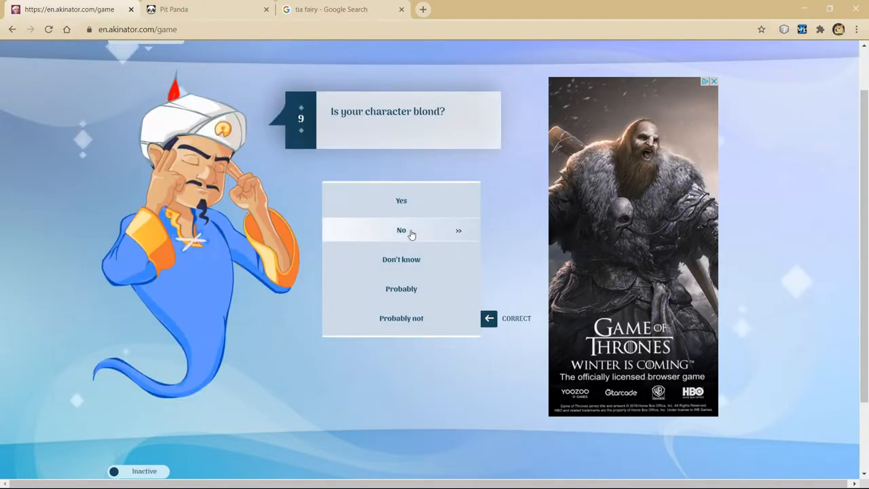
left_click(402, 230)
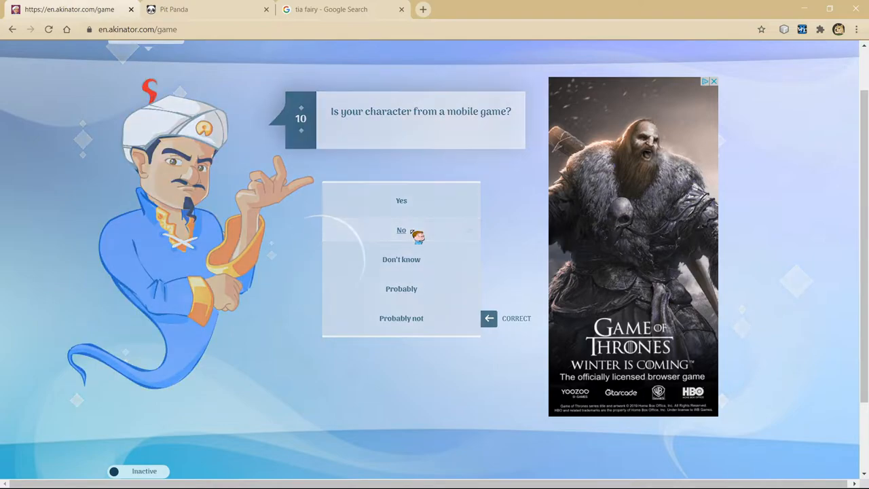
left_click(402, 231)
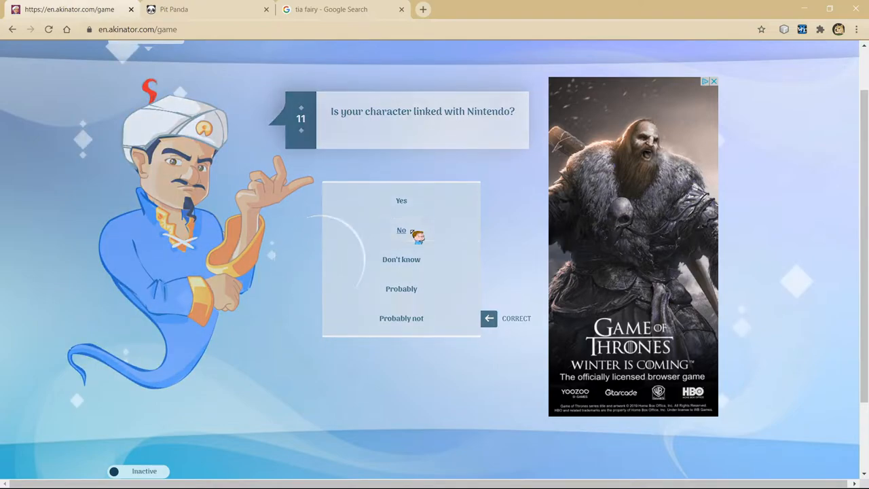
left_click(402, 230)
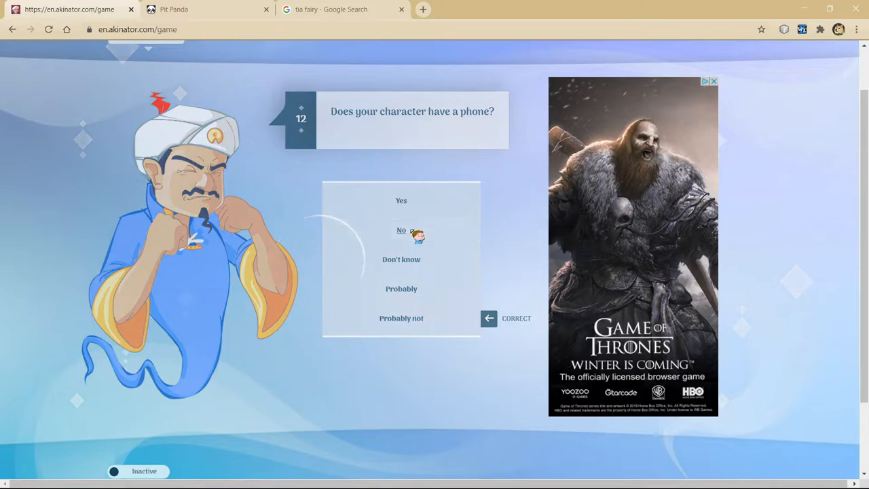
left_click(402, 231)
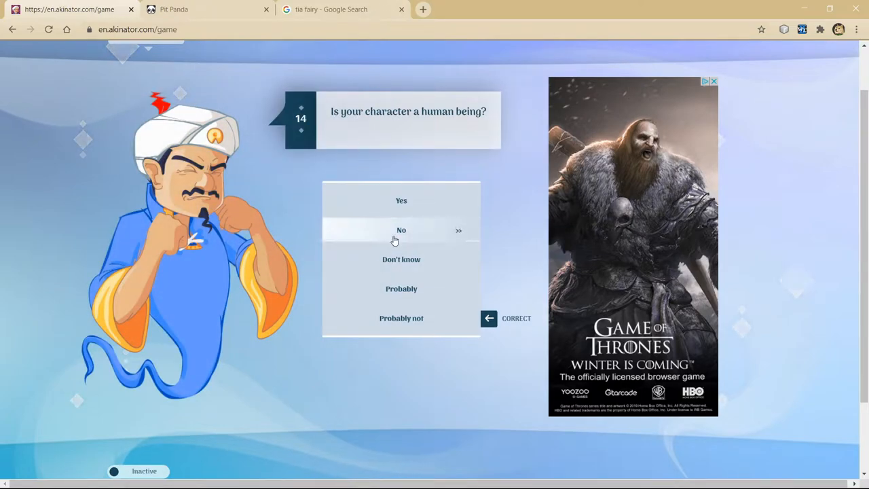
Step: Answer No to human, animal, robot, killed humans, Miss Universe, white hair; Don't know to American
left_click(402, 231)
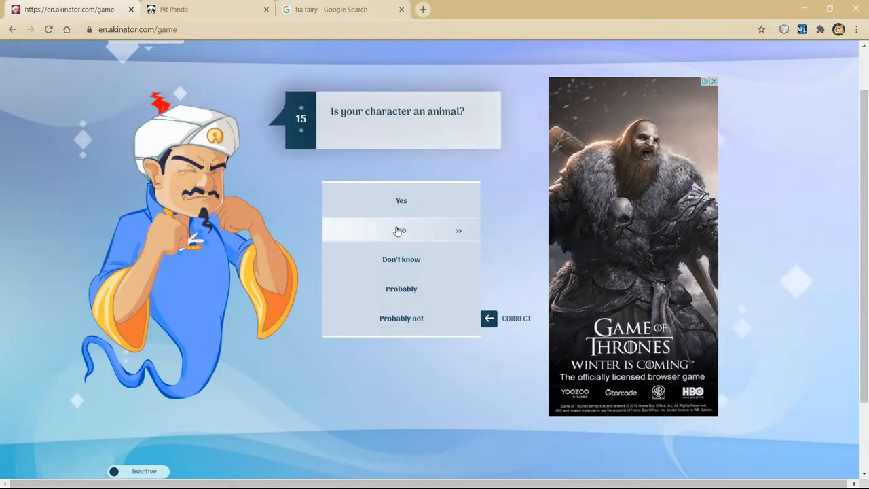
mouse_move(396, 231)
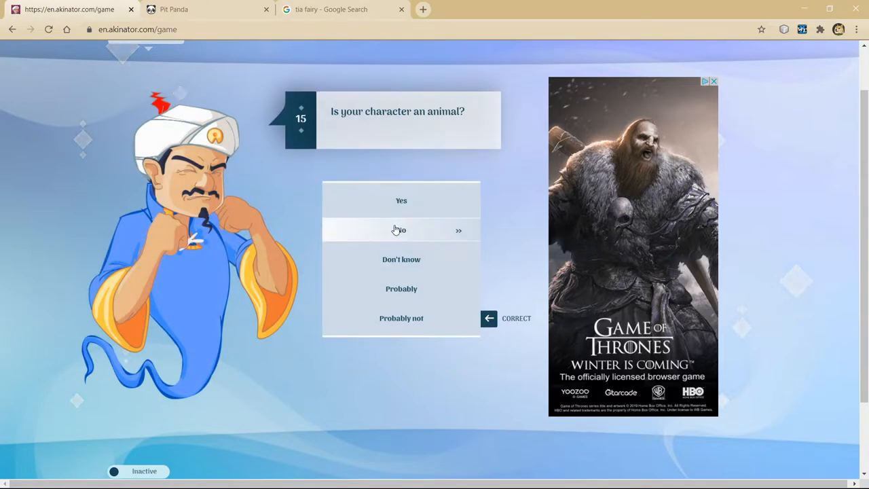
left_click(402, 229)
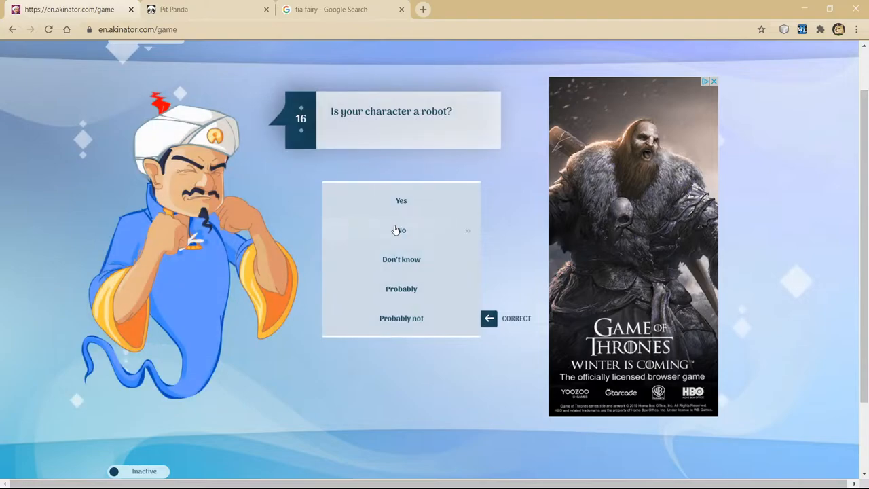
mouse_move(402, 230)
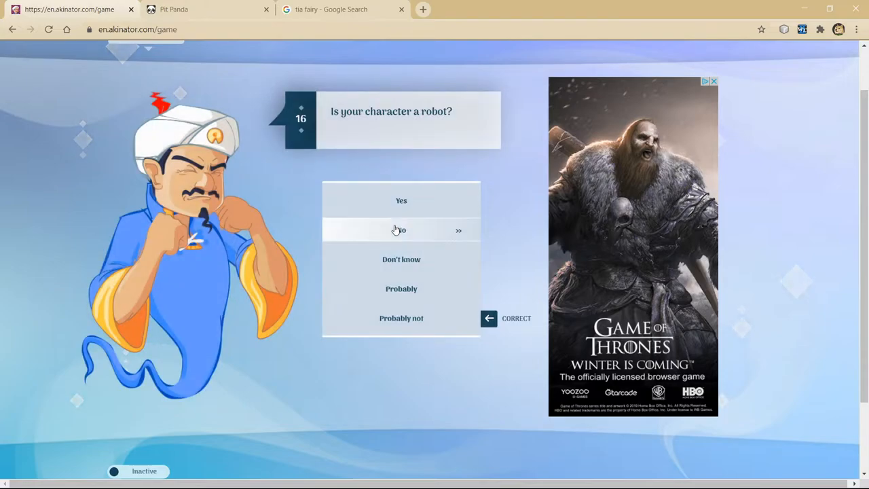
left_click(402, 229)
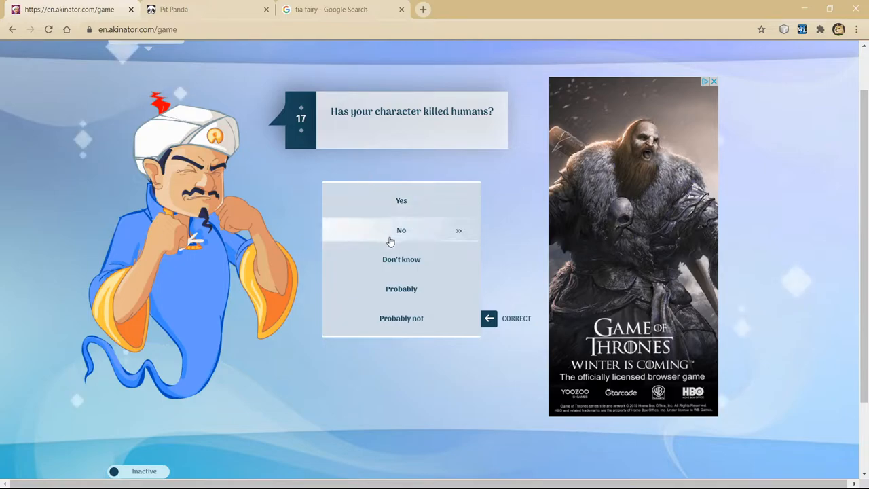
mouse_move(406, 216)
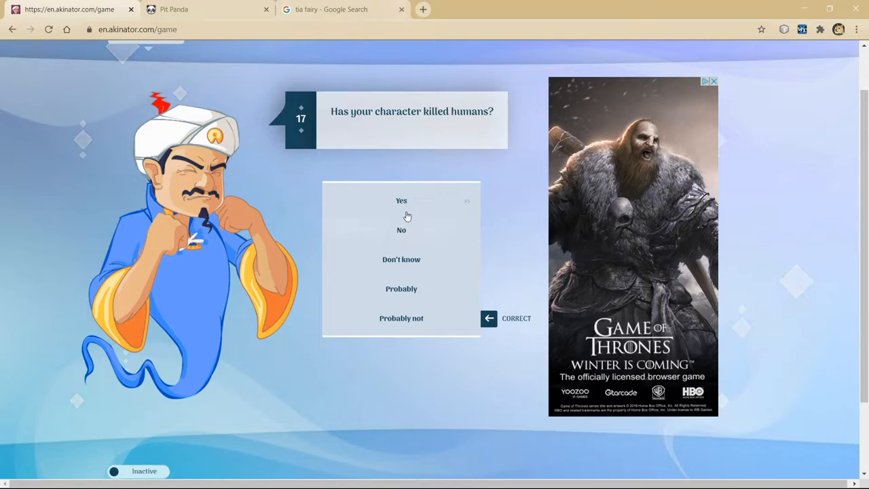
mouse_move(402, 231)
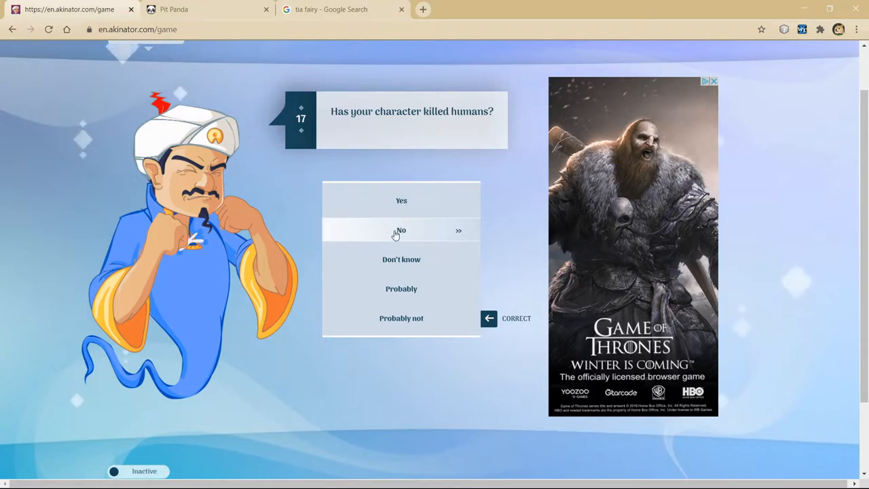
left_click(402, 231)
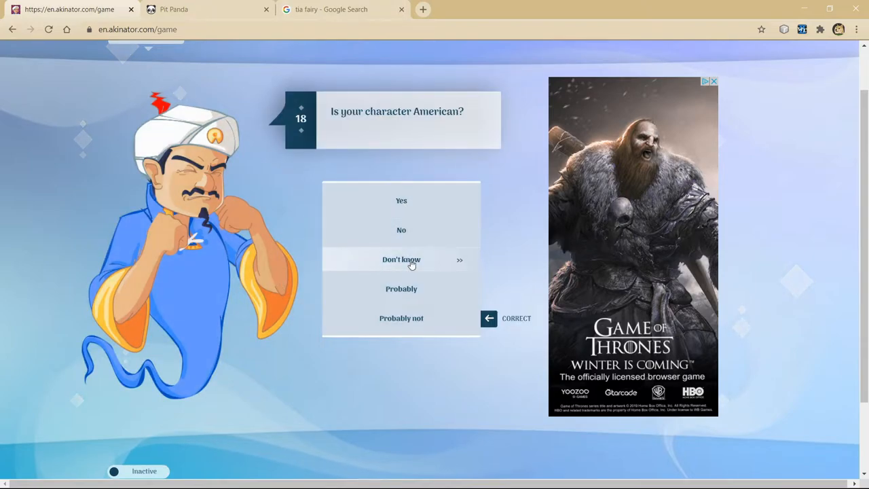
left_click(402, 230)
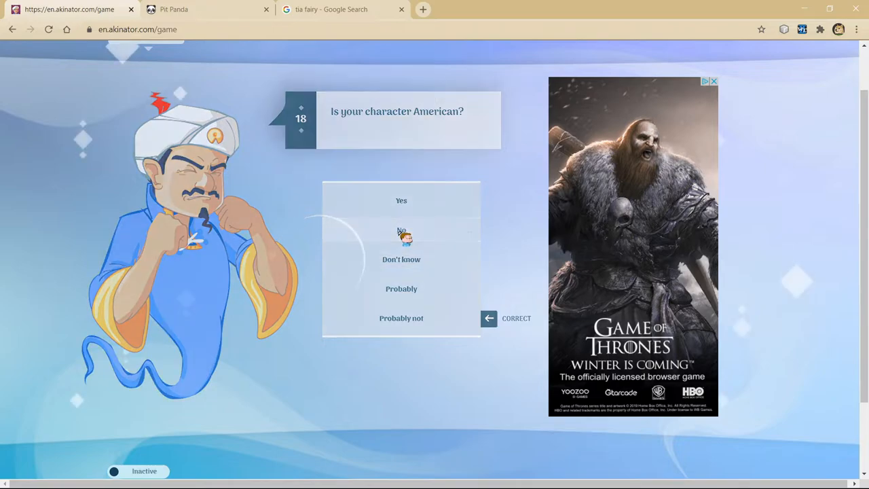
left_click(400, 231)
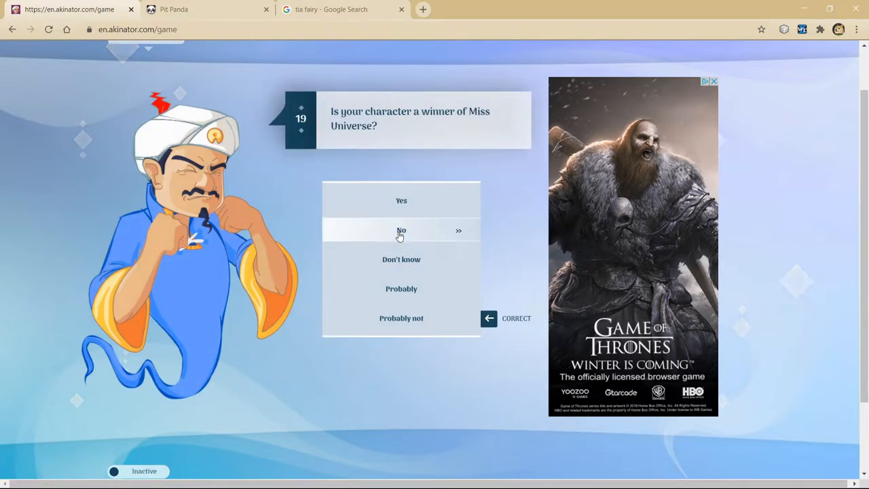
left_click(400, 230)
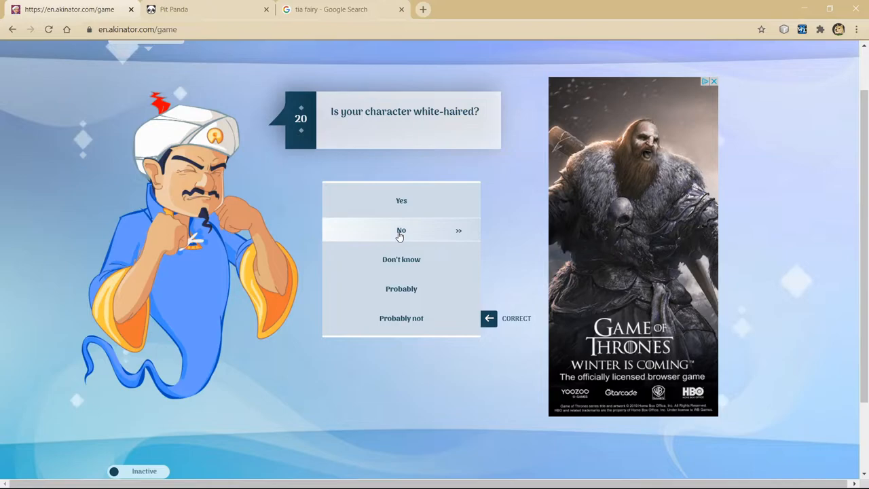
left_click(402, 231)
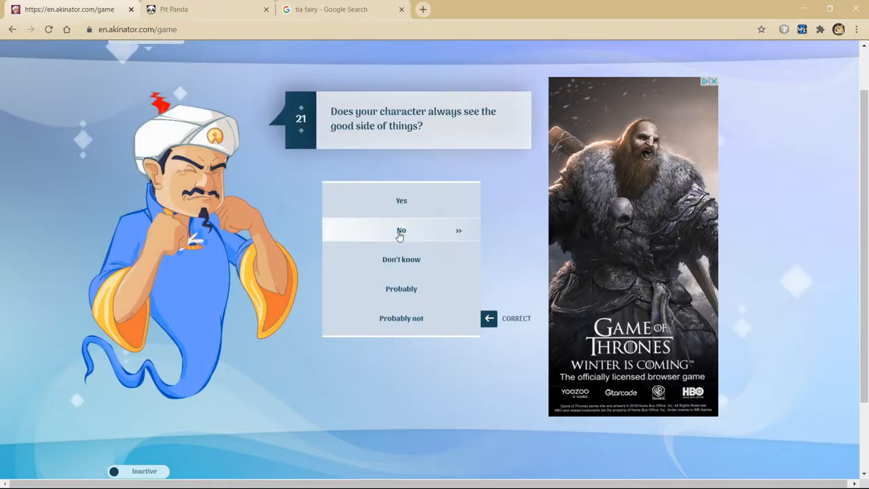
mouse_move(402, 288)
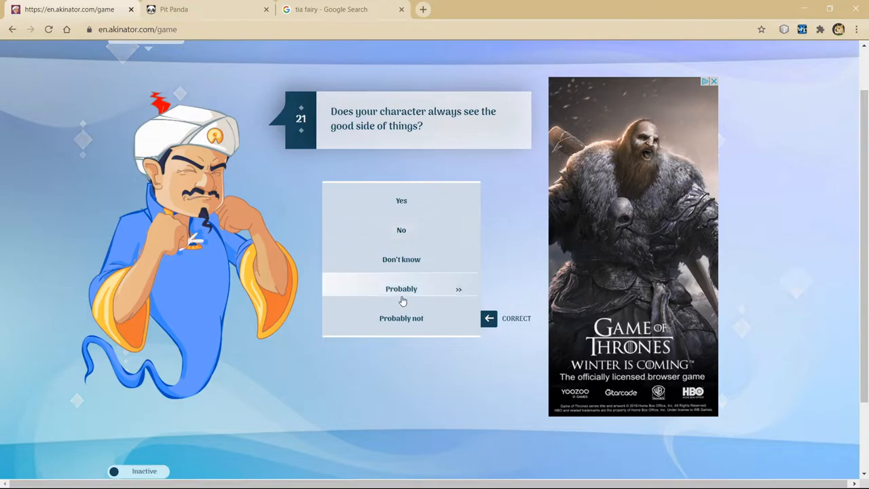
Step: Answer Probably to seeing the good side, No to god, green, shooting games, dead; reject Emerald Herald and continue
left_click(402, 288)
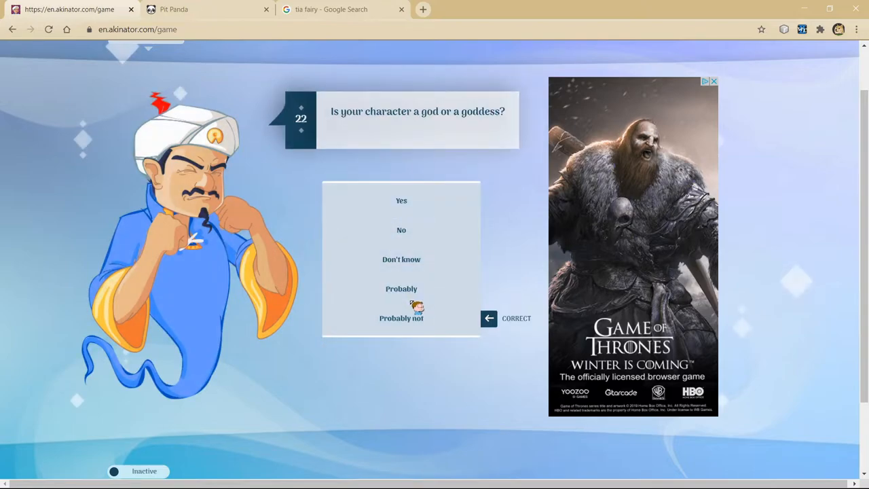
left_click(331, 8)
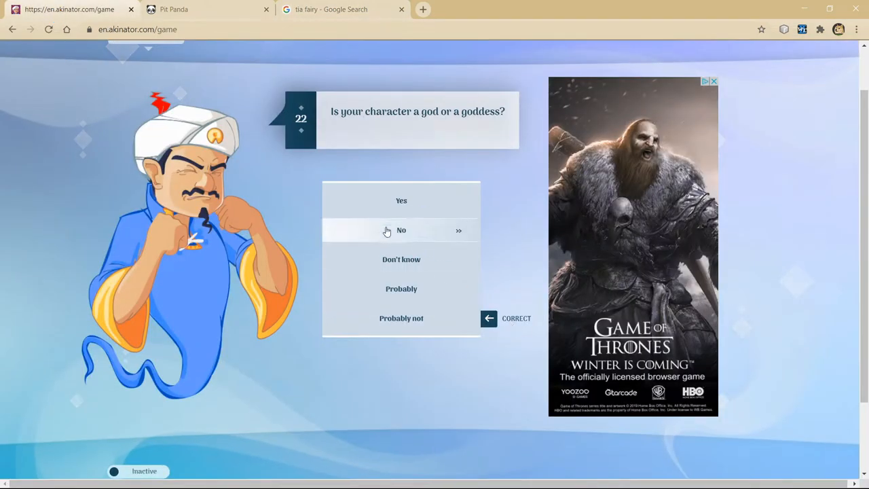
left_click(402, 231)
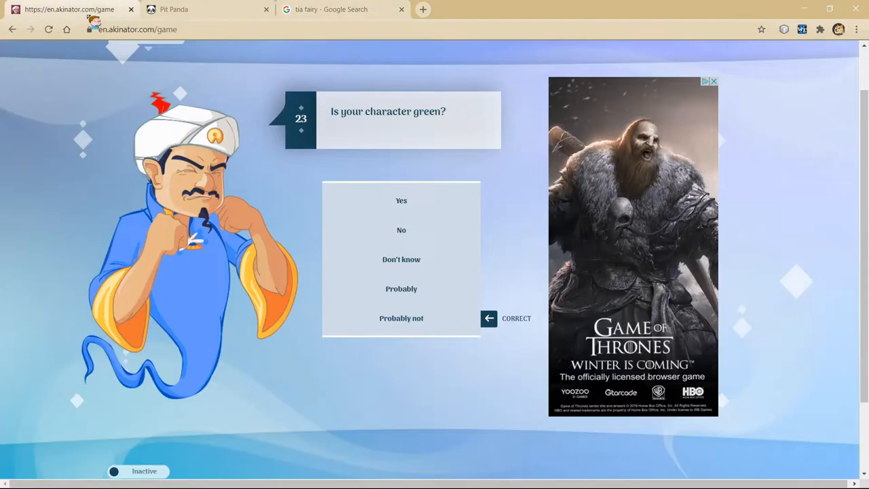
left_click(402, 201)
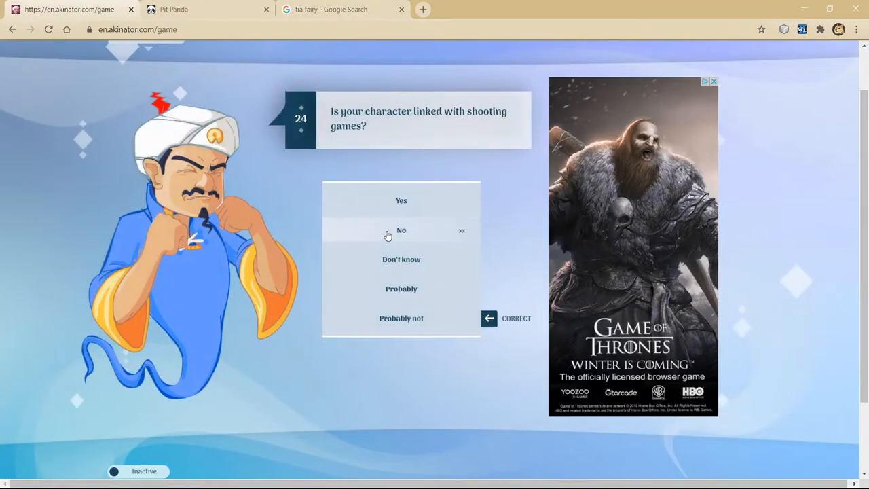
left_click(402, 231)
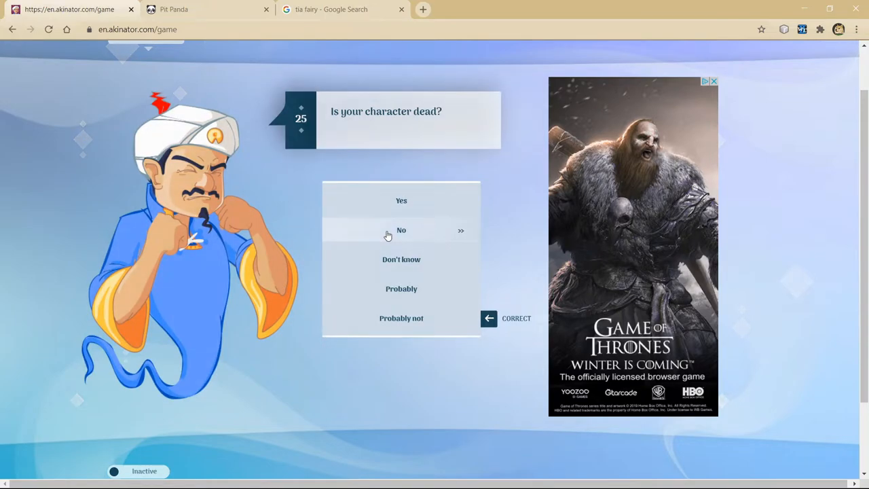
left_click(402, 231)
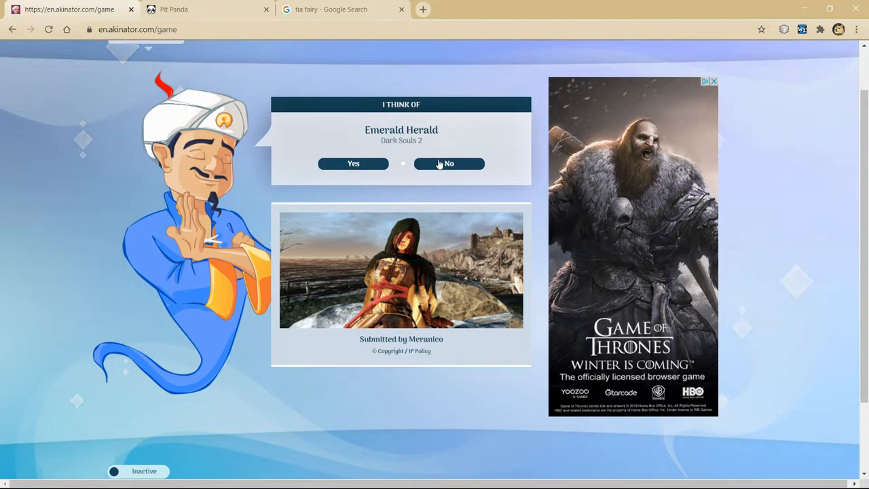
left_click(448, 163)
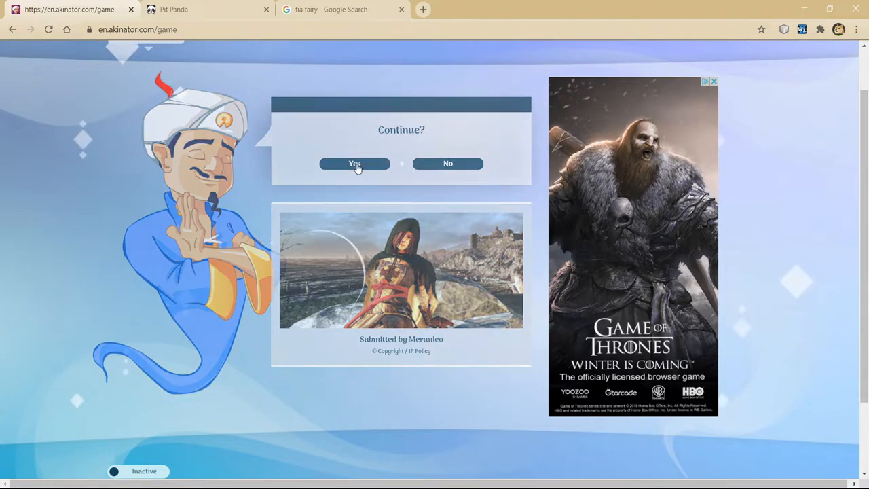
left_click(353, 163)
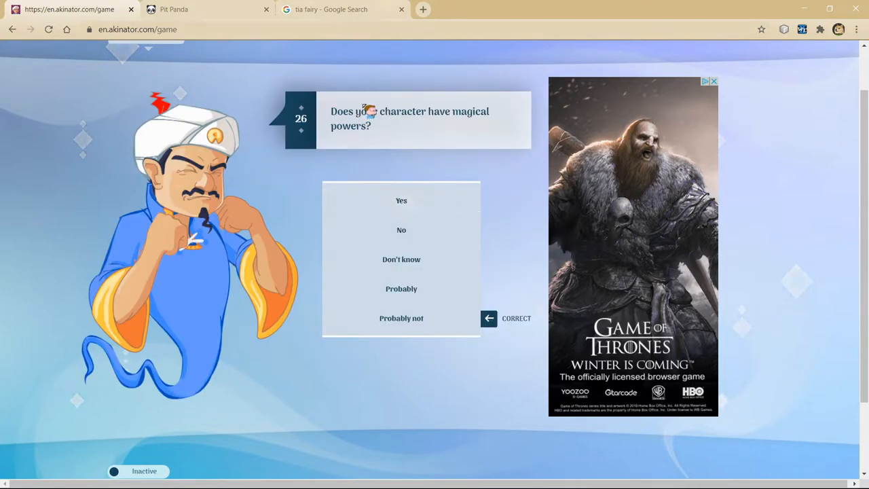
mouse_move(402, 201)
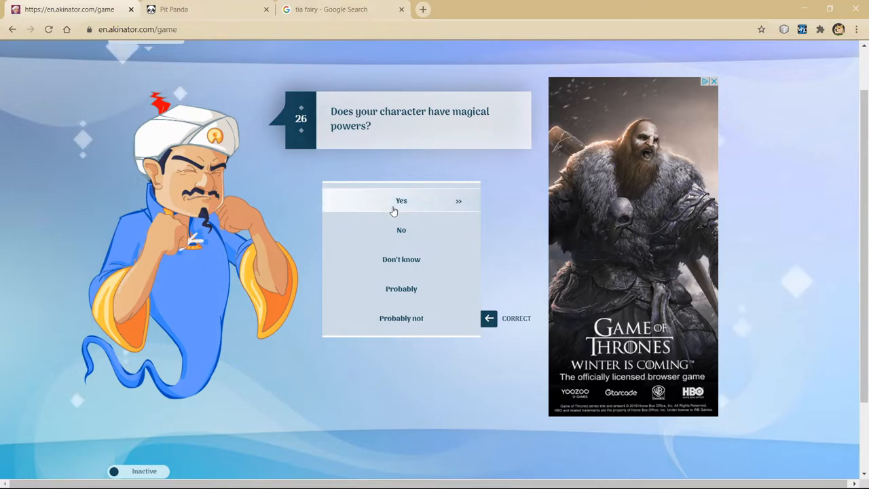
Step: Answer Yes to magical powers and the tail question, check the Tia image, answer Probably to flying
left_click(402, 201)
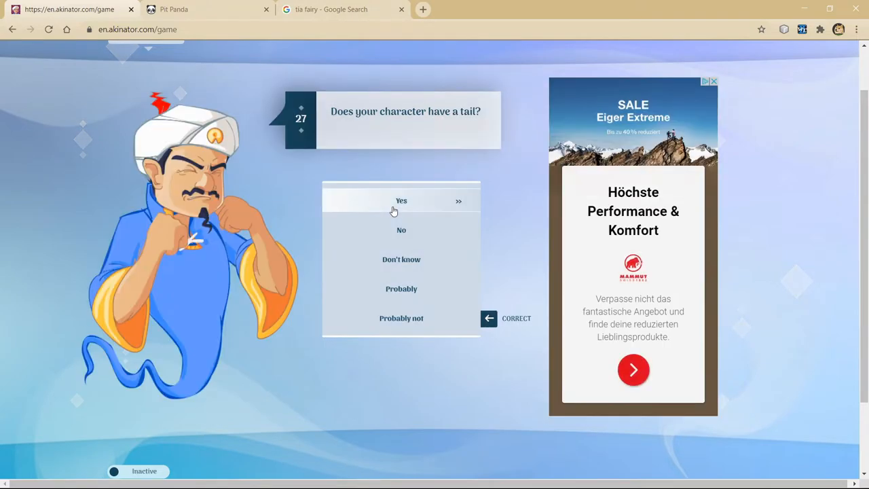
left_click(402, 201)
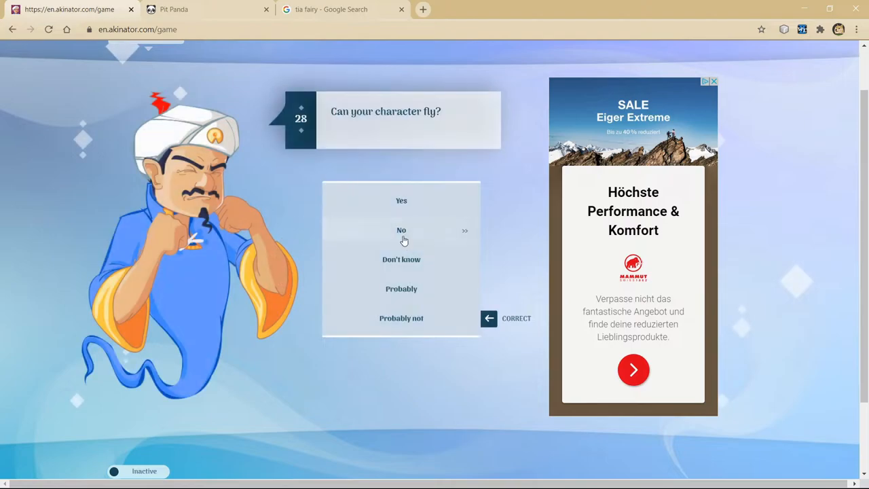
left_click(332, 8)
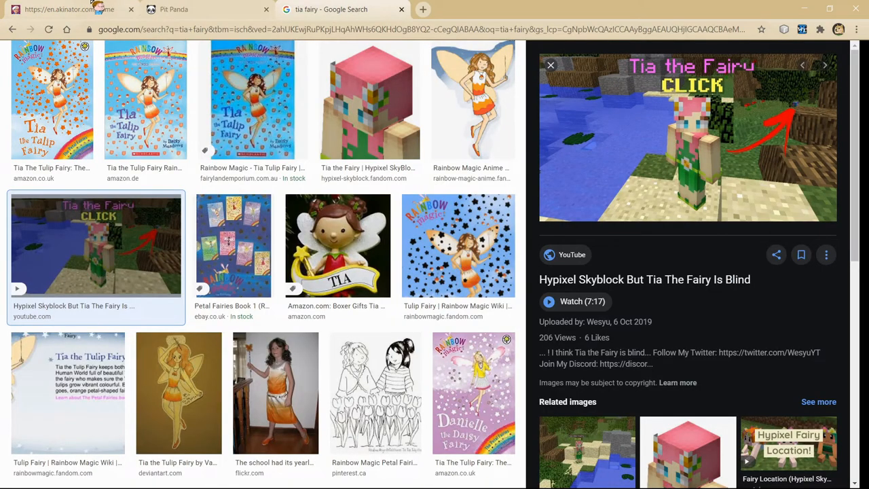
left_click(68, 8)
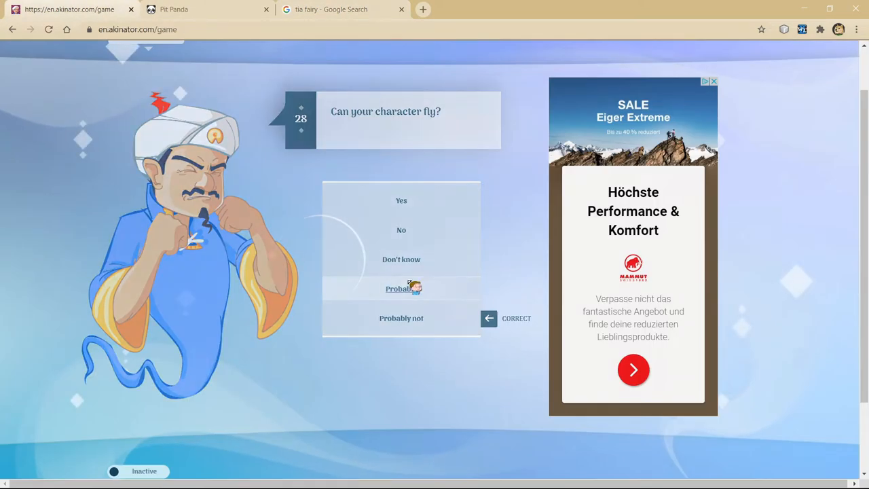
left_click(402, 287)
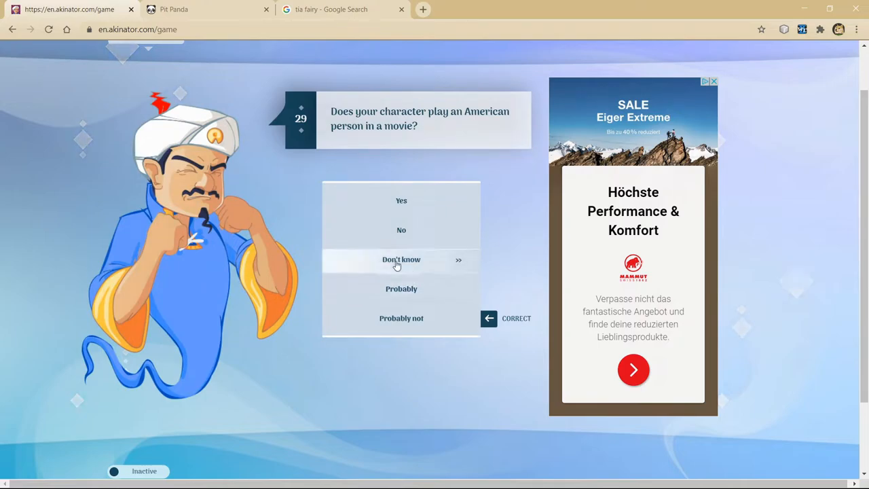
mouse_move(402, 230)
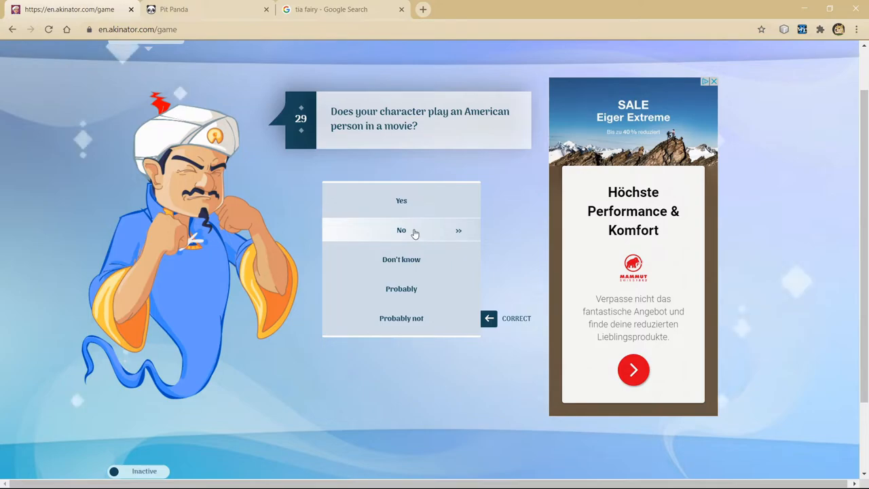
Step: Answer Yes to pink hair, No to American in a movie, demon, bad; check images and answer Probably to wings
left_click(402, 231)
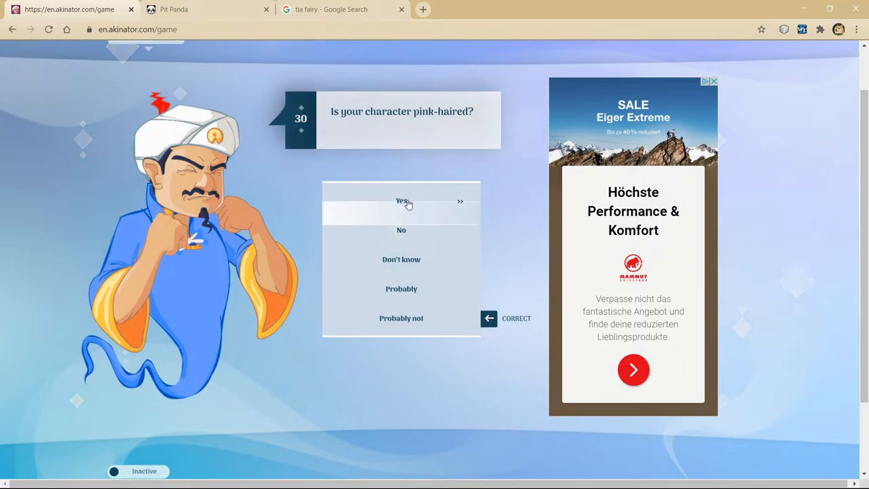
left_click(402, 201)
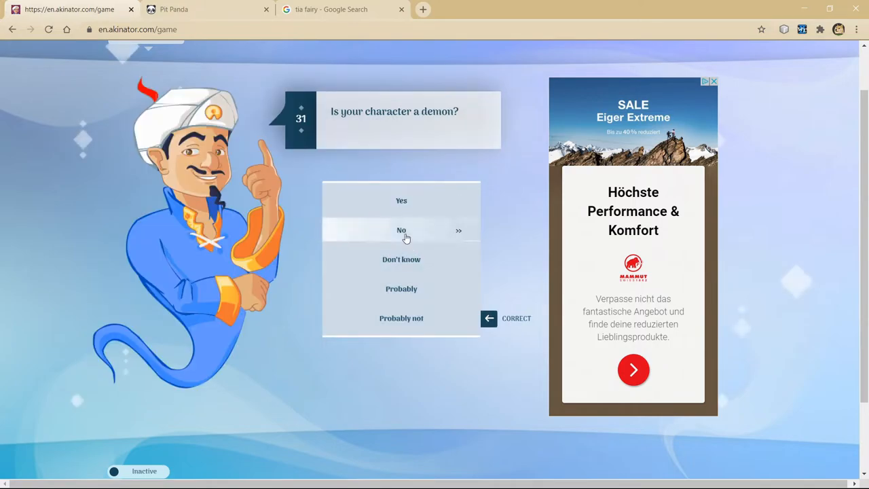
left_click(402, 230)
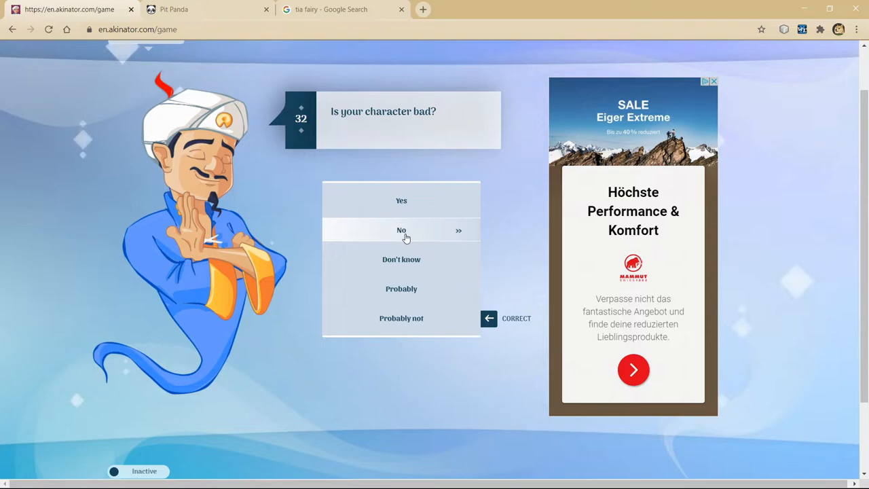
left_click(402, 231)
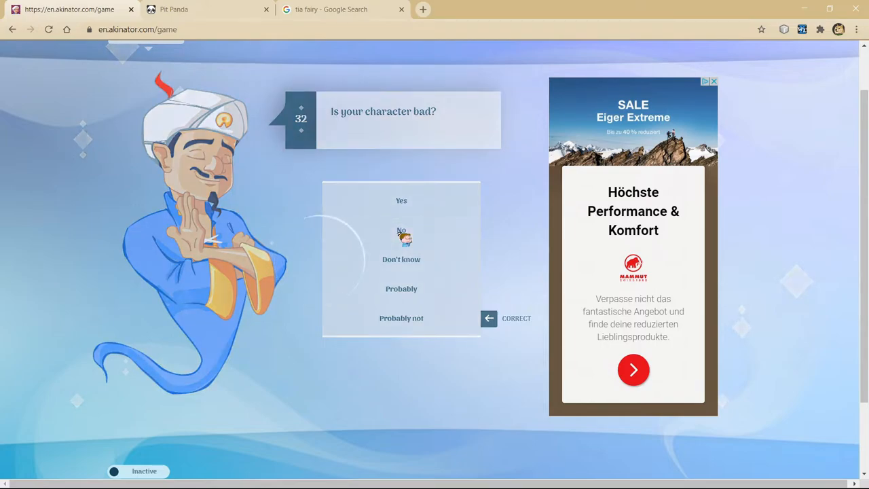
left_click(402, 231)
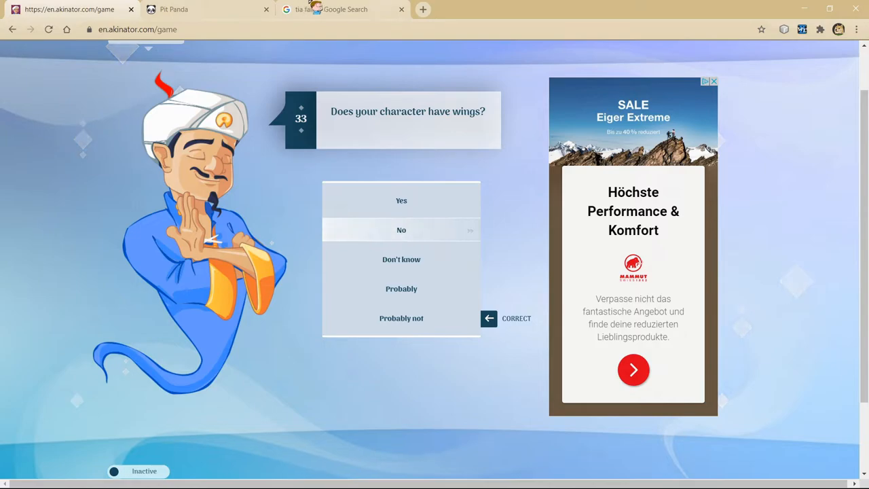
left_click(332, 8)
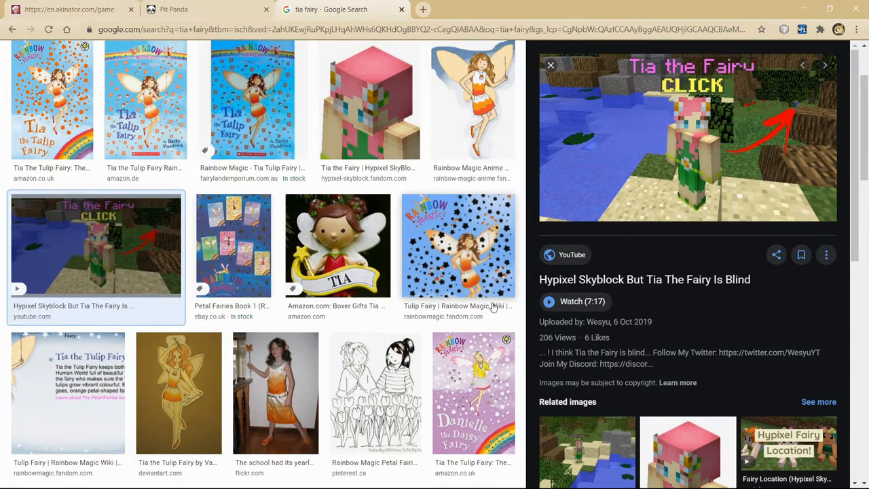
scroll("up", 3)
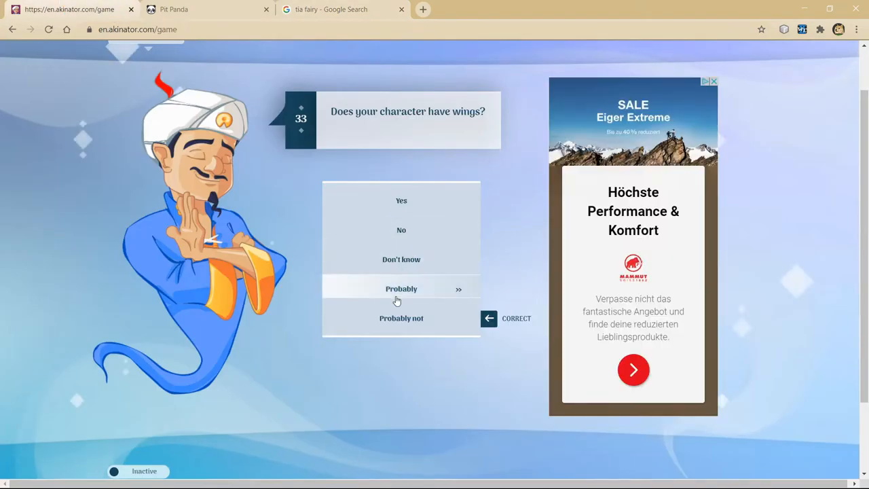
left_click(402, 288)
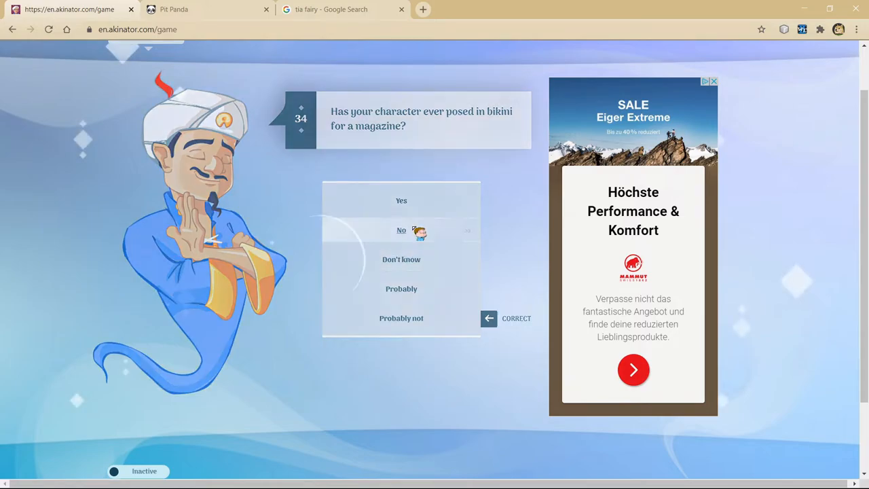
Step: Answer No to magazine, dating a YouTuber, A.C. Milan fan, Probably to fighting monsters, rechecking the Tia image
left_click(402, 231)
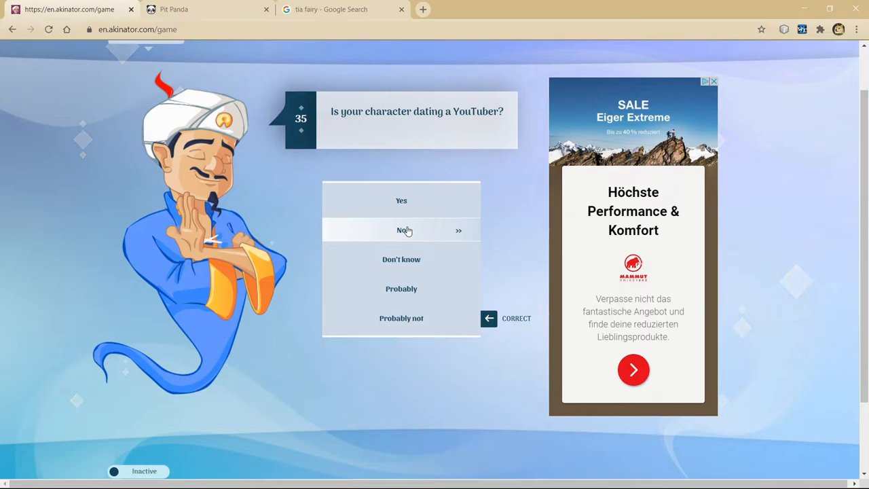
left_click(402, 231)
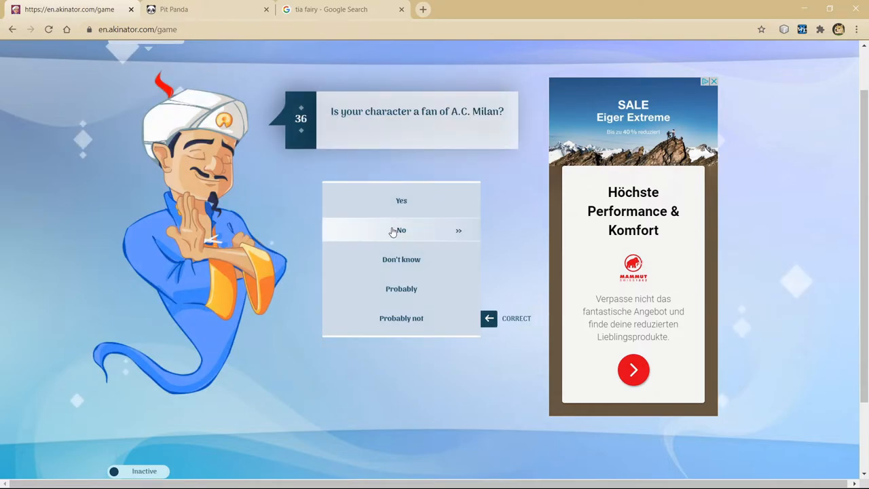
left_click(402, 231)
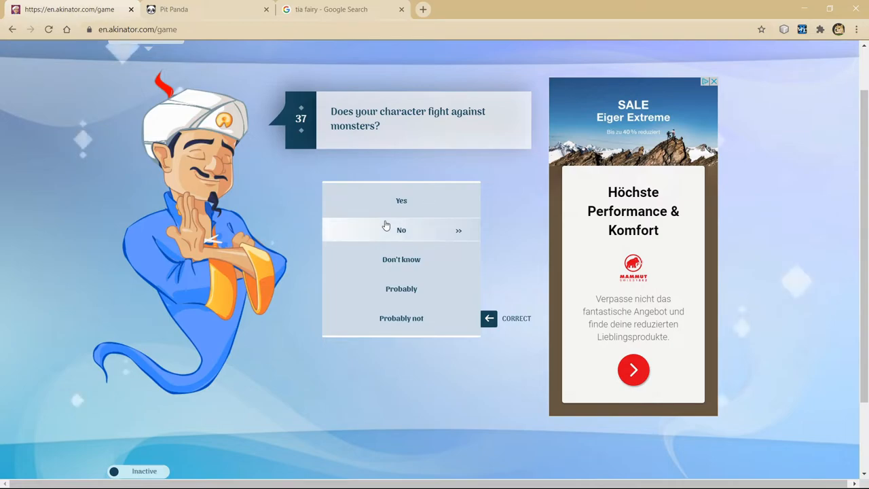
mouse_move(392, 227)
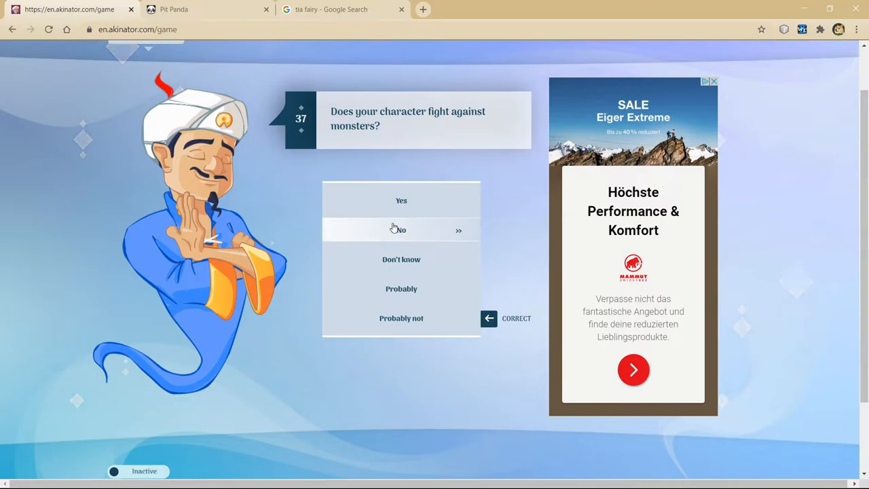
mouse_move(412, 201)
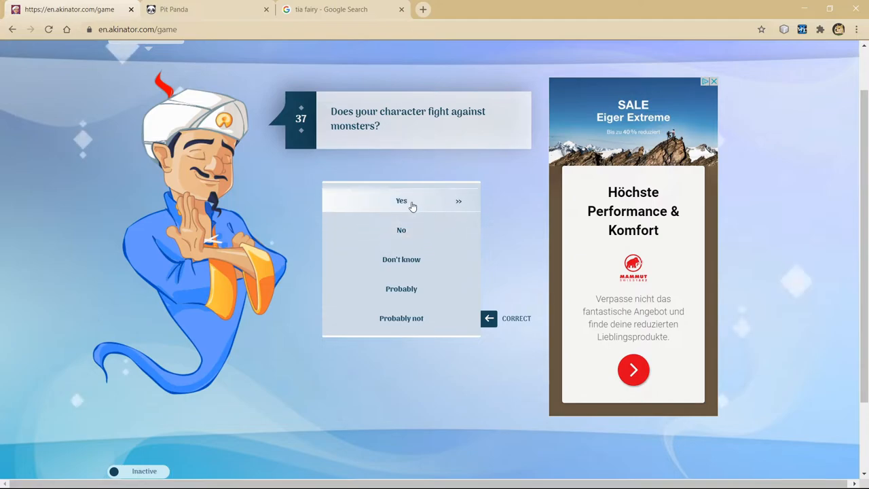
mouse_move(402, 259)
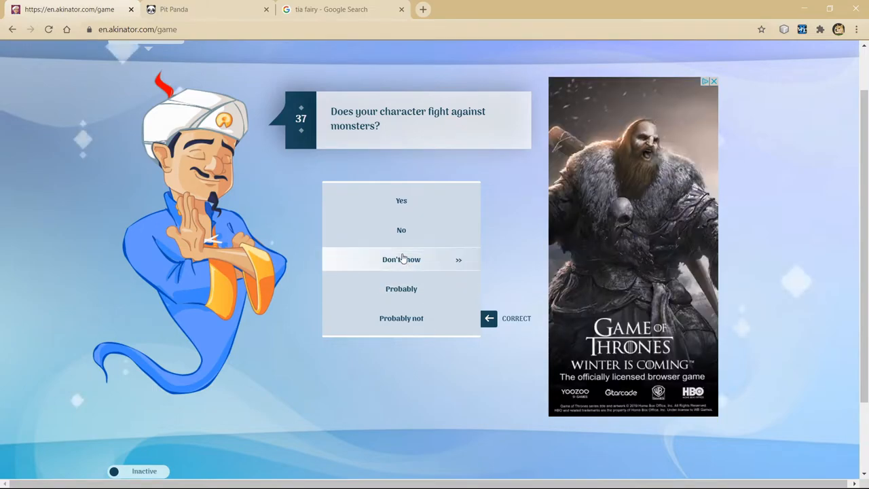
mouse_move(402, 288)
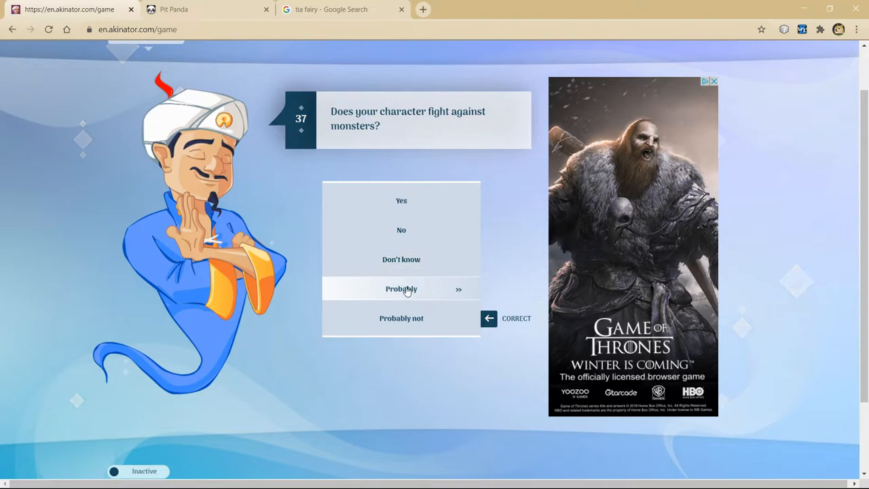
left_click(402, 288)
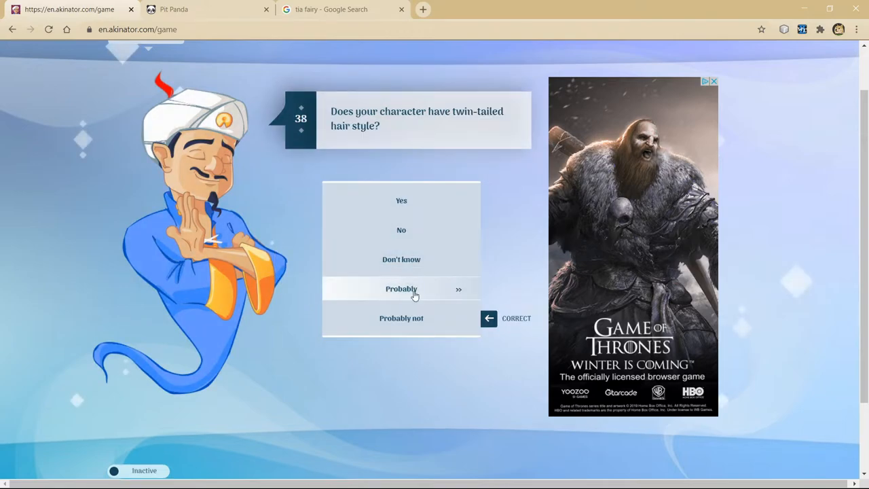
mouse_move(402, 230)
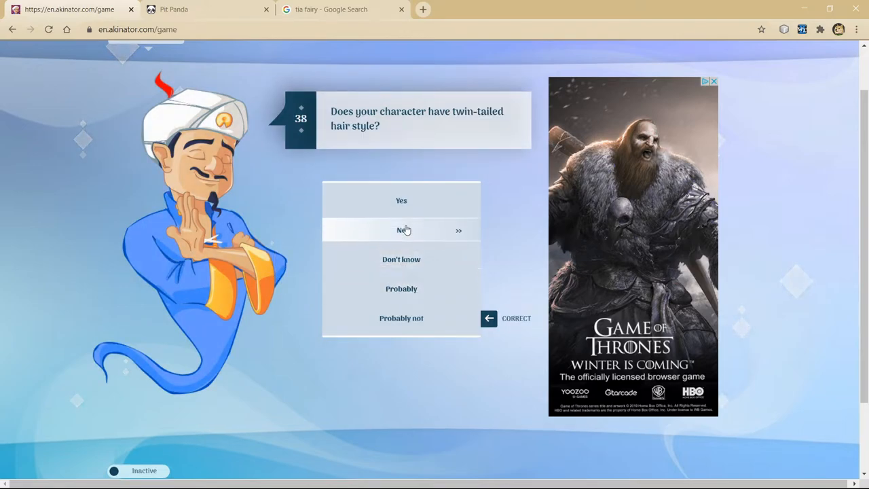
left_click(331, 8)
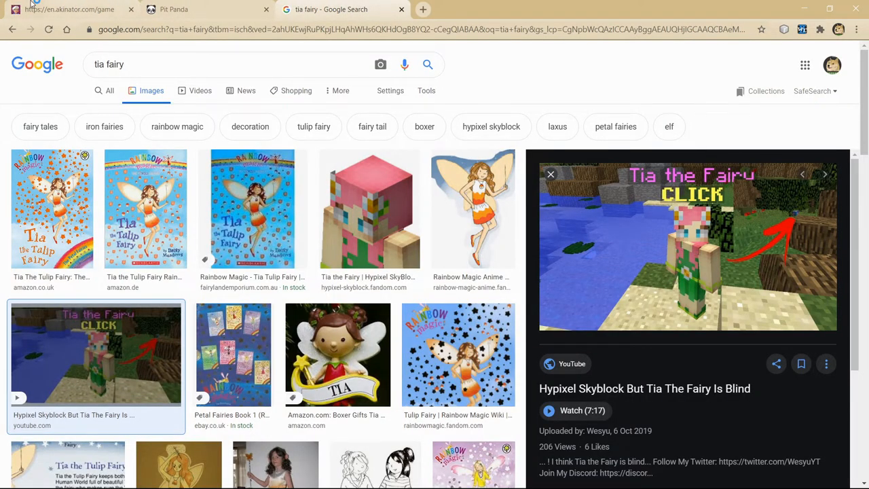
mouse_move(628, 292)
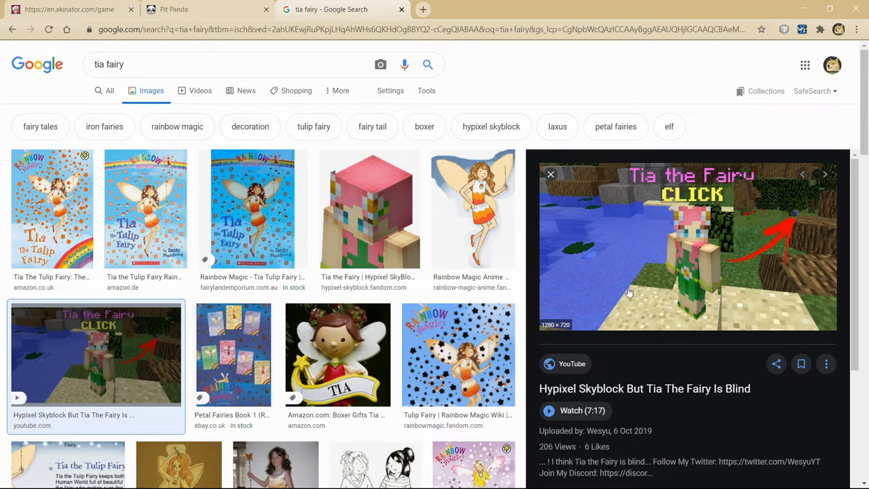
left_click(68, 8)
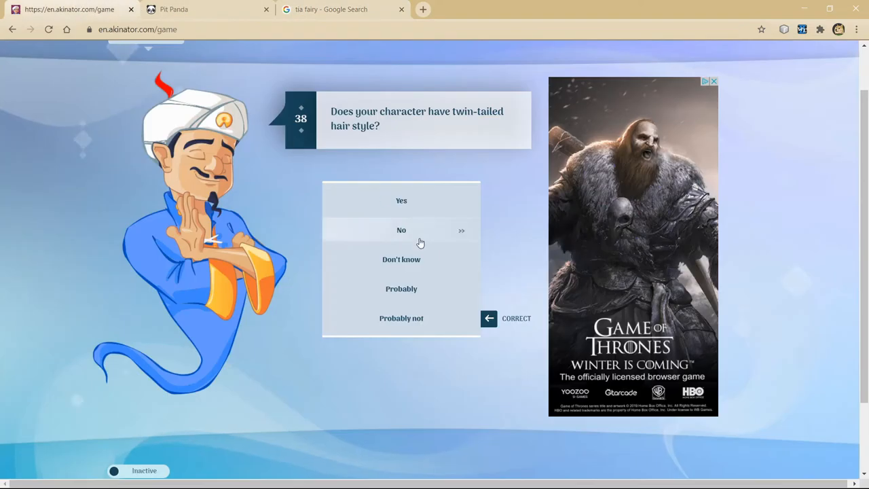
Step: Answer questions 46 onward: no twin tails, speaks Japanese, not New Right, animatronic, child, team of 2, pet bird
left_click(402, 229)
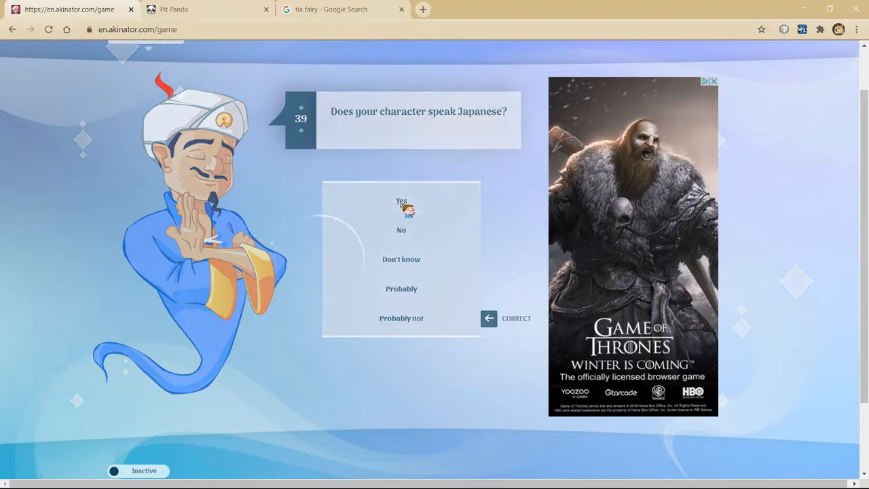
left_click(402, 201)
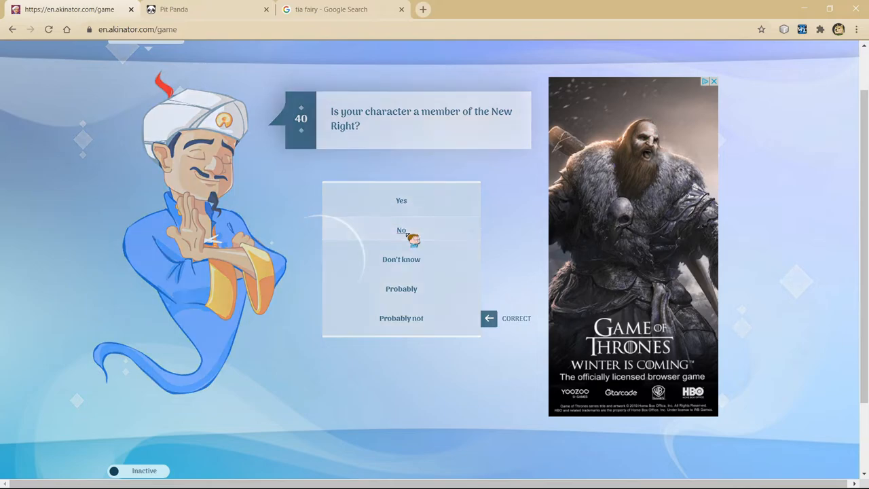
left_click(402, 231)
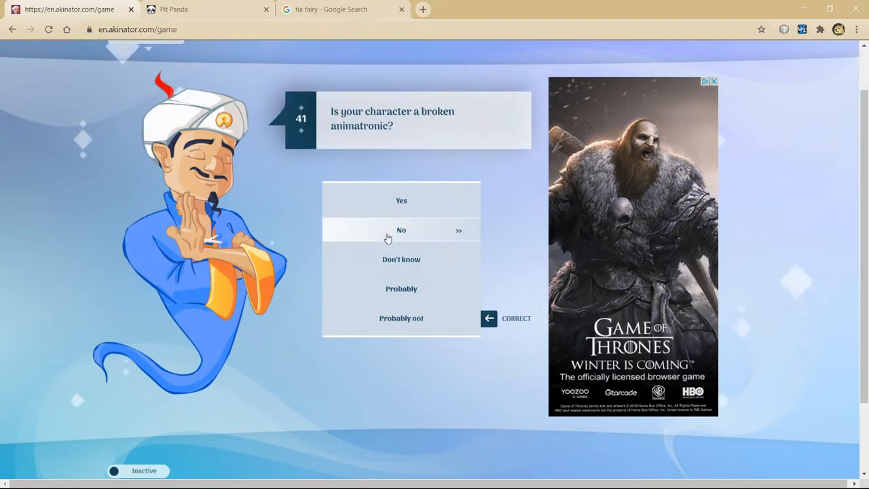
left_click(402, 231)
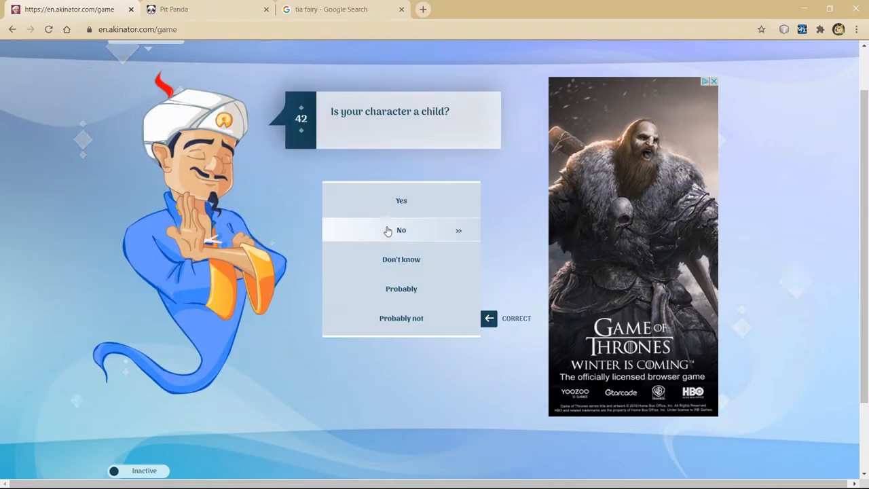
mouse_move(396, 239)
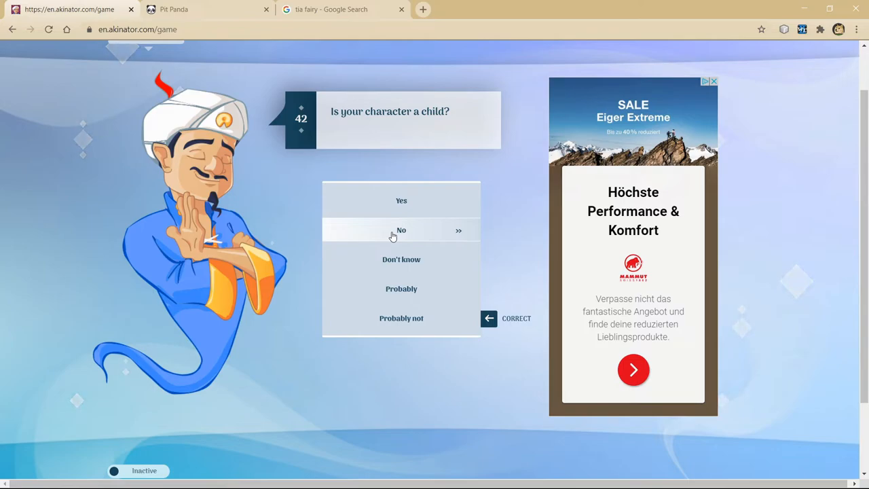
left_click(402, 231)
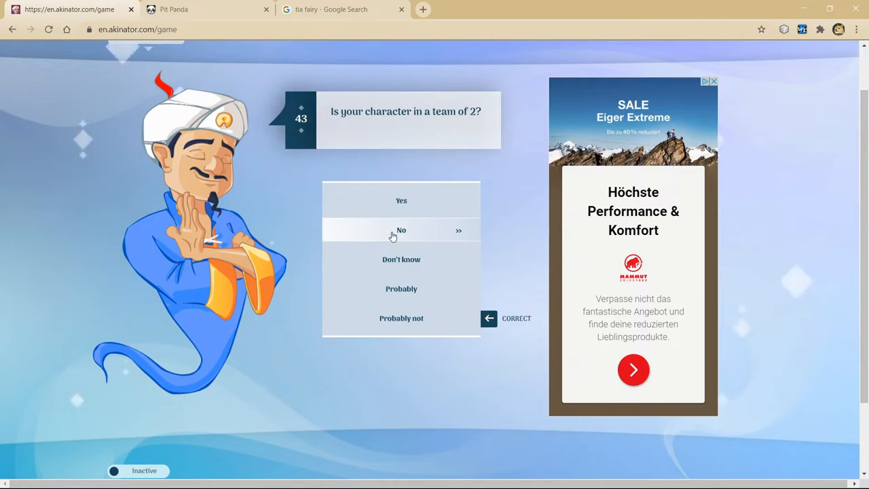
left_click(402, 231)
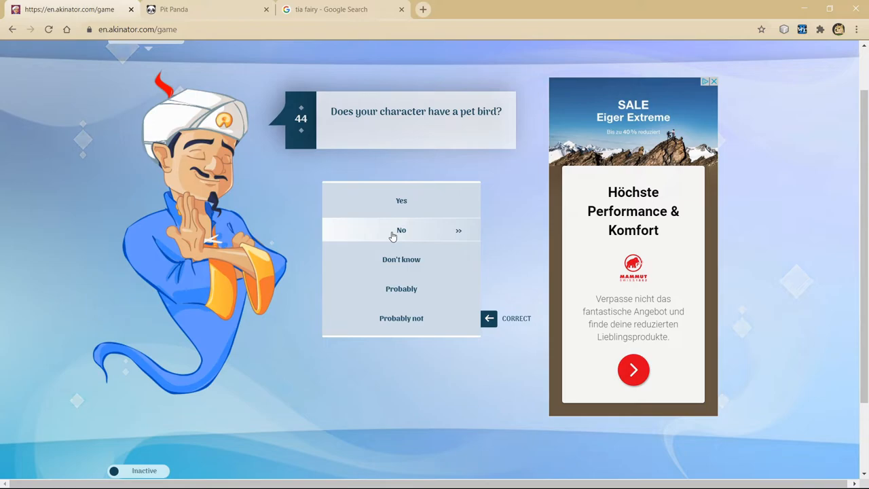
left_click(402, 231)
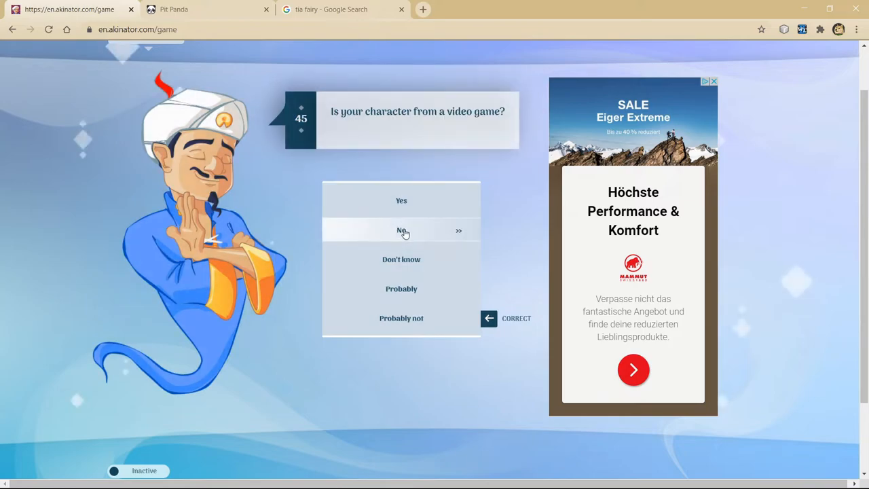
Step: Answer through question 50 on Housepets, fairy, explosion, crystal and team, then reject the guess Ryu
left_click(402, 231)
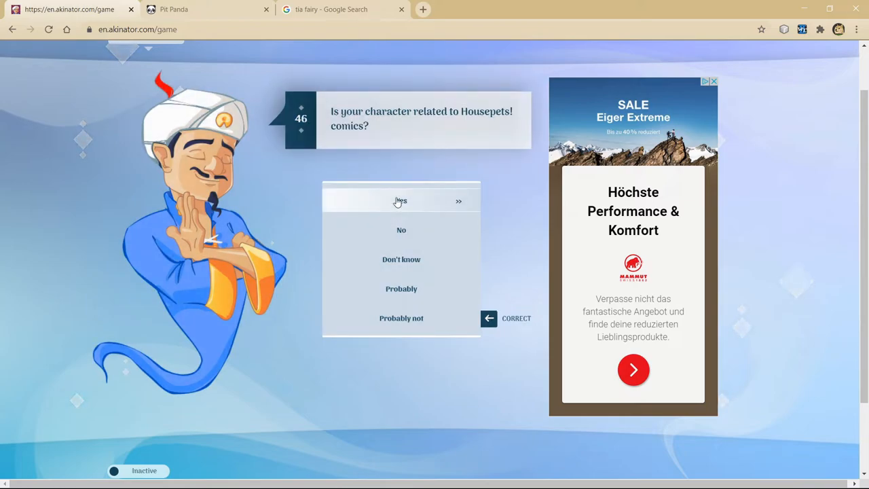
left_click(401, 201)
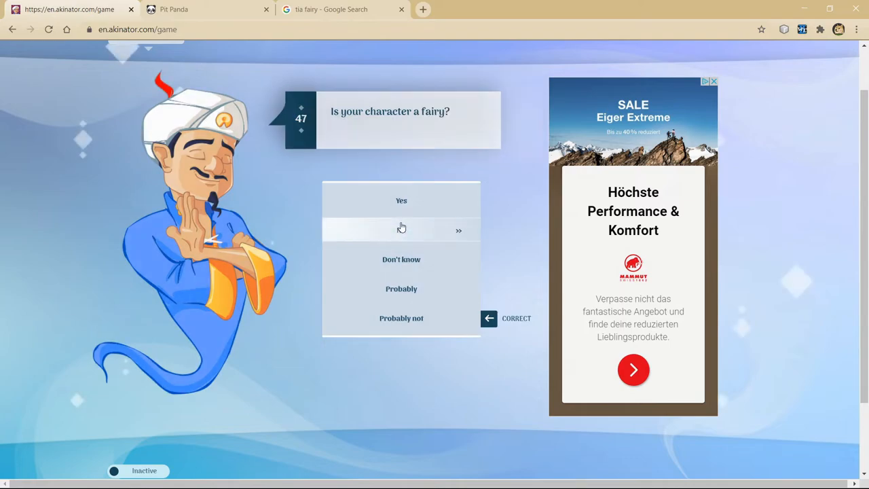
left_click(402, 230)
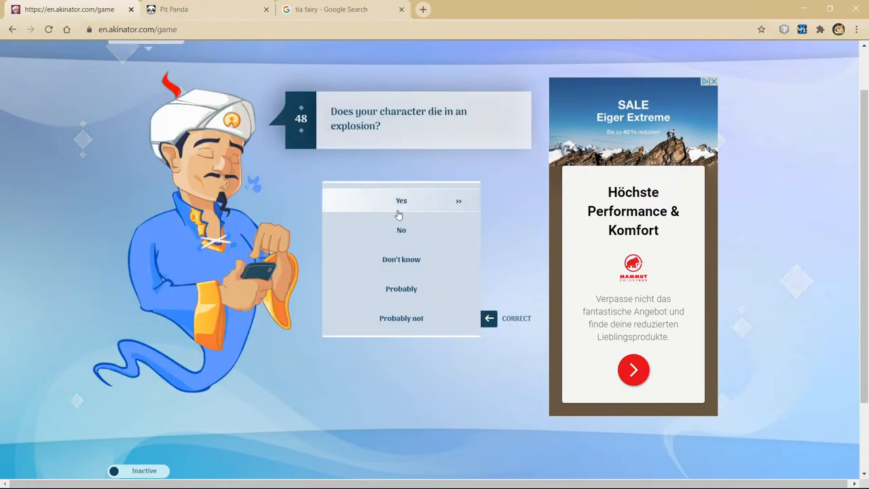
left_click(402, 201)
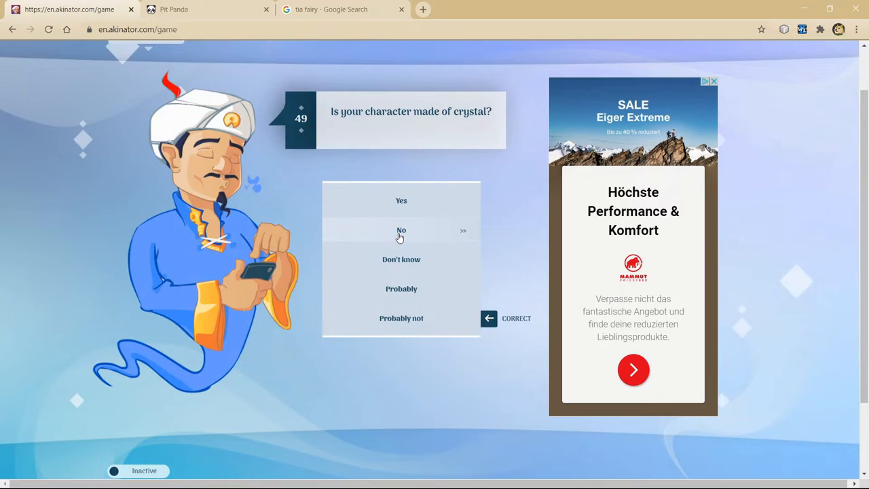
mouse_move(402, 258)
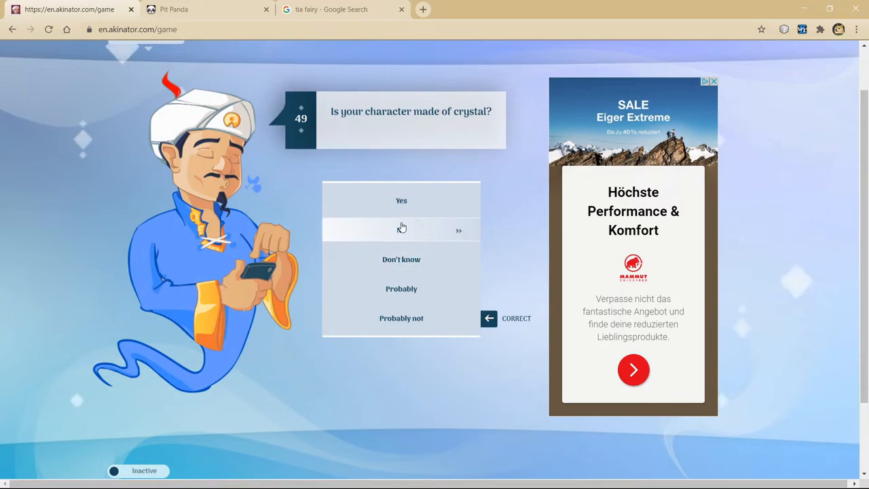
left_click(402, 231)
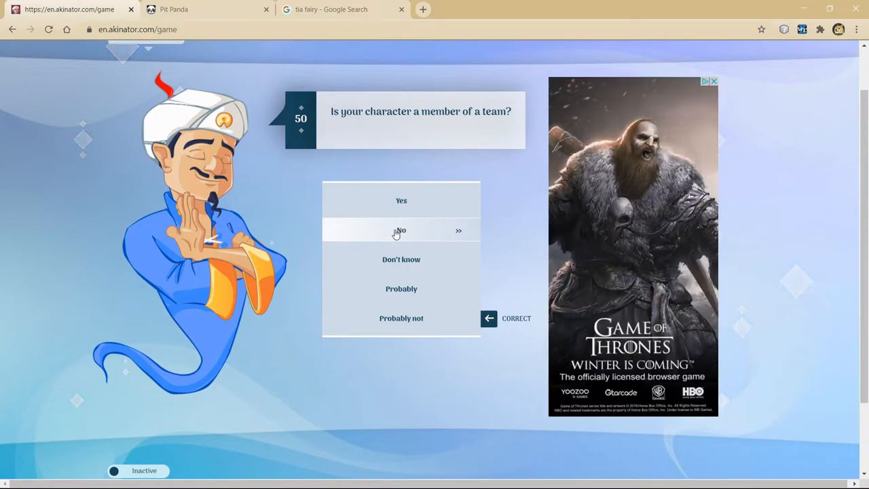
left_click(402, 231)
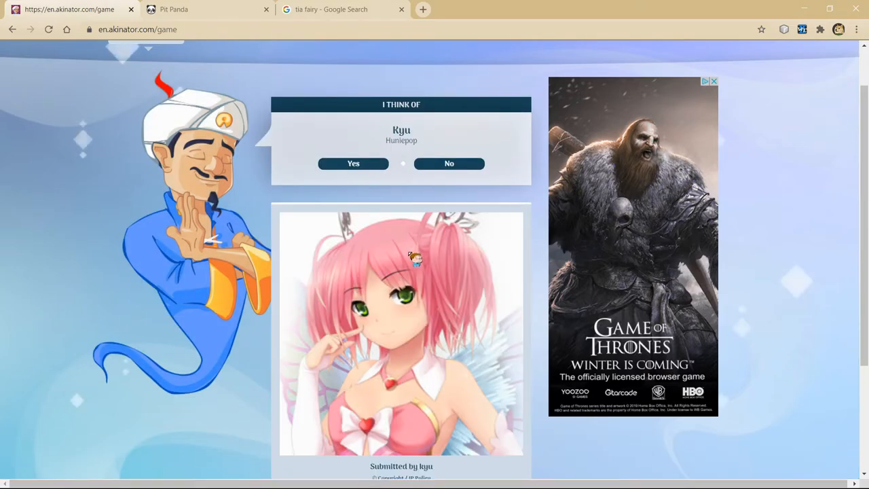
scroll("down", 3)
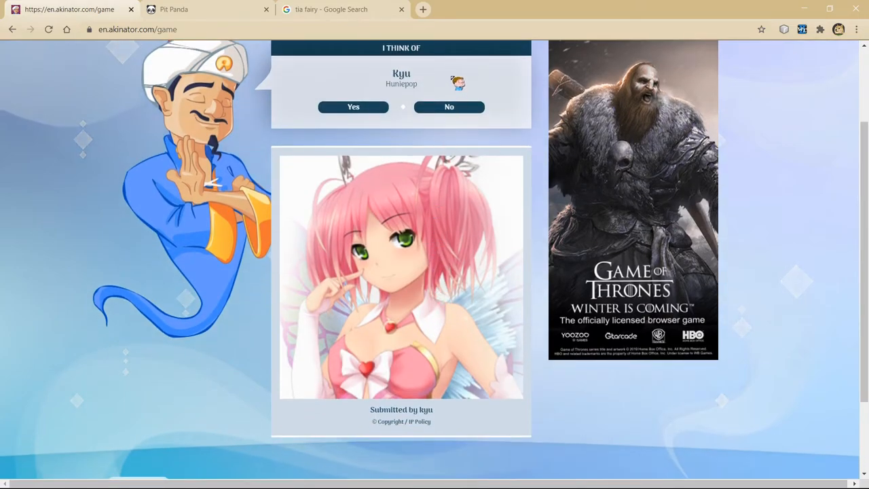
left_click(449, 106)
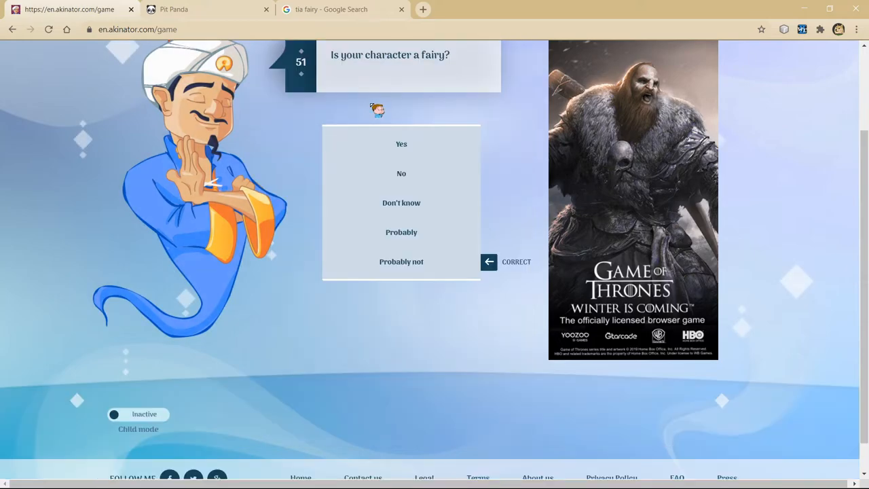
Step: Answer questions on being a fairy, royalty, transforming, crown, Call of Duty, purple hair and anime
left_click(402, 144)
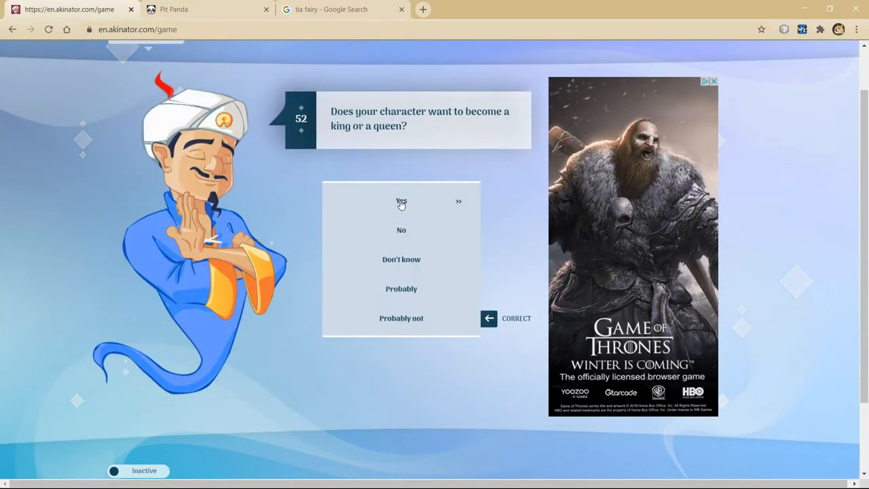
mouse_move(402, 229)
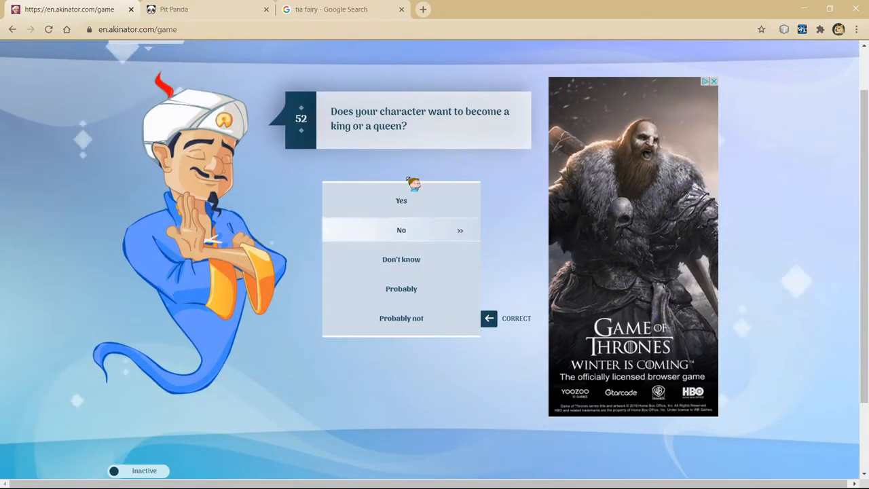
mouse_move(398, 242)
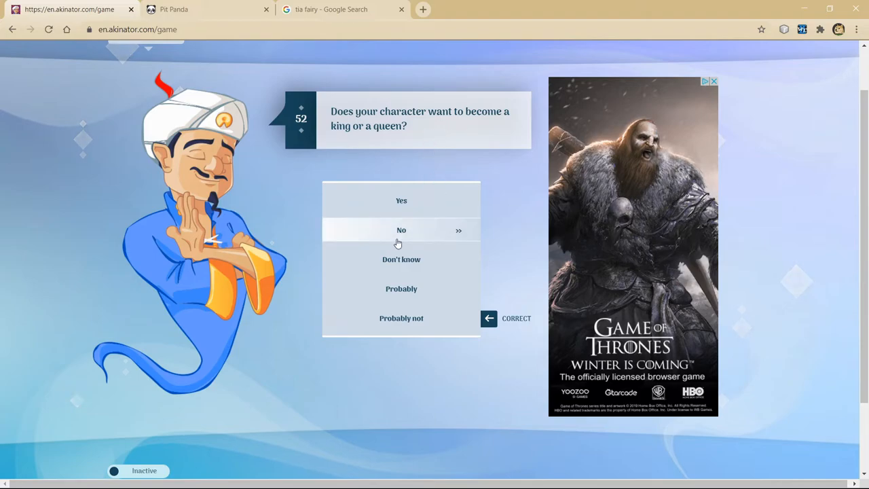
mouse_move(402, 318)
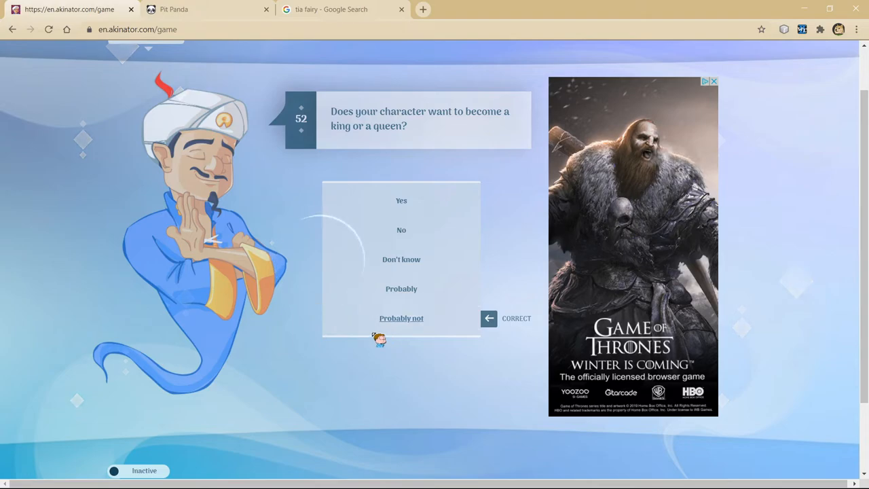
left_click(402, 288)
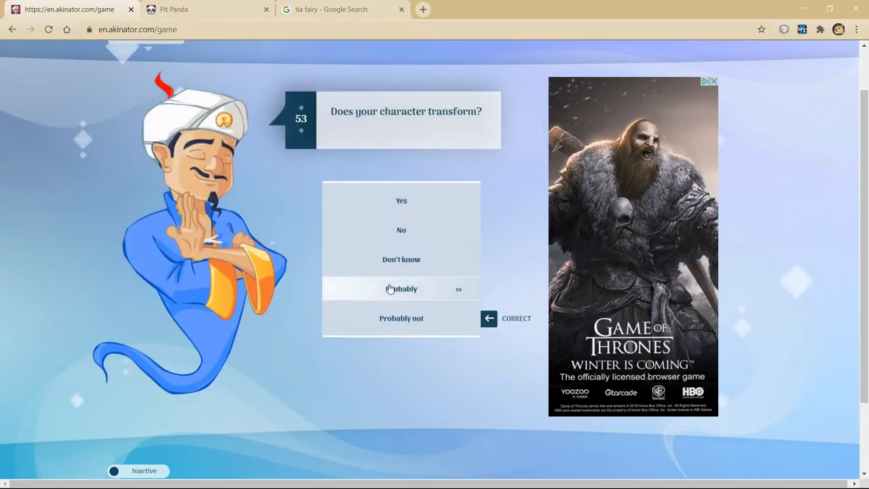
mouse_move(392, 258)
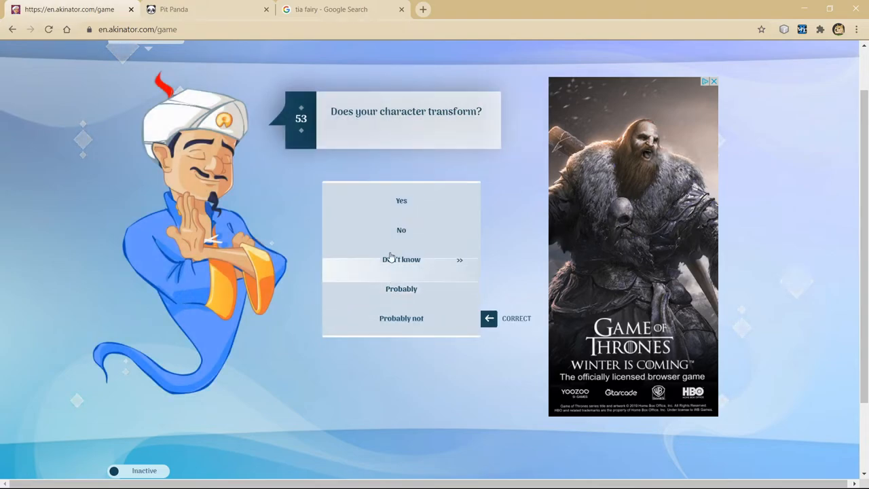
mouse_move(421, 207)
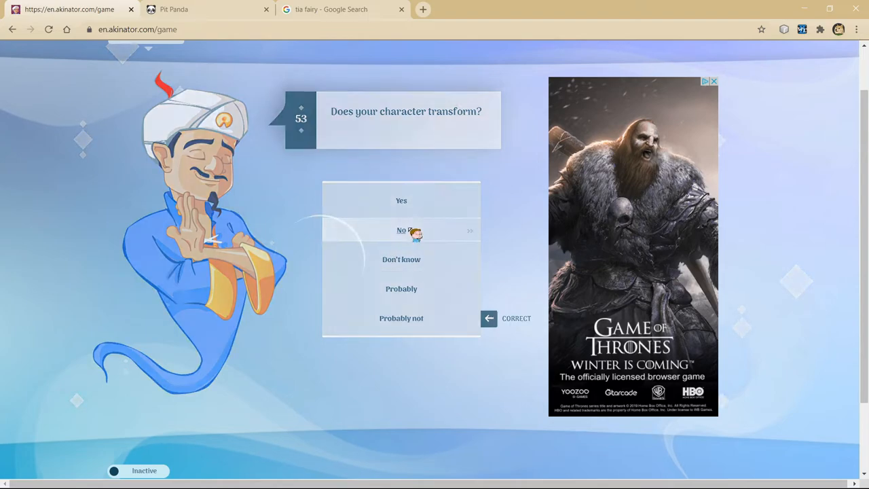
left_click(402, 231)
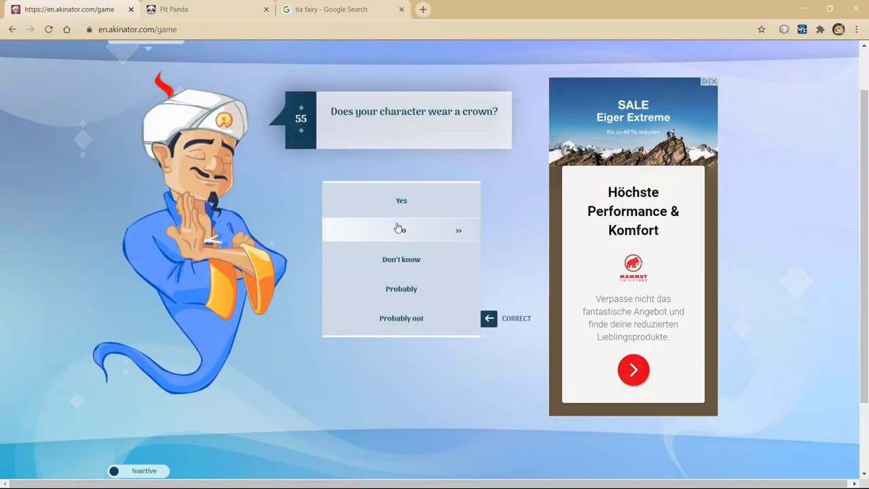
left_click(402, 230)
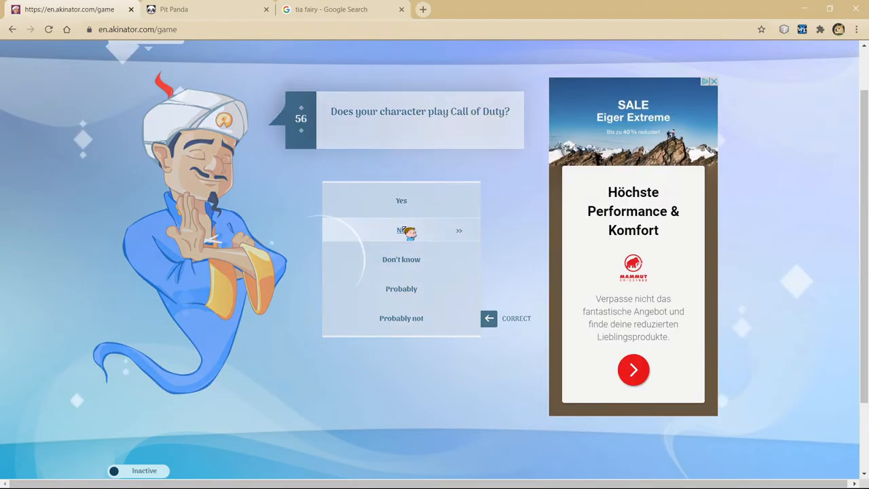
left_click(340, 8)
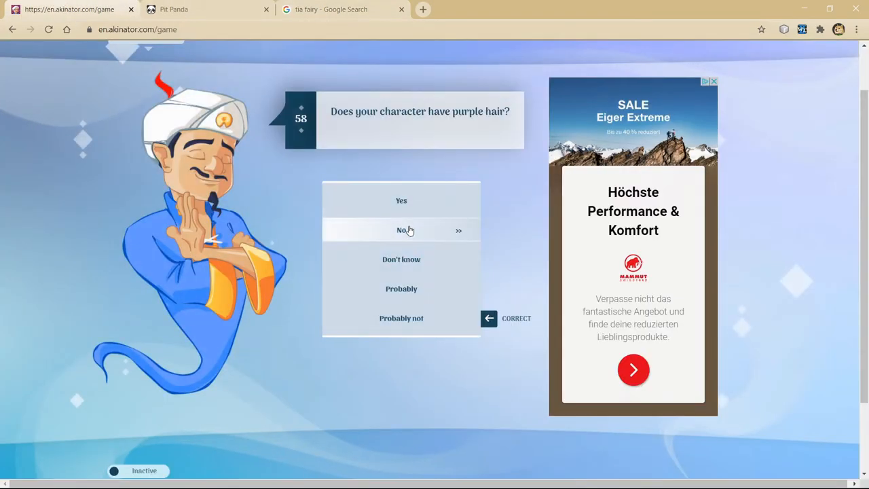
left_click(402, 230)
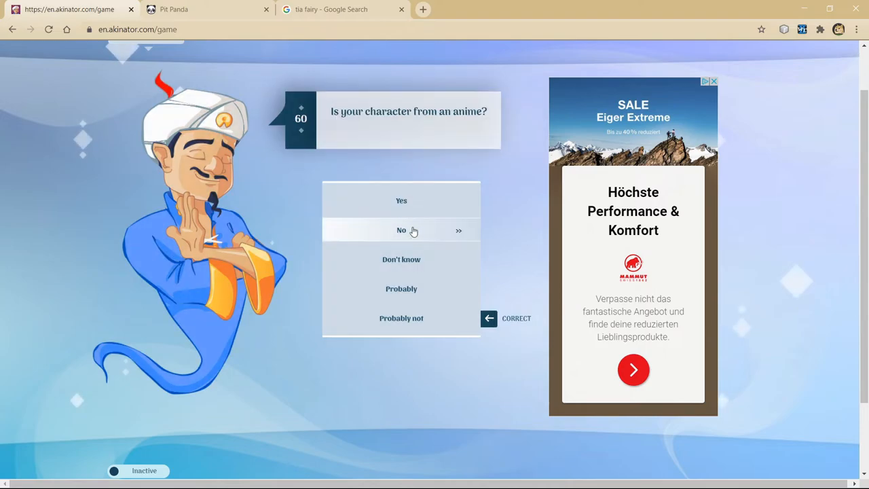
left_click(402, 231)
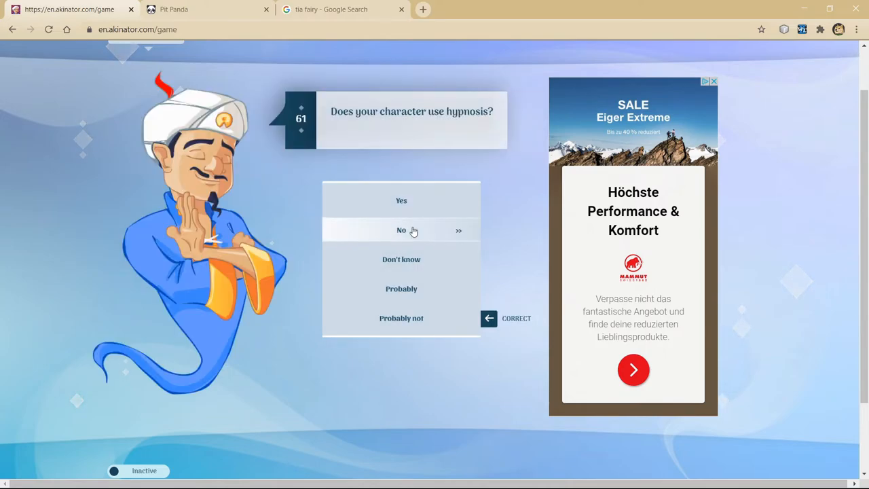
Step: Answer hypnosis and PC game questions, glance at the Tia fairy images, then deny long ears and ice
left_click(402, 231)
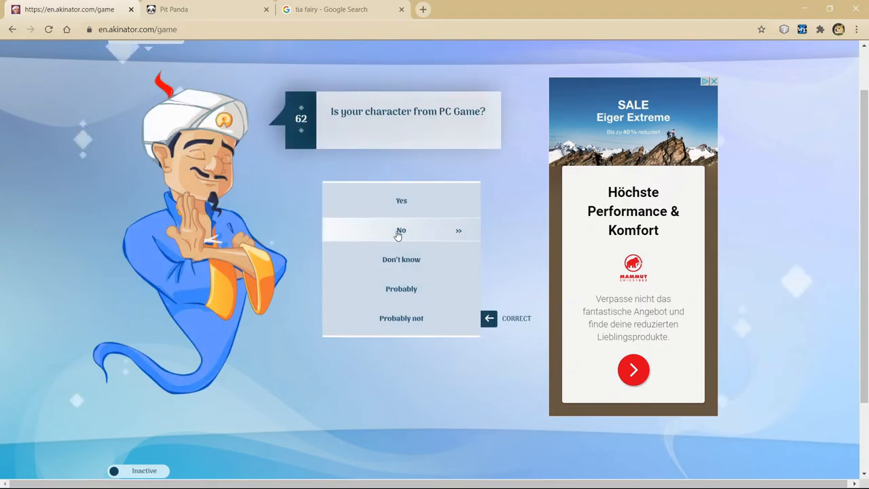
left_click(402, 231)
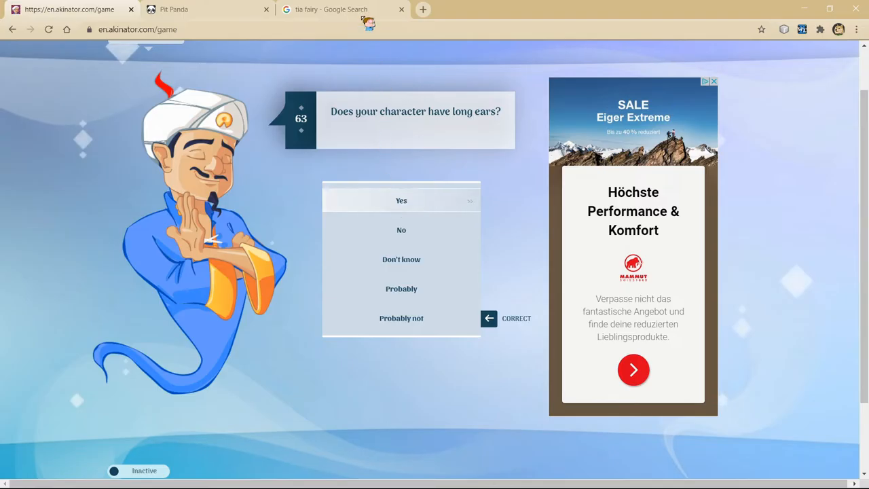
left_click(331, 8)
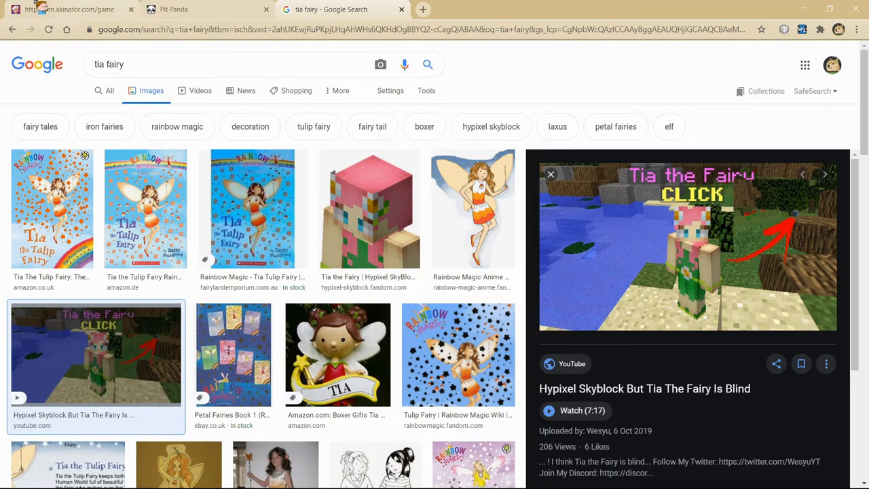
left_click(68, 8)
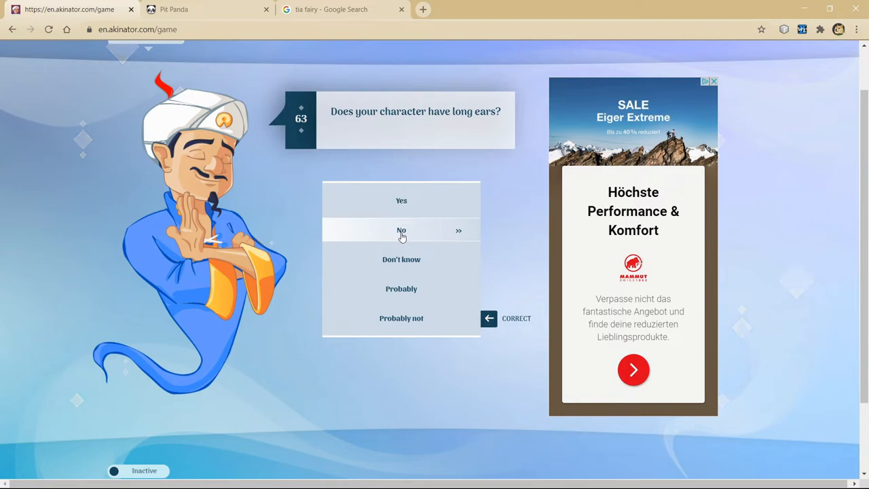
left_click(402, 231)
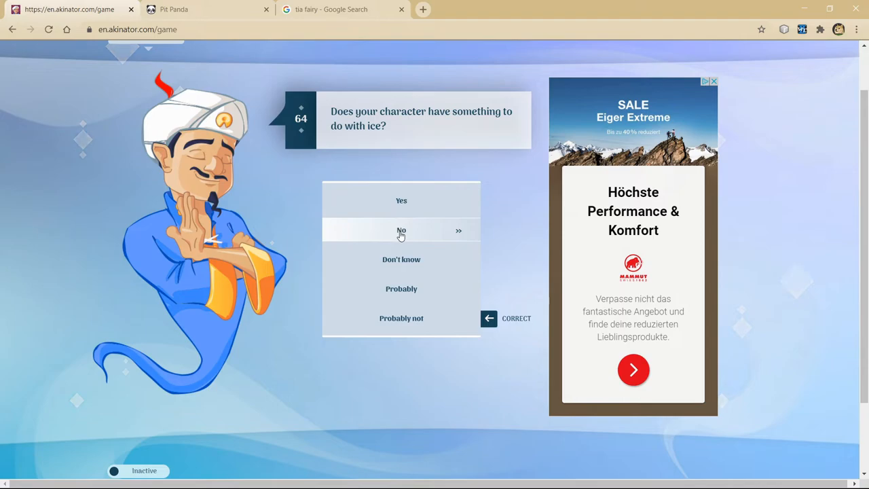
left_click(402, 231)
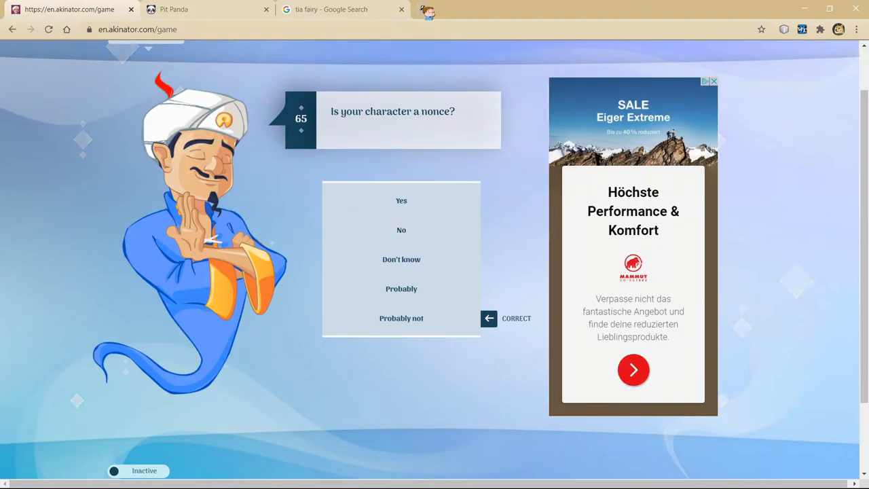
Step: Search Google for the definition of 'nonce' and return to the Akinator question
type("nonce definition")
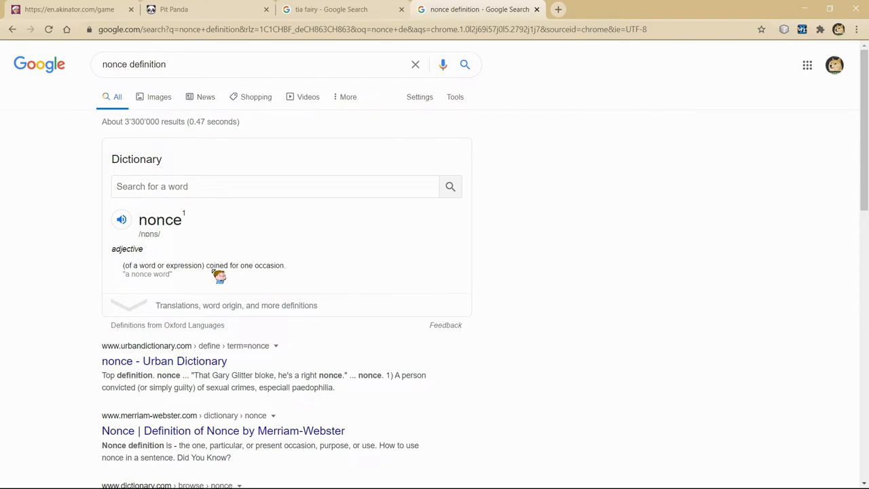
left_click(68, 8)
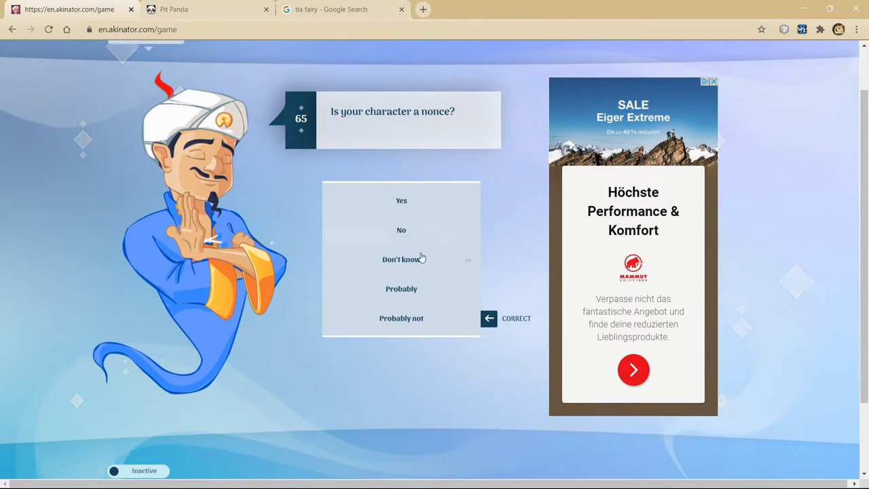
mouse_move(402, 231)
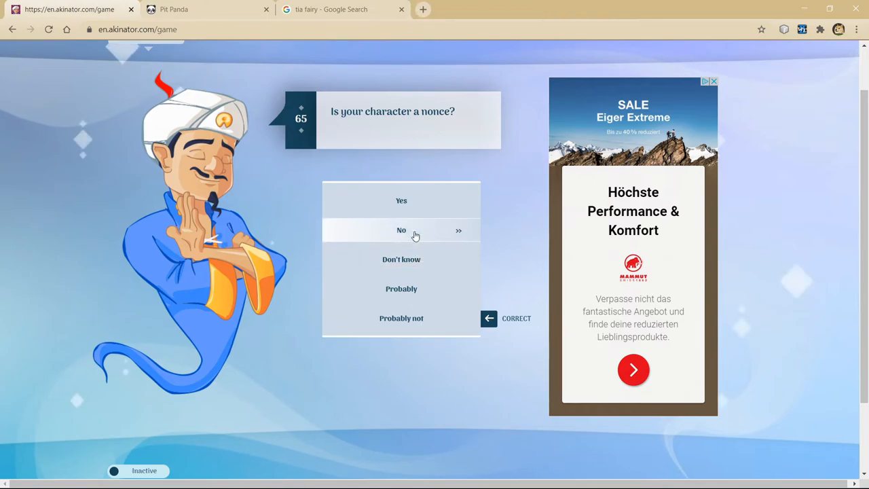
mouse_move(410, 258)
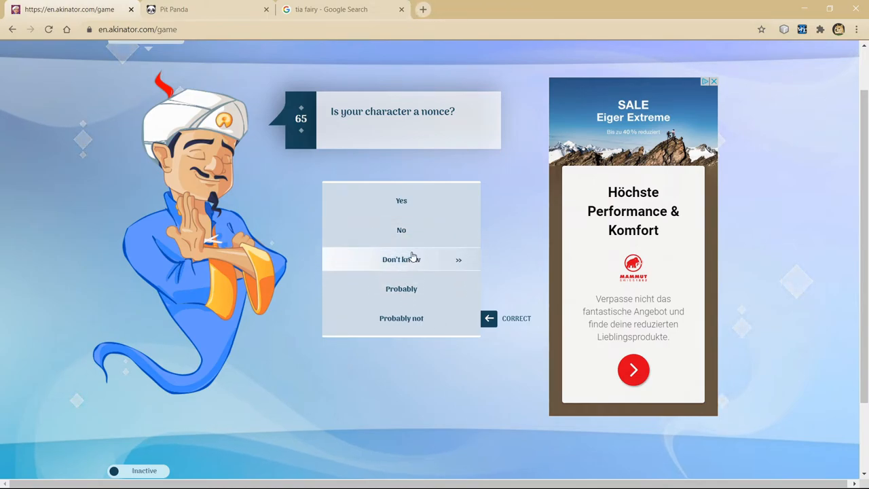
Step: Answer don't know on nonce and loving a man, no to locket, mimicking, basketball, coworker, Red Hot Chili Peppers
left_click(402, 258)
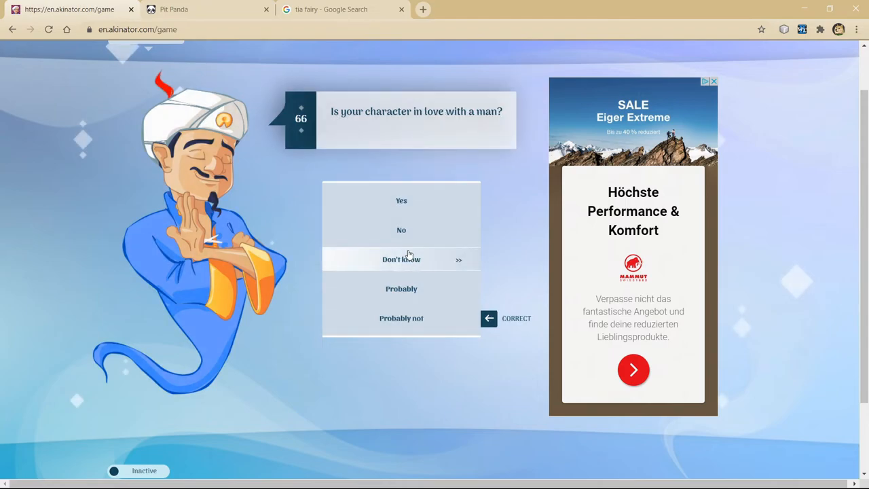
mouse_move(405, 266)
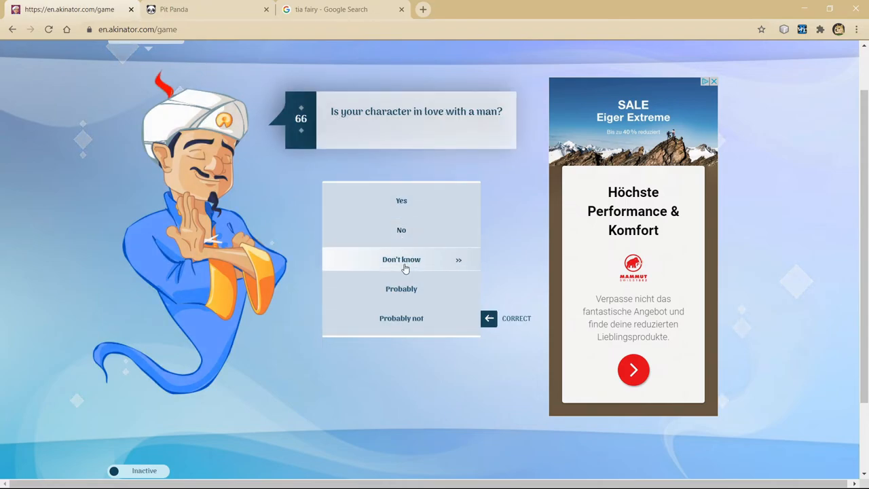
left_click(402, 259)
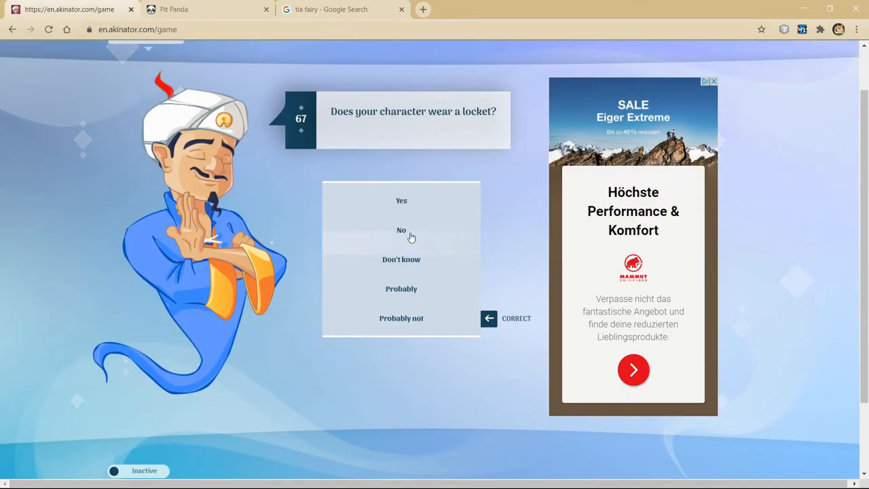
left_click(402, 230)
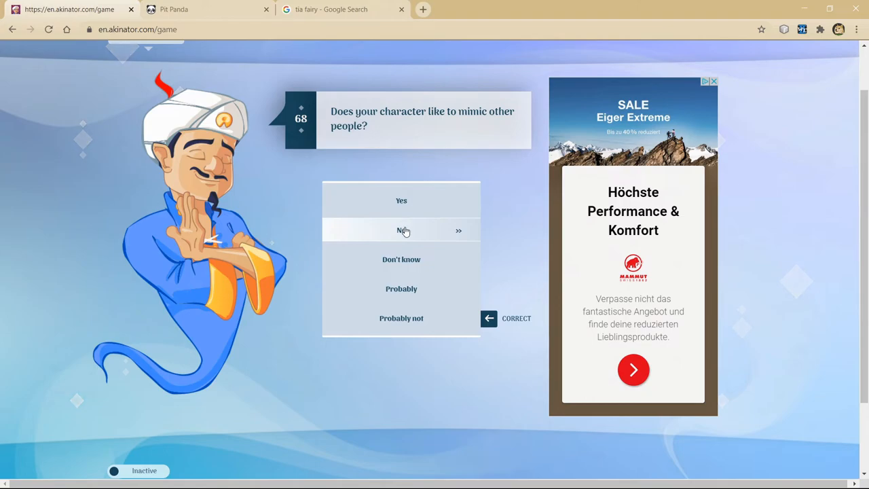
left_click(402, 231)
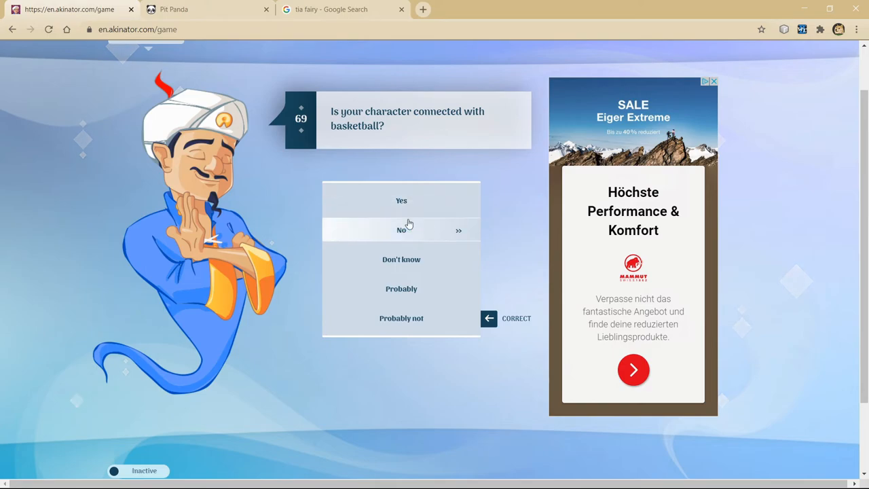
left_click(402, 230)
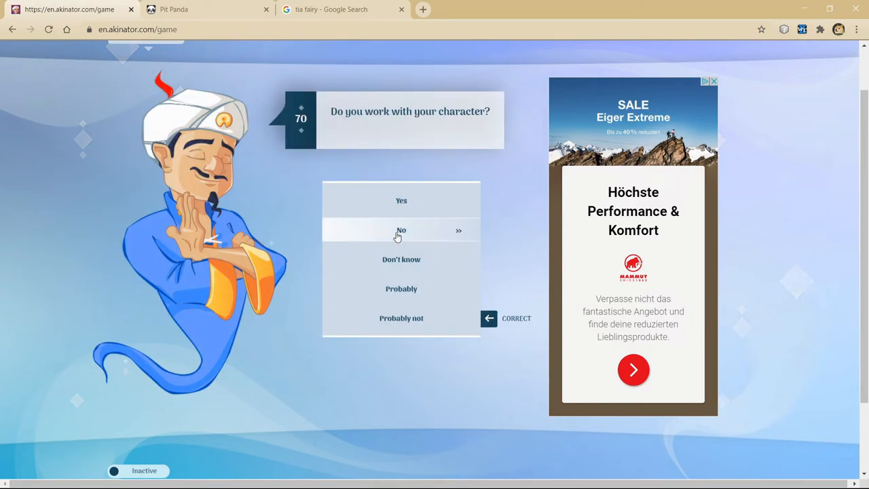
left_click(402, 231)
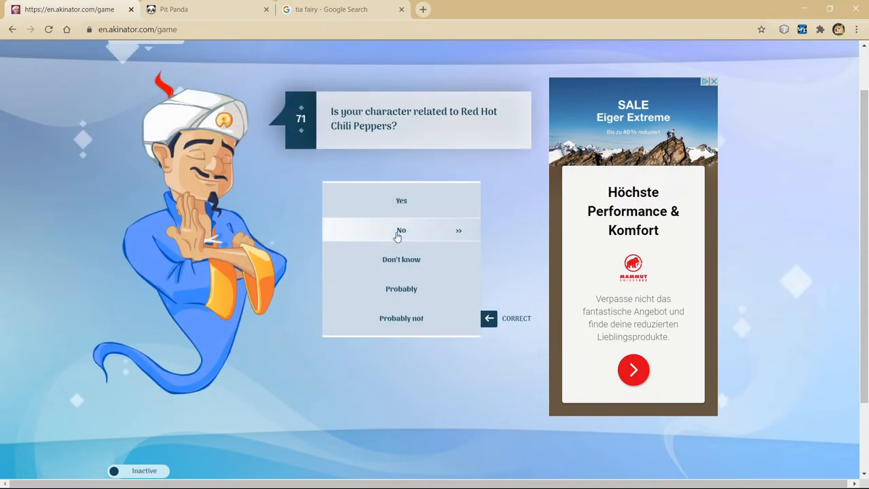
left_click(402, 231)
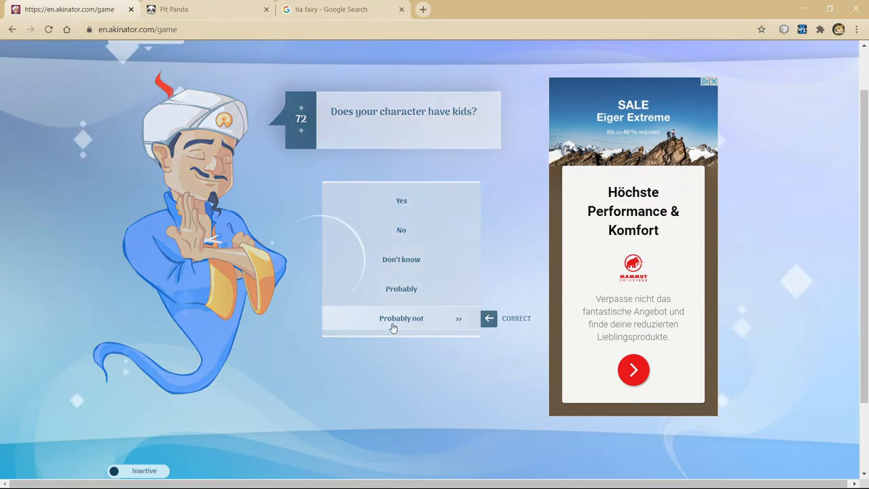
Step: Answer probably not to kids, no to Japanese, yes to elf, no to green dress, small, green hair, We Got Married
left_click(402, 317)
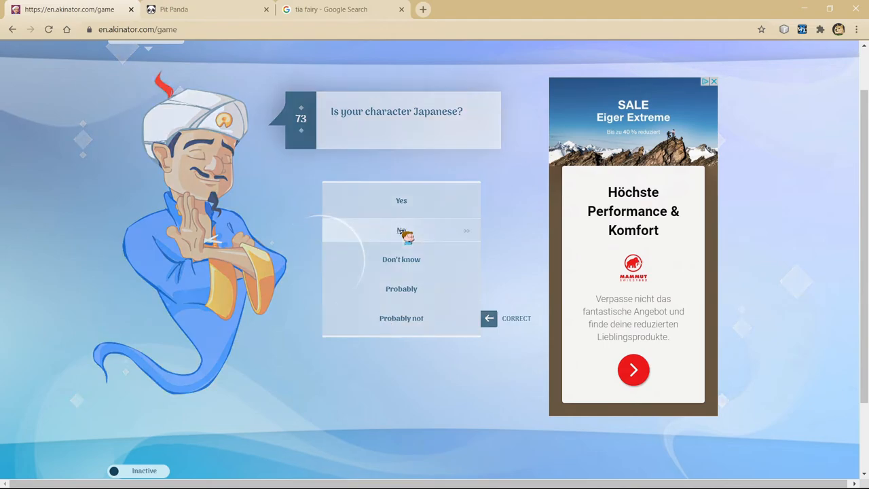
left_click(402, 231)
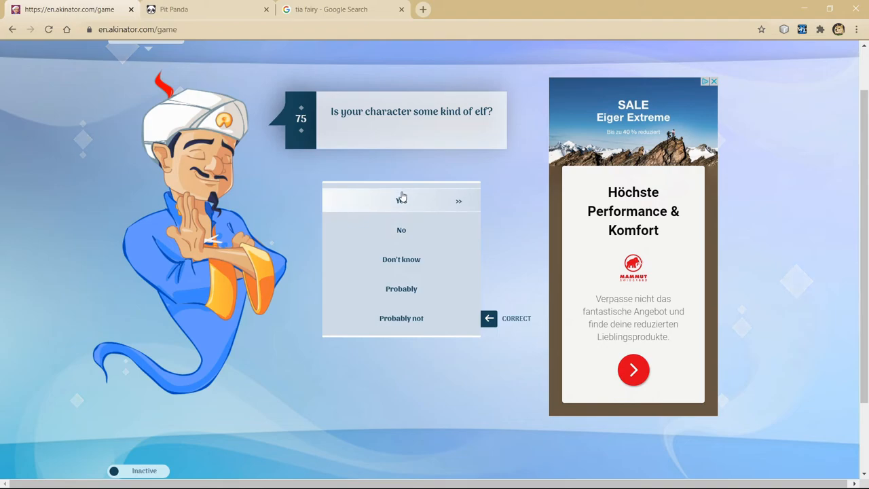
left_click(402, 201)
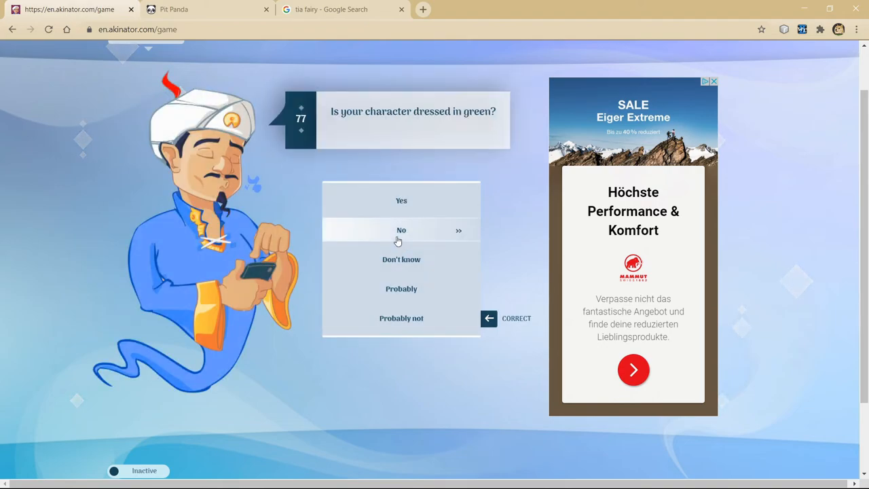
left_click(402, 231)
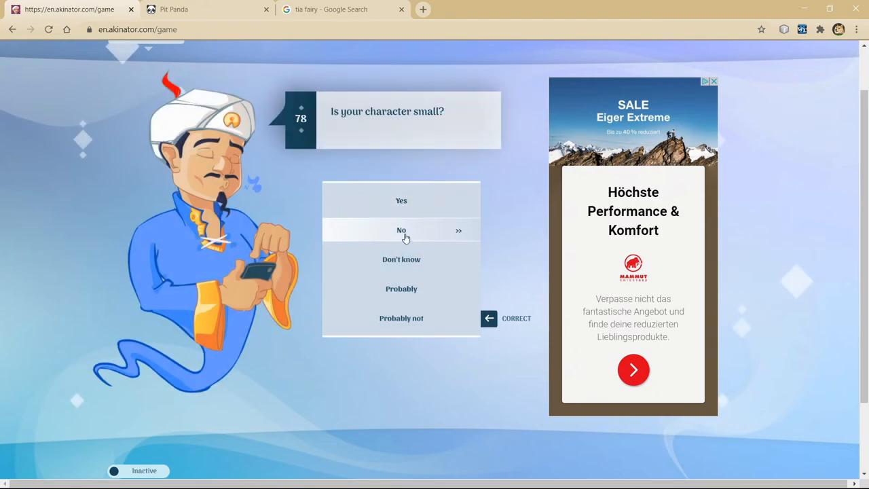
left_click(402, 231)
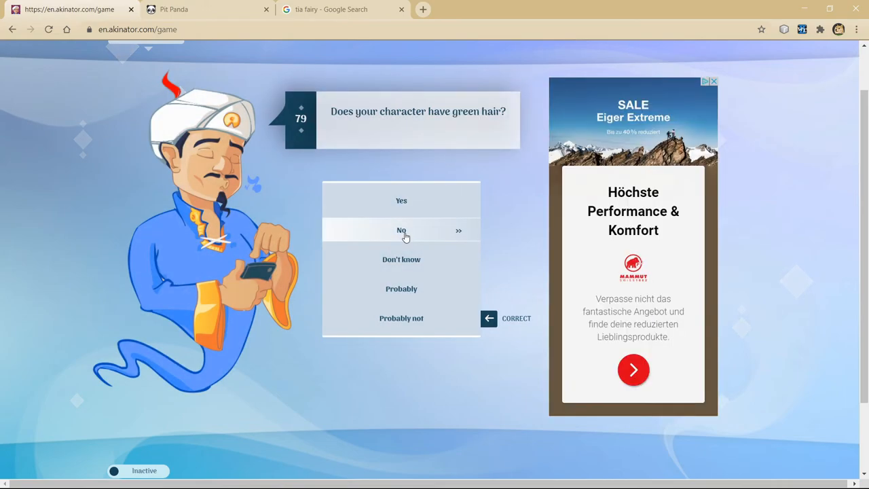
left_click(402, 230)
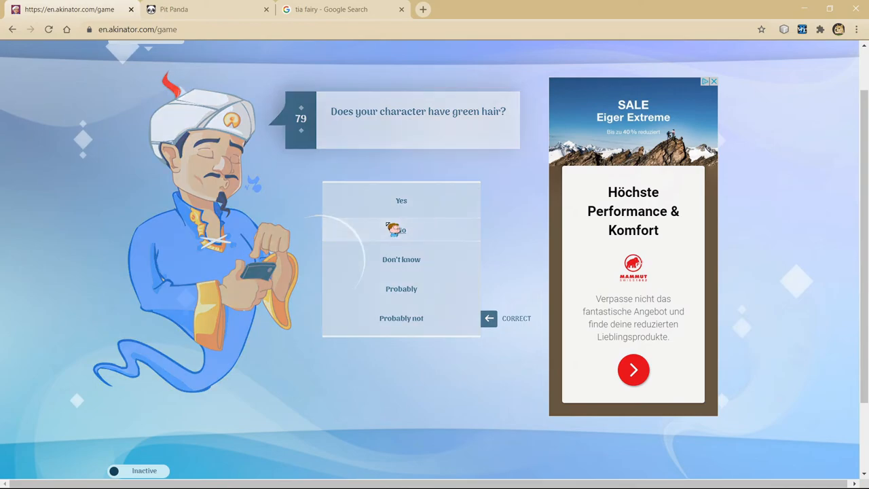
left_click(402, 229)
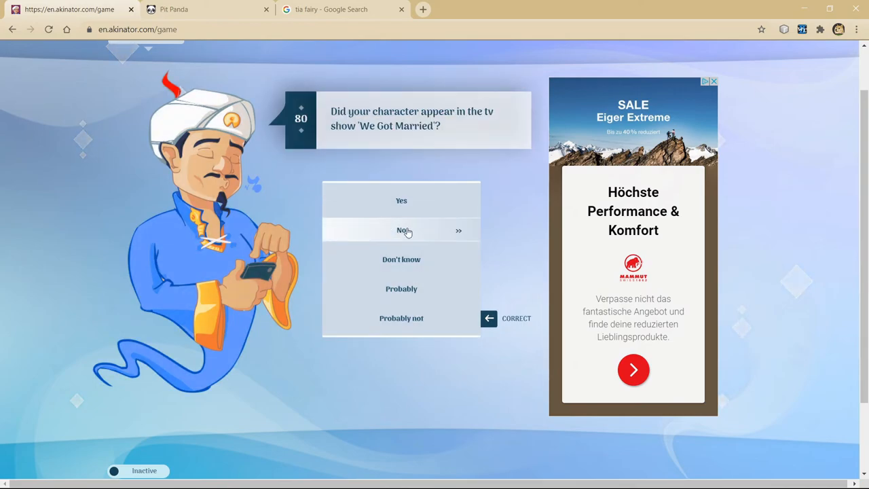
left_click(402, 231)
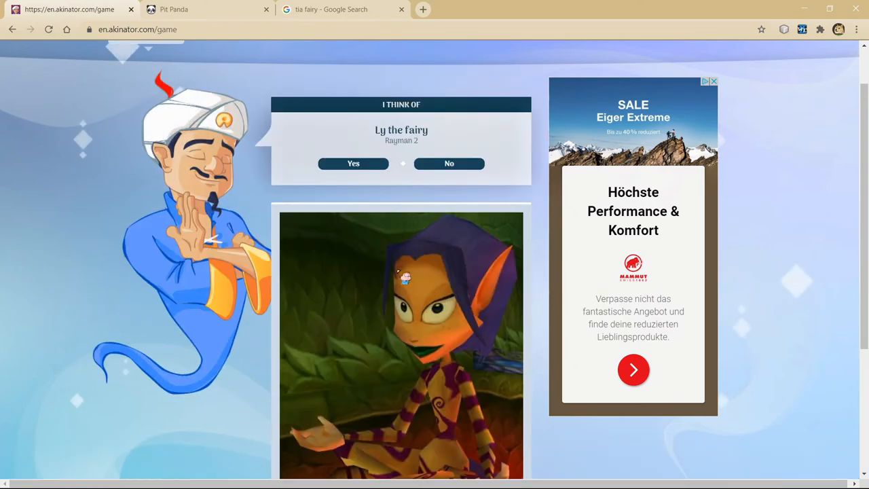
Step: Reject the Ly the Fairy guess and submit the name 'tia the fairy'
scroll("down", 3)
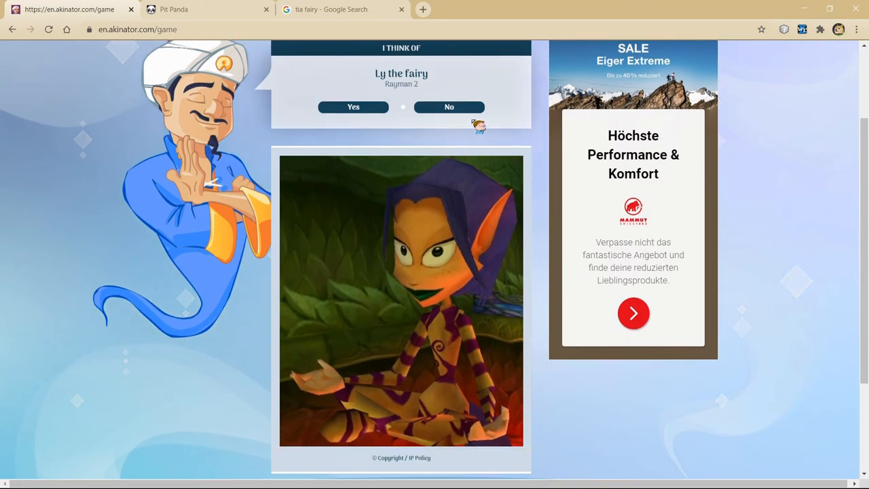
left_click(448, 106)
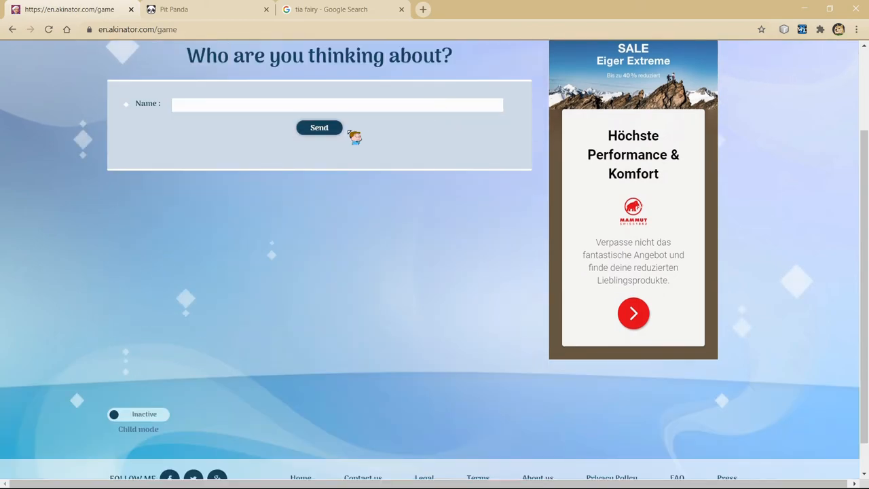
type("tia")
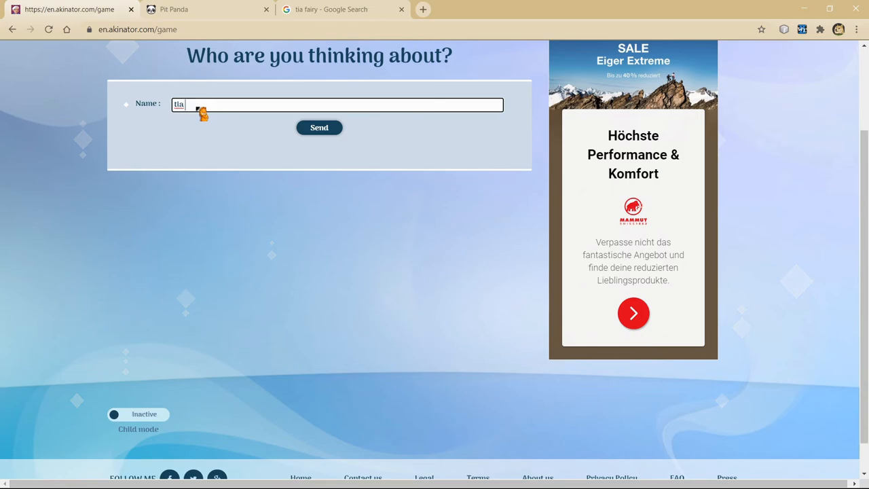
type("the fairy")
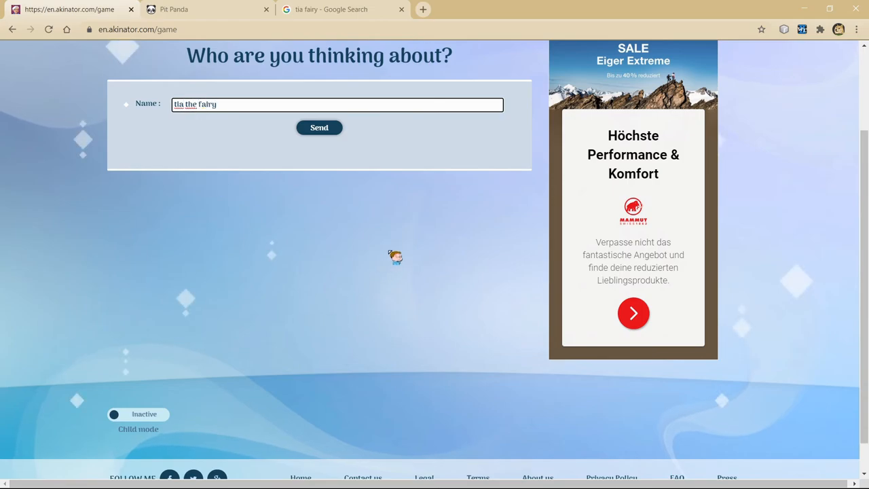
left_click(319, 127)
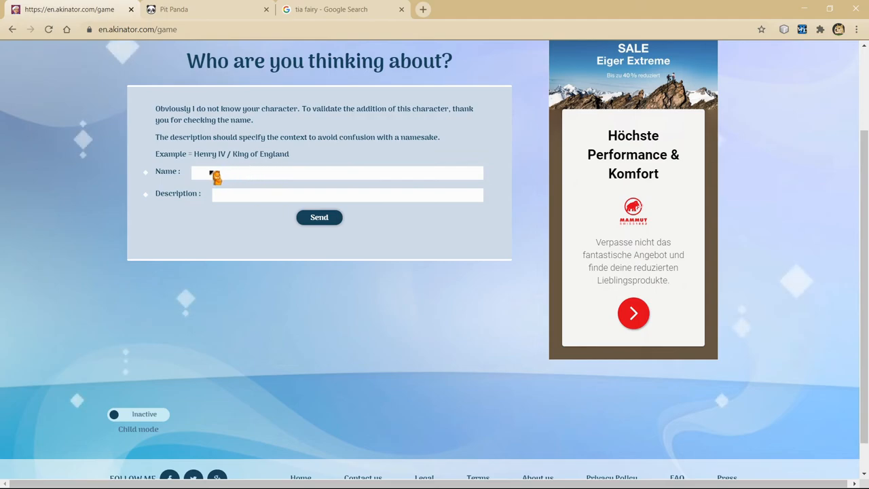
Step: Enter the description 'hypixel skyblock fairy npc', fixing typos, and send it so Akinator concedes defeat
type("tia f")
type("hy")
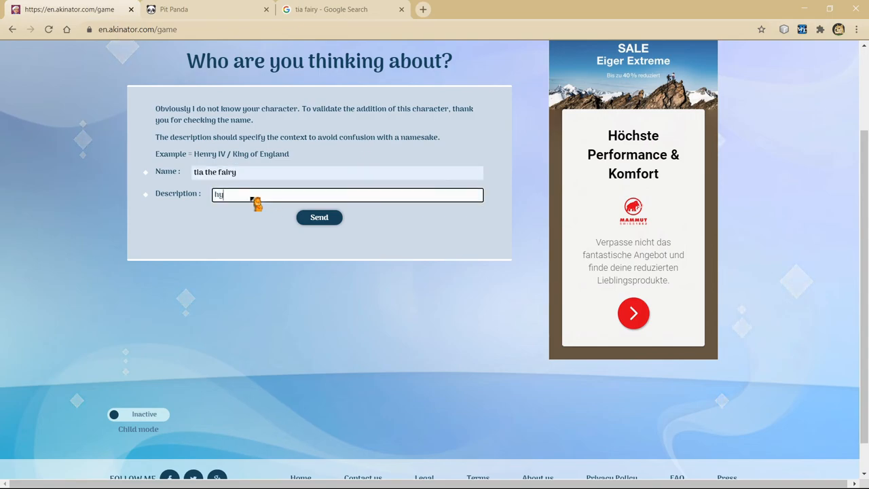
key("Backspace")
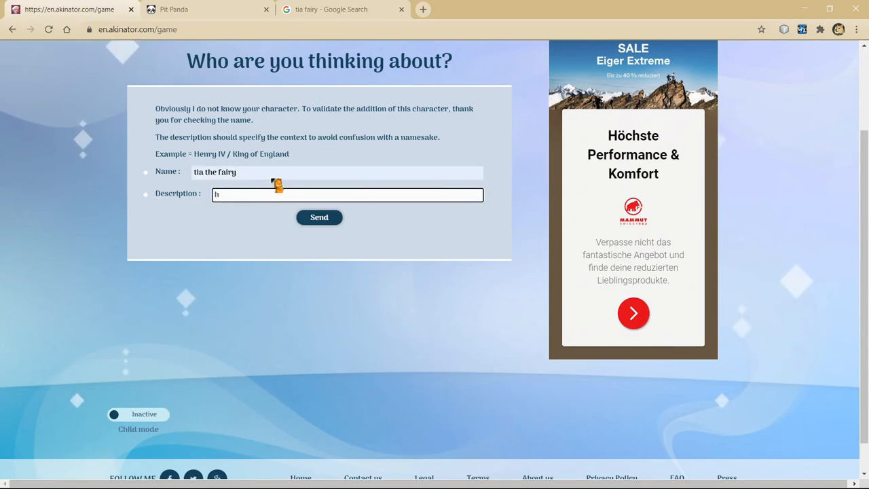
type("ypixel skyblock")
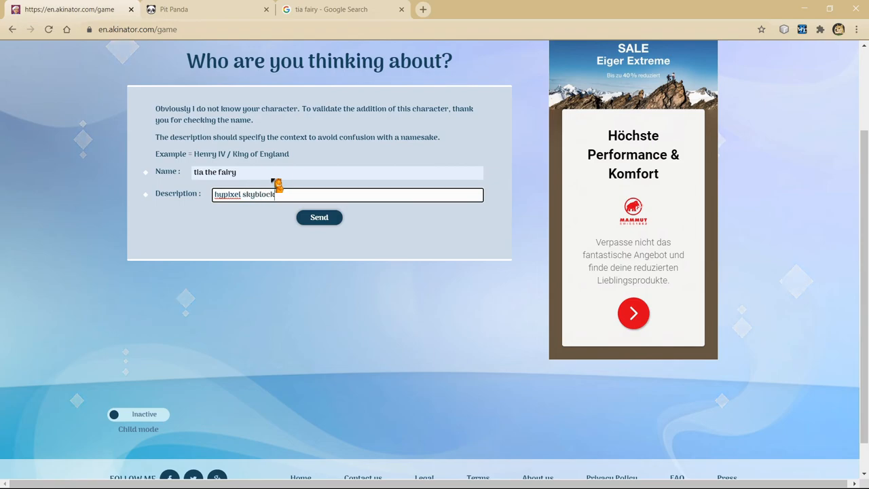
type("cringe que")
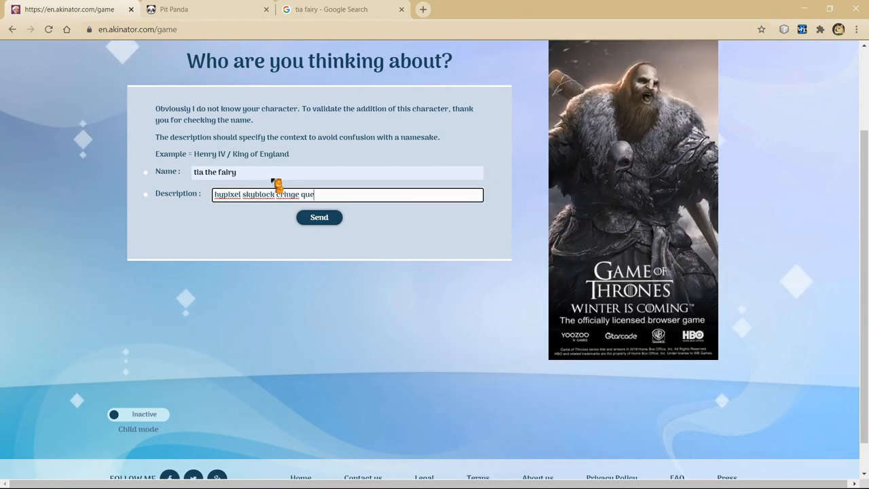
key("Backspace")
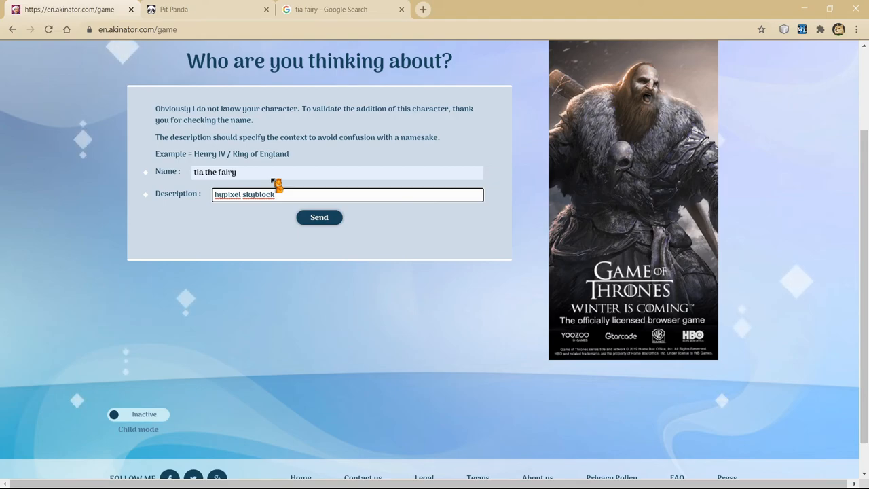
type("fairy npc")
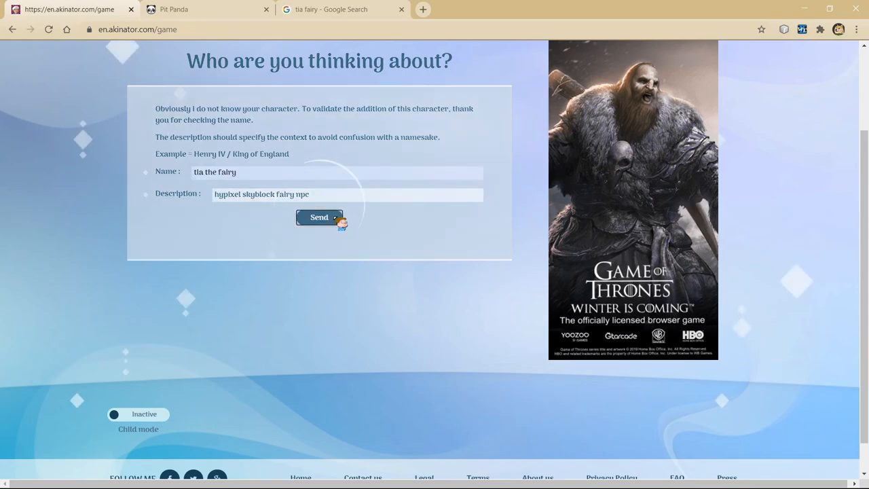
left_click(317, 217)
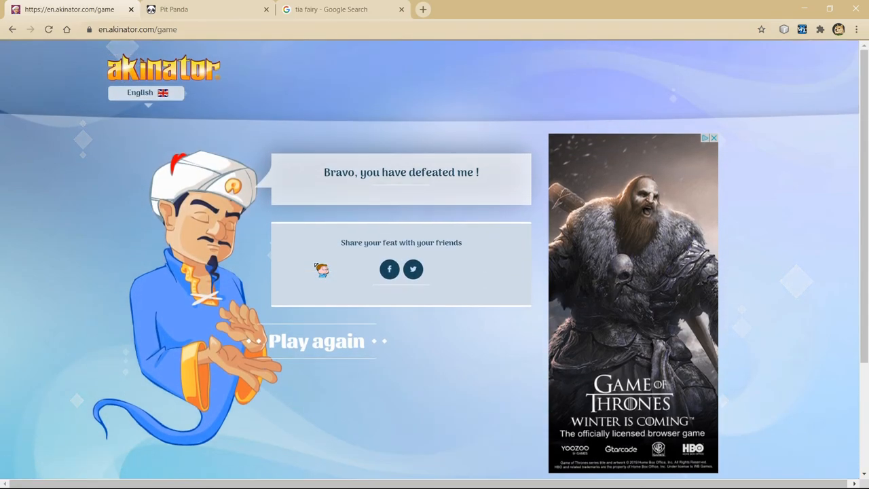
scroll("down", 3)
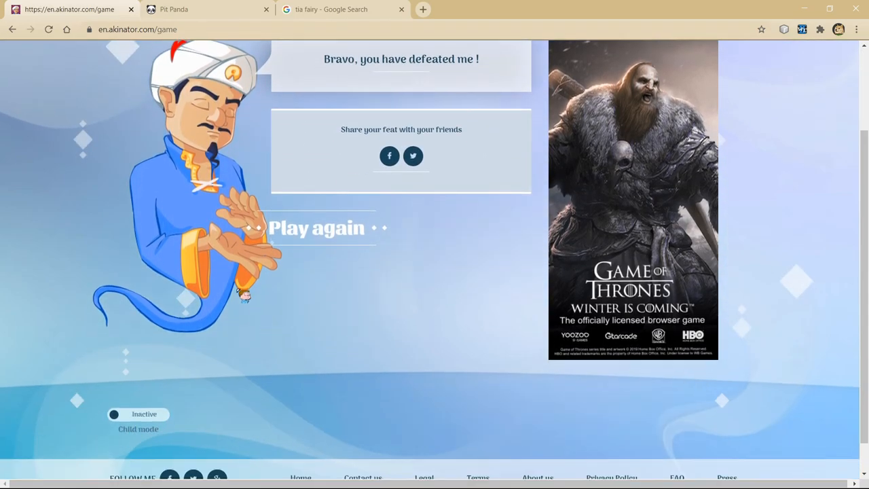